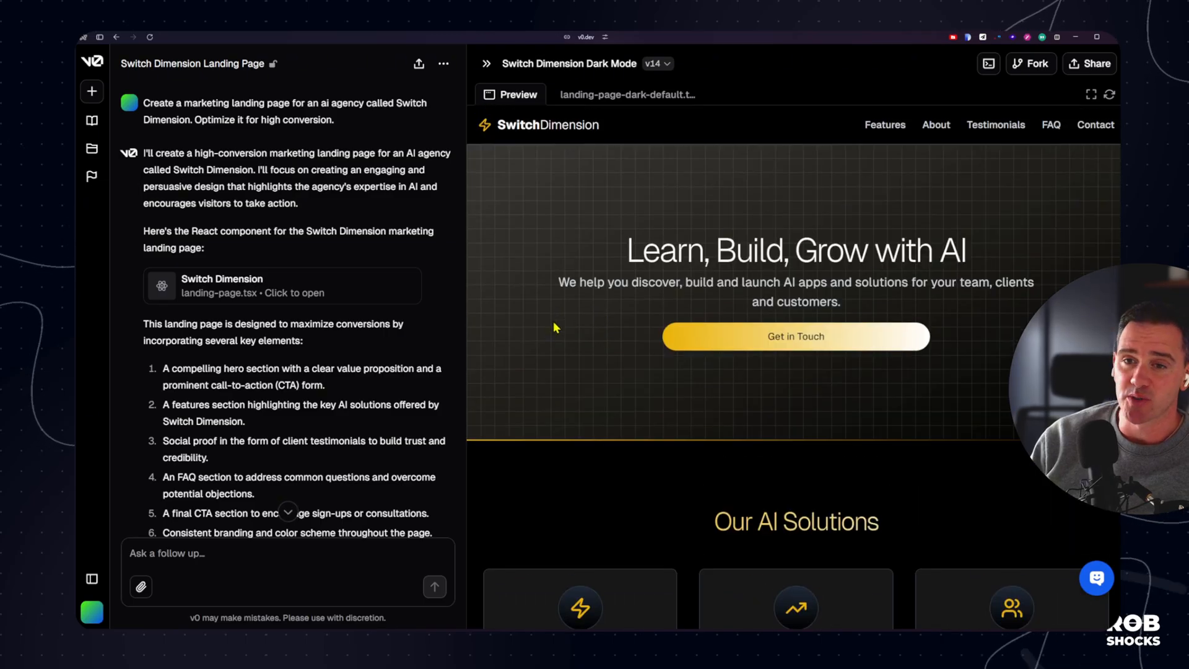
Review the finished dark landing page preview, then start a new empty chat
{"action": "scroll", "scroll_direction": "down", "scroll_amount": 3}
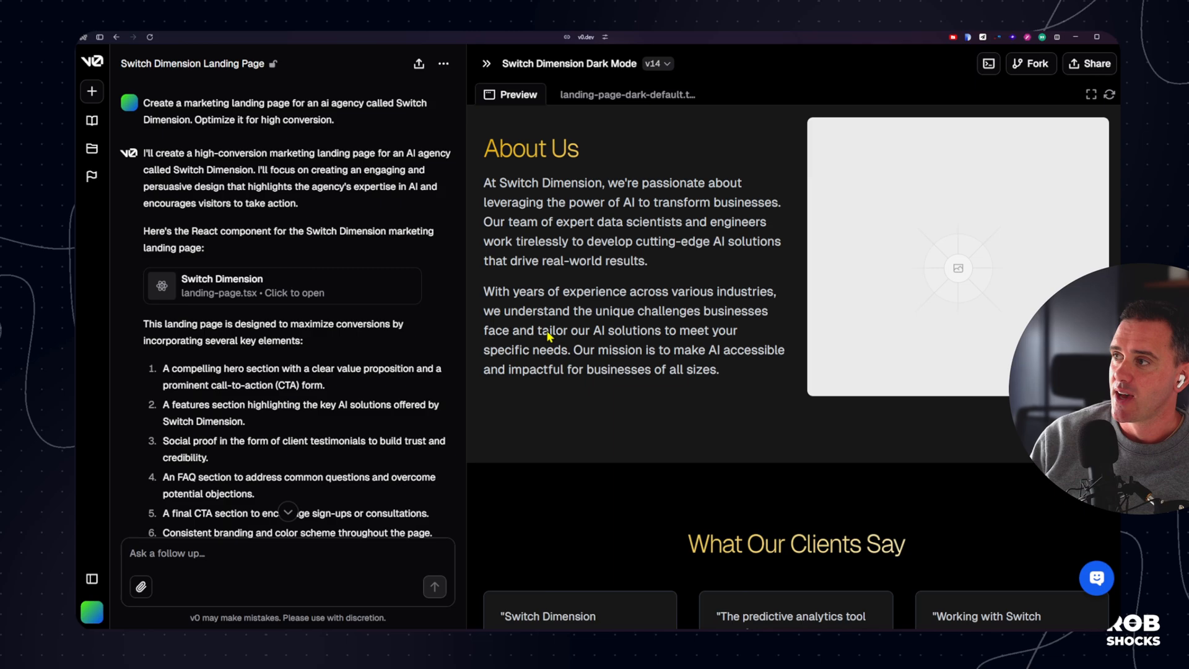
{"action": "scroll", "scroll_direction": "down", "scroll_amount": 3}
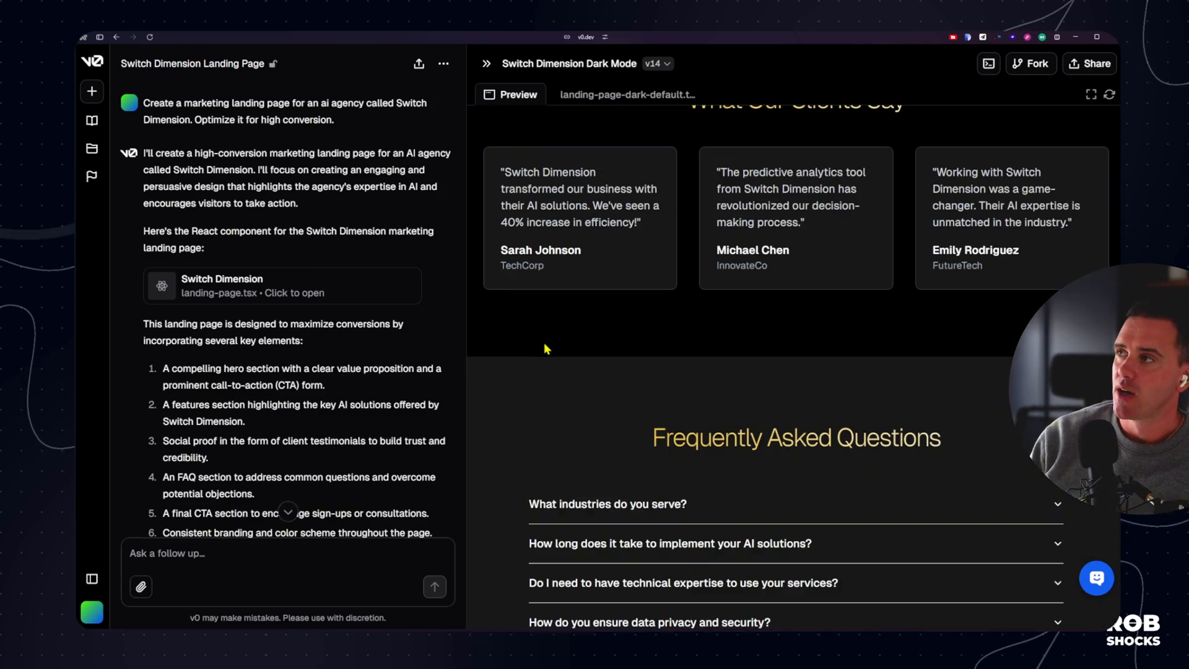
{"action": "left_click", "coordinate": [283, 285]}
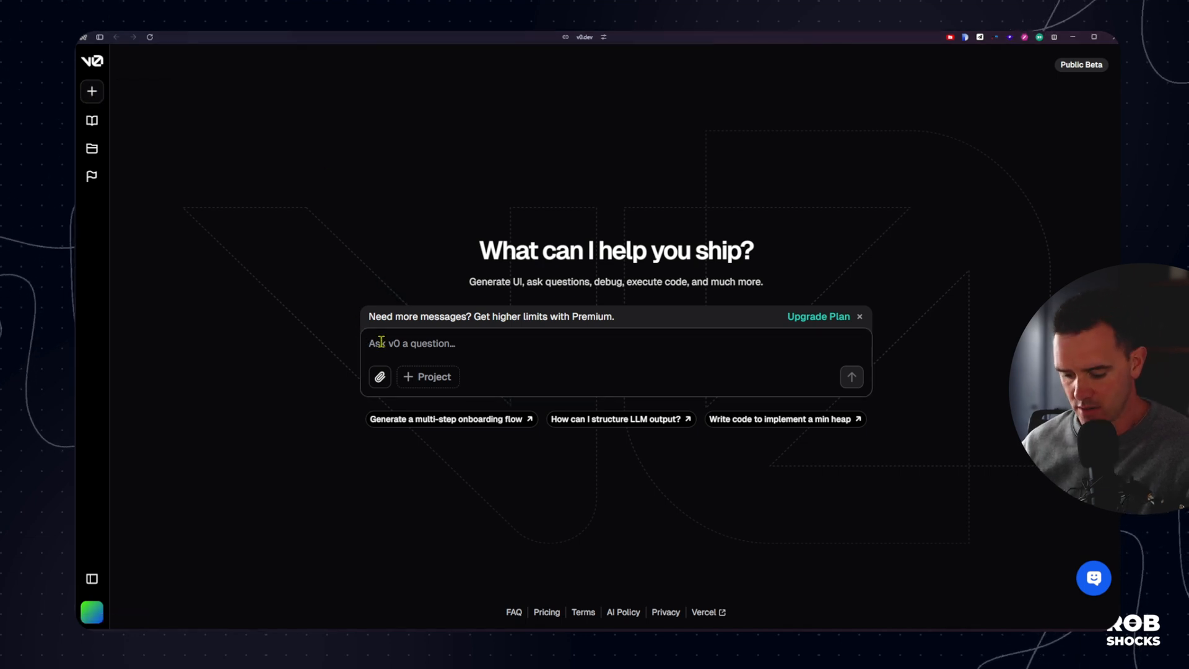
Submit the prompt 'Create a marketing landing page for an ai agency called Switch Dimension'
{"action": "type", "text": "Create"}
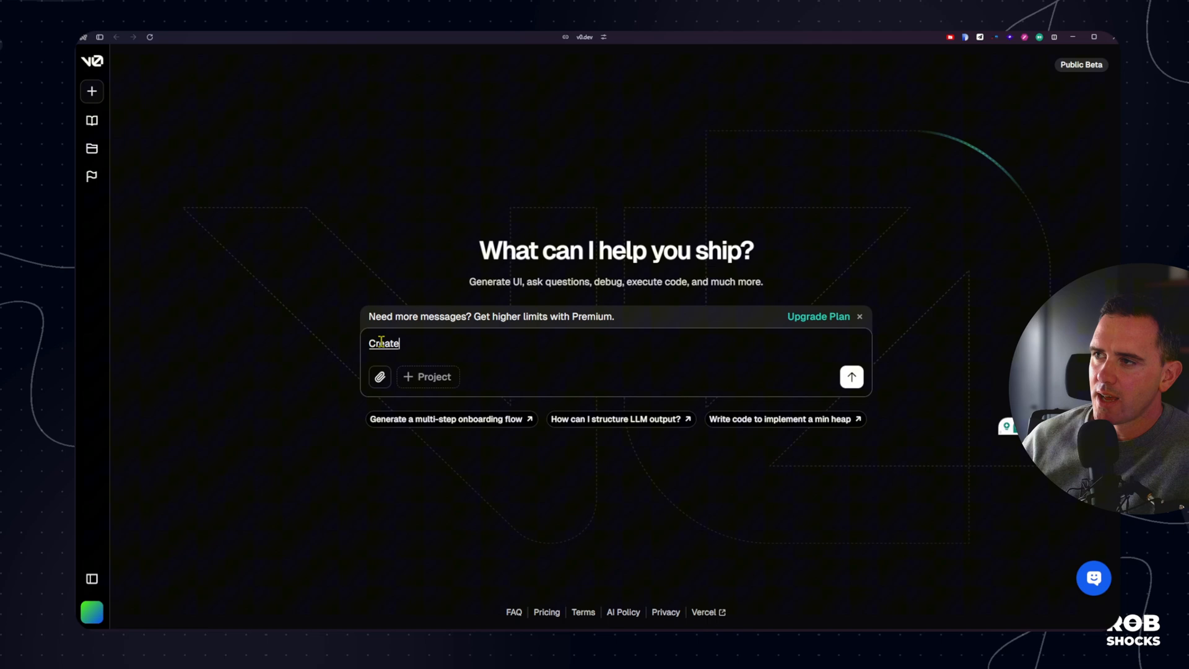
{"action": "type", "text": "a marketing landing page"}
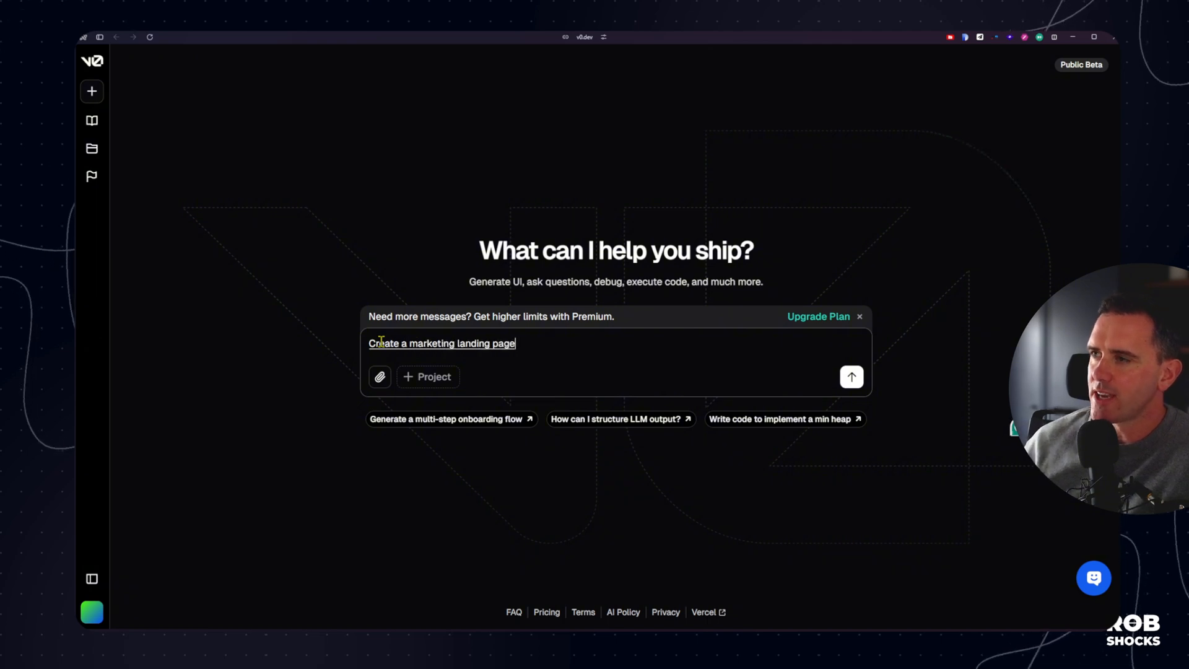
{"action": "type", "text": "for an ai agency called"}
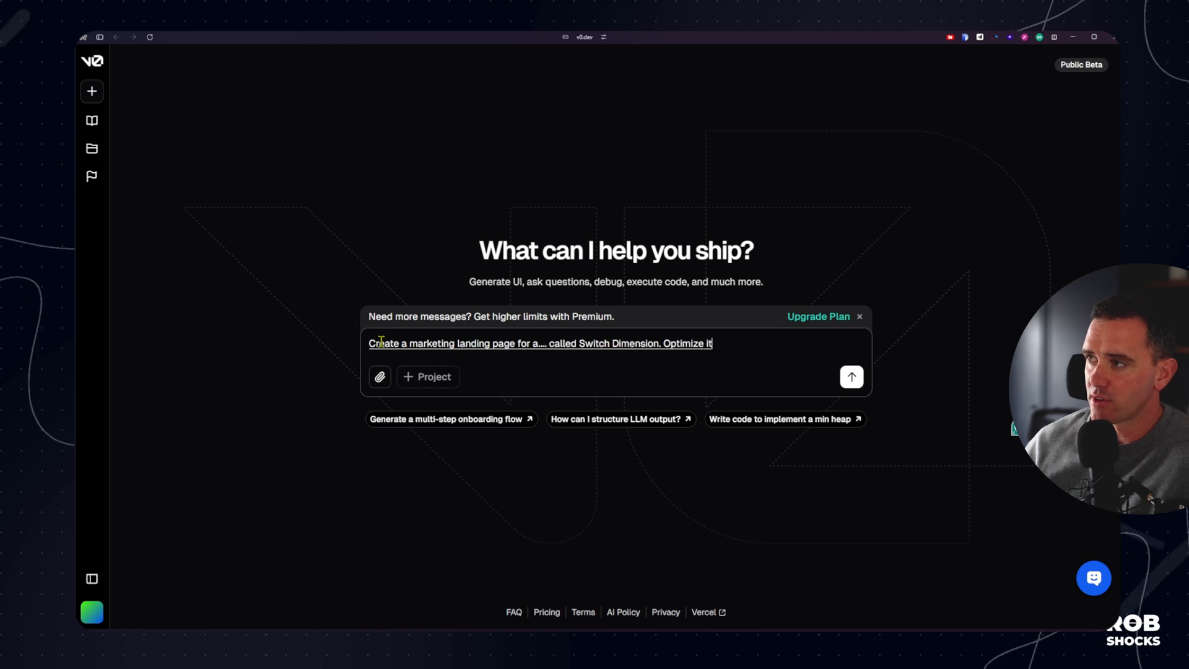
{"action": "left_click", "coordinate": [852, 376]}
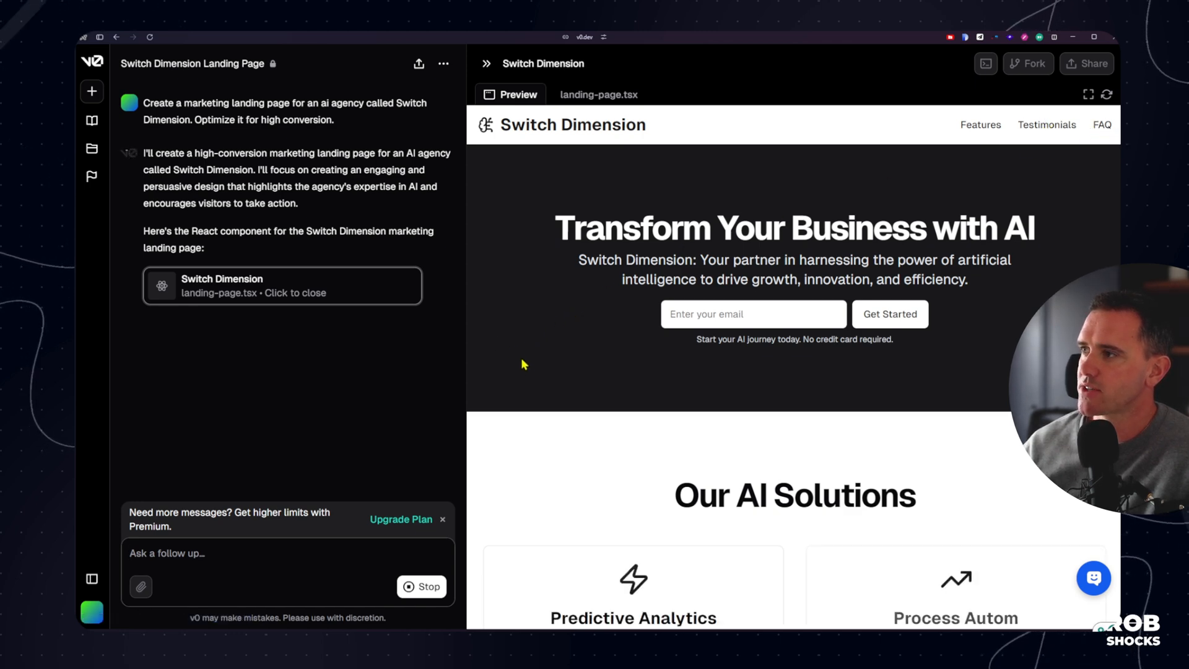
Scroll the Preview pane while the Switch Dimension landing page finishes generating
{"action": "scroll", "scroll_direction": "down", "scroll_amount": 3}
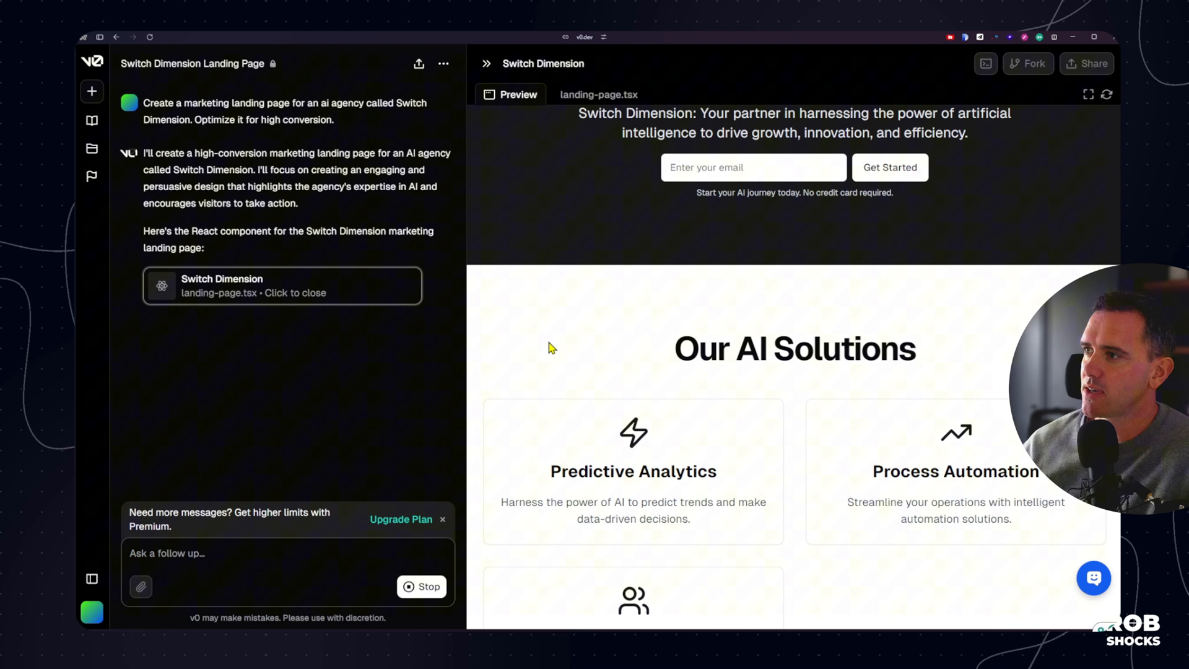
{"action": "scroll", "scroll_direction": "down", "scroll_amount": 3}
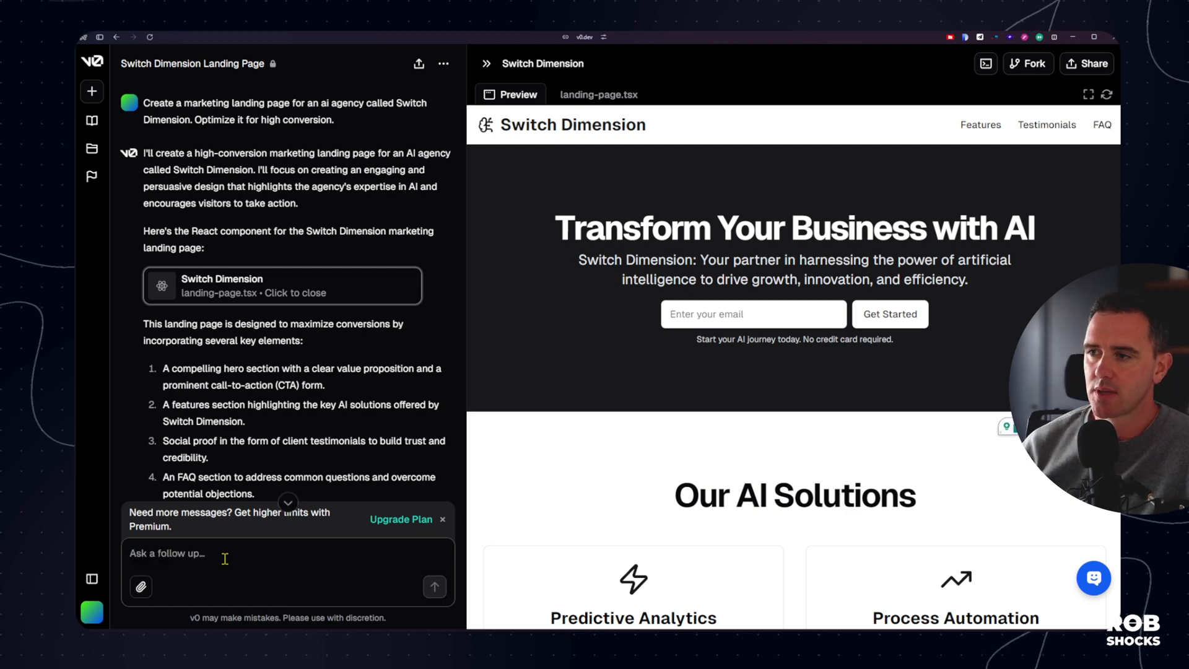
Ask 'Can you make a dark mode?' and review the rendered dark-mode preview
{"action": "type", "text": "Can you make a"}
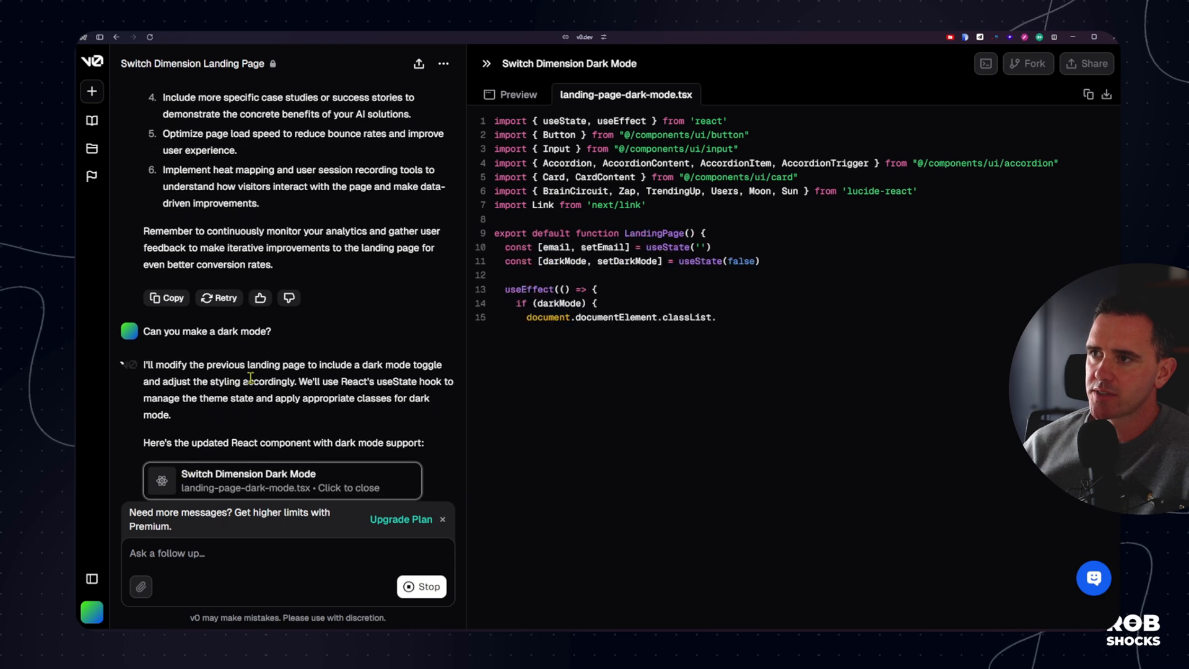
{"action": "left_click", "coordinate": [510, 94]}
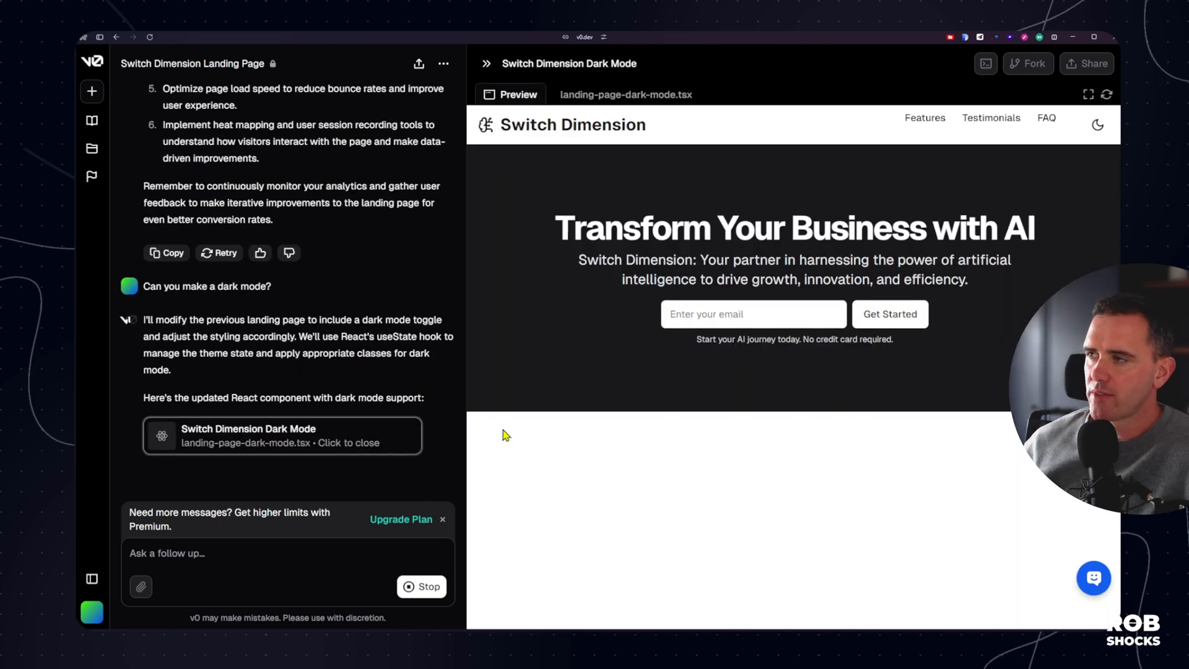
{"action": "scroll", "scroll_direction": "down", "scroll_amount": 3}
{"action": "type", "text": "Remove the light mode and have dark mode as default. Remove the toggle button. Make the logo white. Put a white to yellow gradient on all the text Titles."}
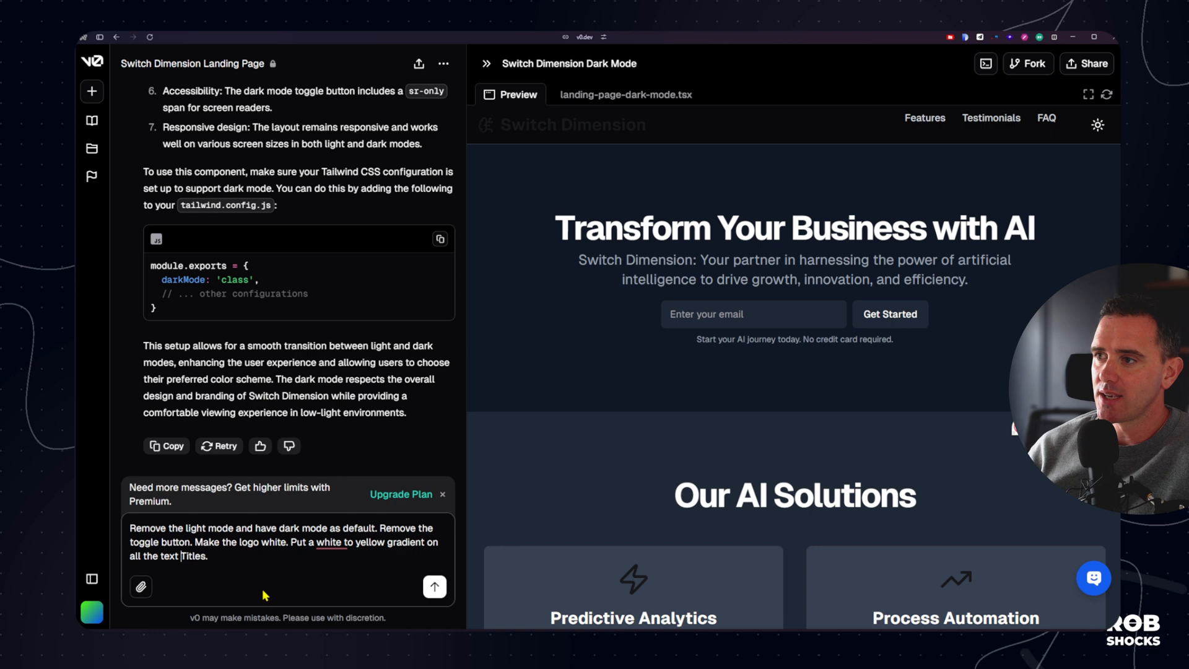
{"action": "mouse_move", "coordinate": [322, 599]}
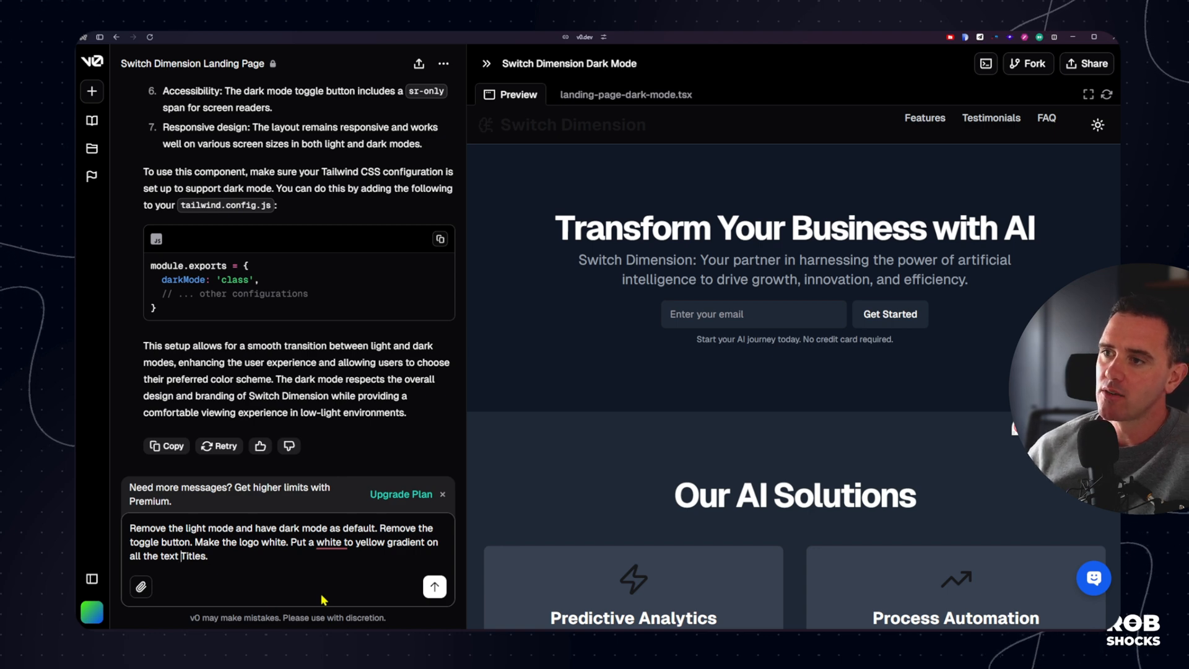
Send the dark-default, no-toggle, white-logo and white-to-yellow gradient titles request and review the result
{"action": "left_click", "coordinate": [433, 587]}
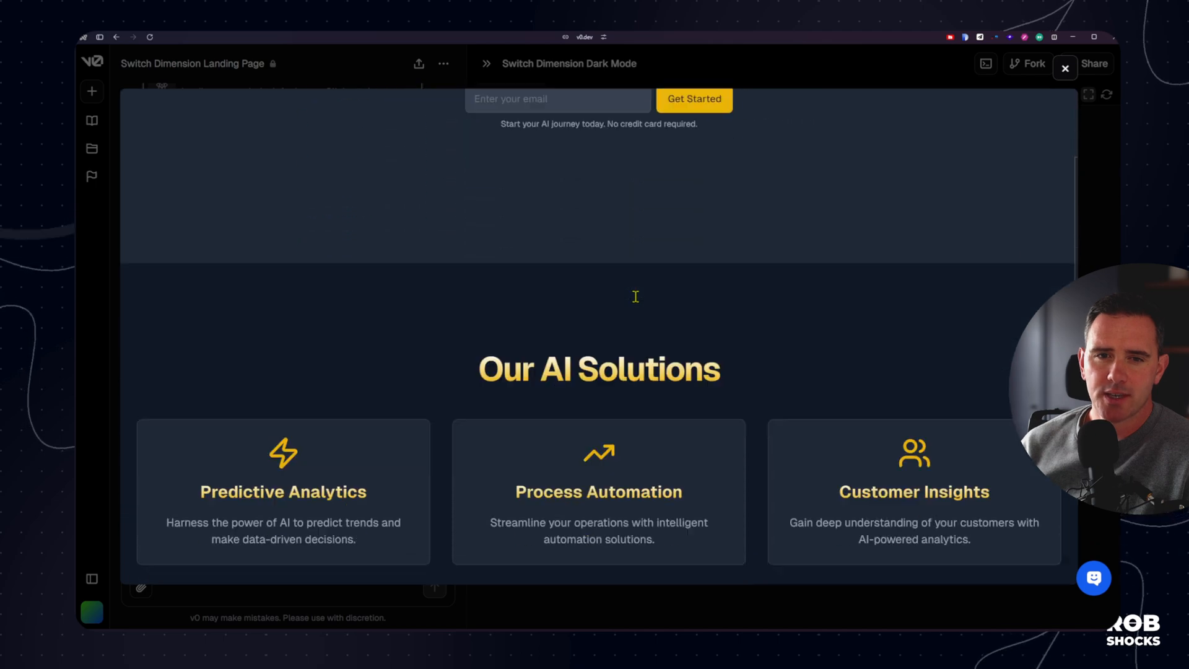
{"action": "scroll", "scroll_direction": "down", "scroll_amount": 3}
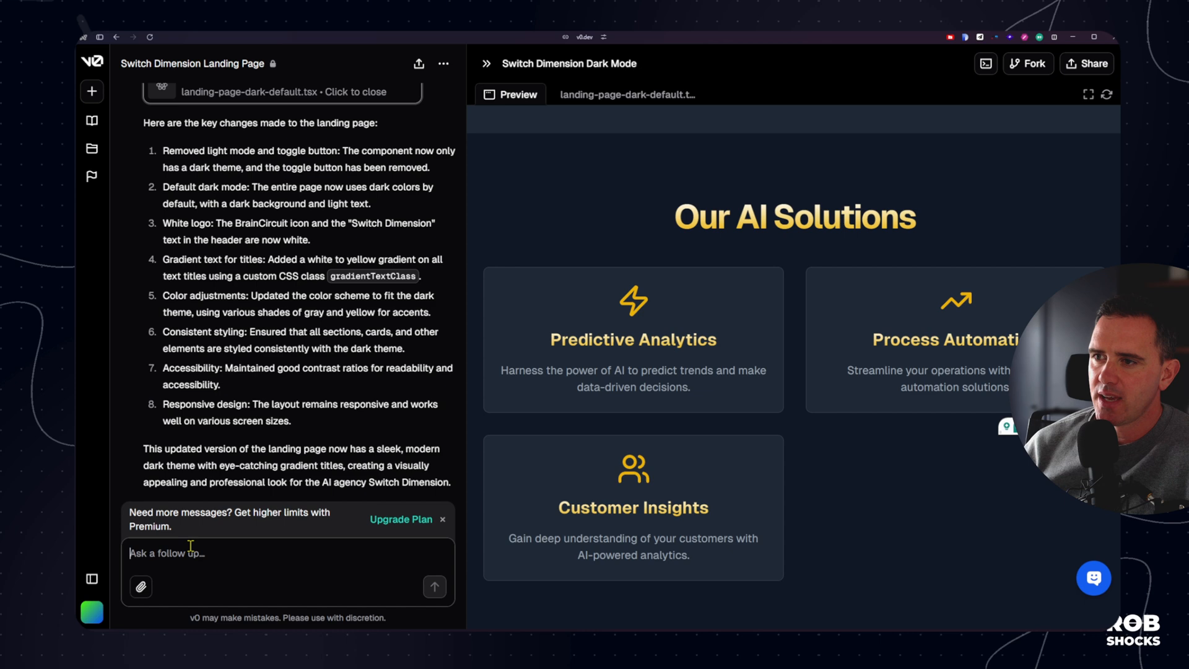
Draft a follow-up asking for three cards per row on medium screens and an About Us section with title, text and image on the right
{"action": "type", "text": "In the AI"}
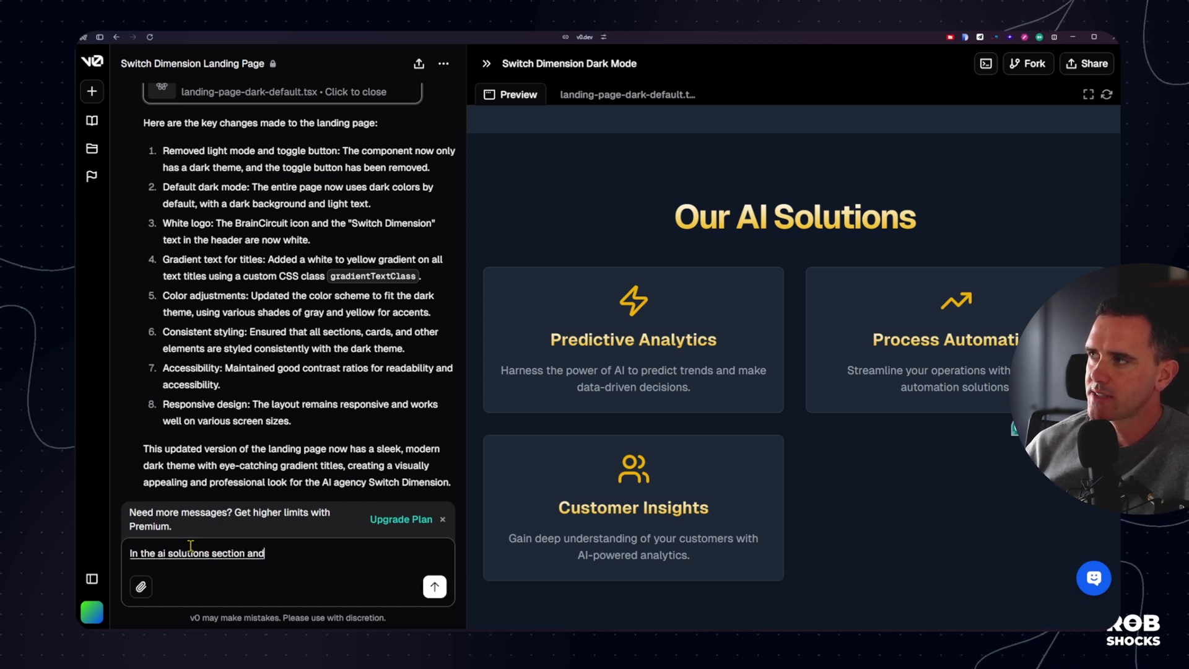
{"action": "type", "text": "the water client C section, the three"}
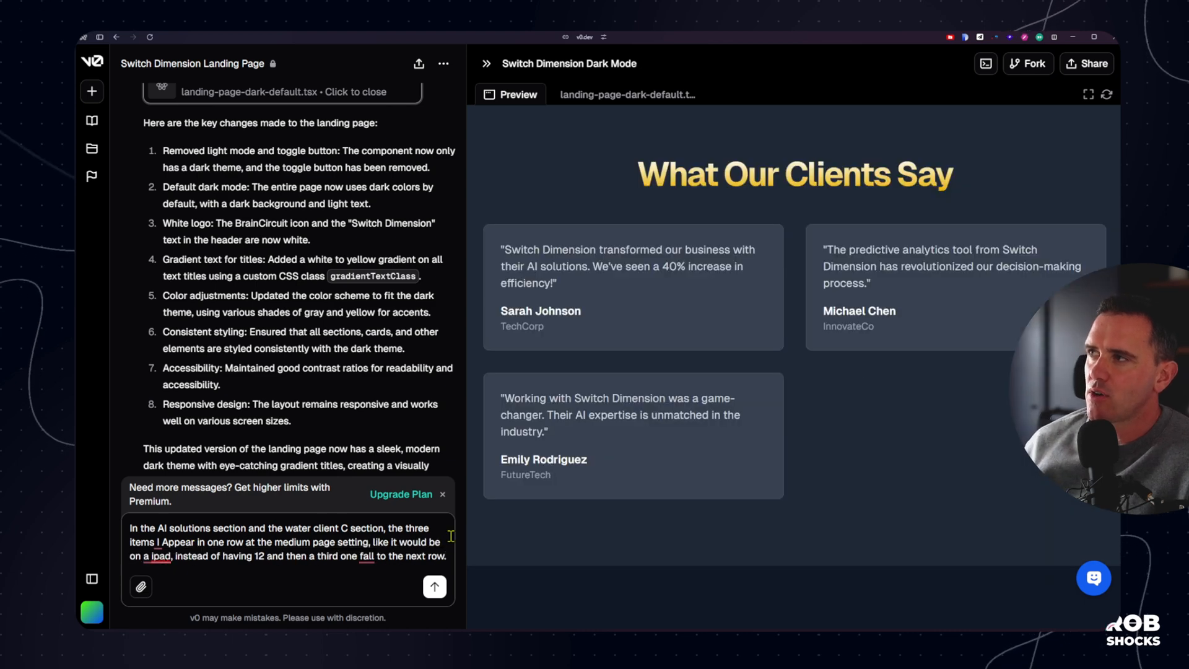
{"action": "type", "text": "Can you also add"}
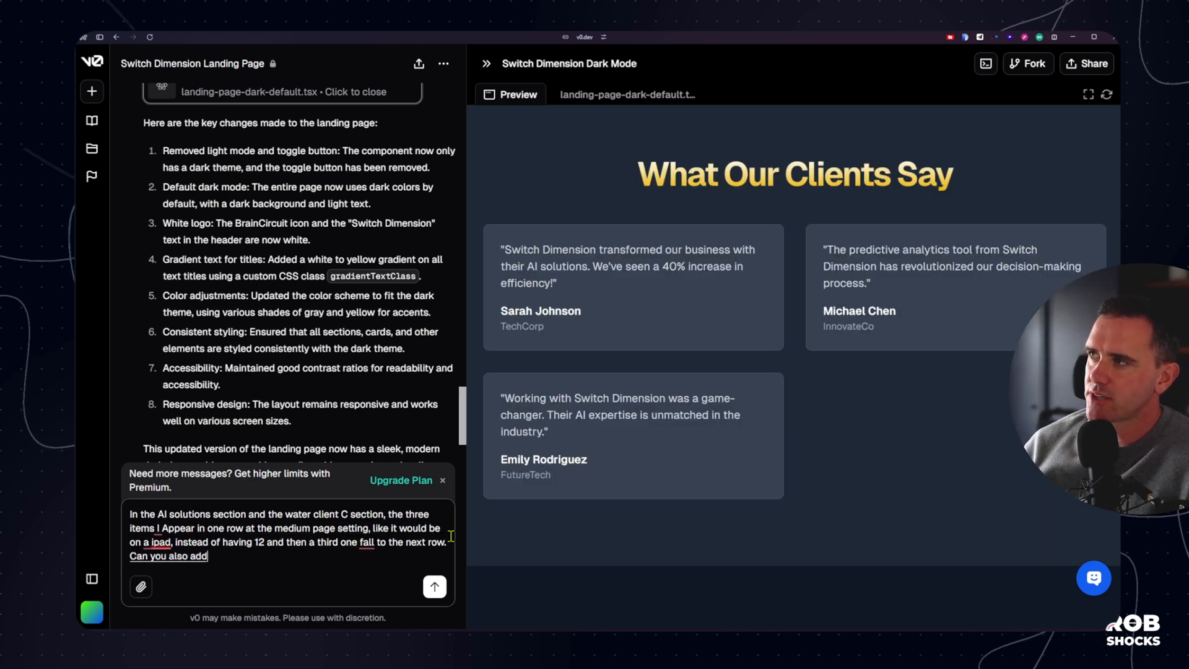
{"action": "type", "text": "an additional section"}
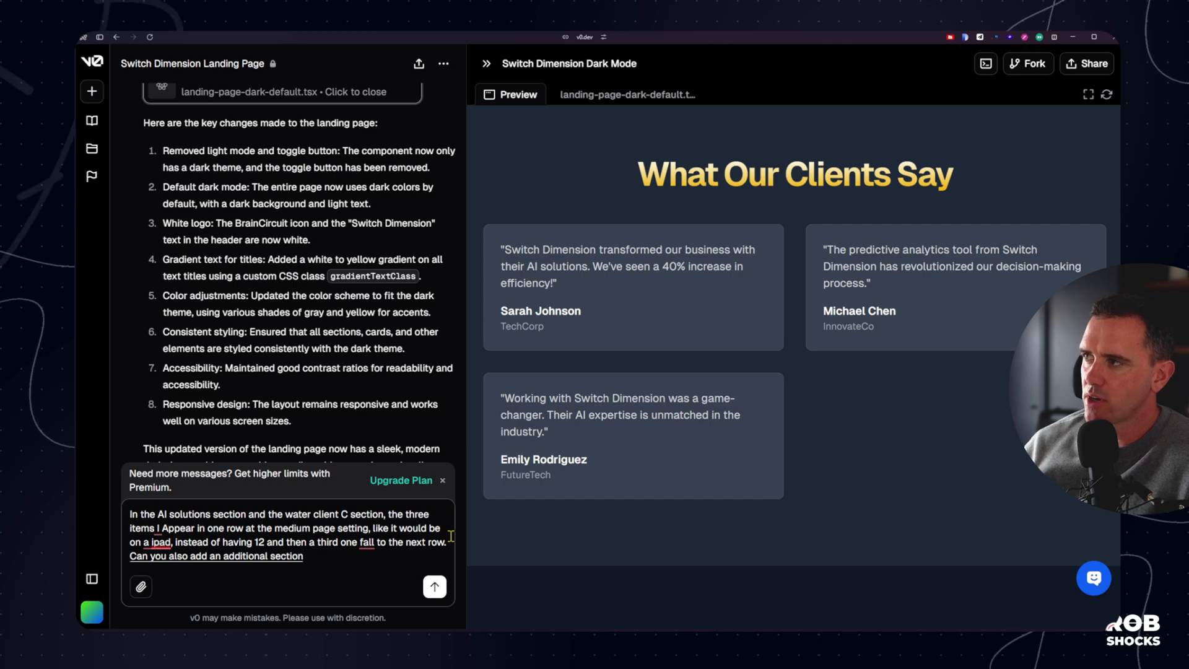
{"action": "type", "text": "called about us on"}
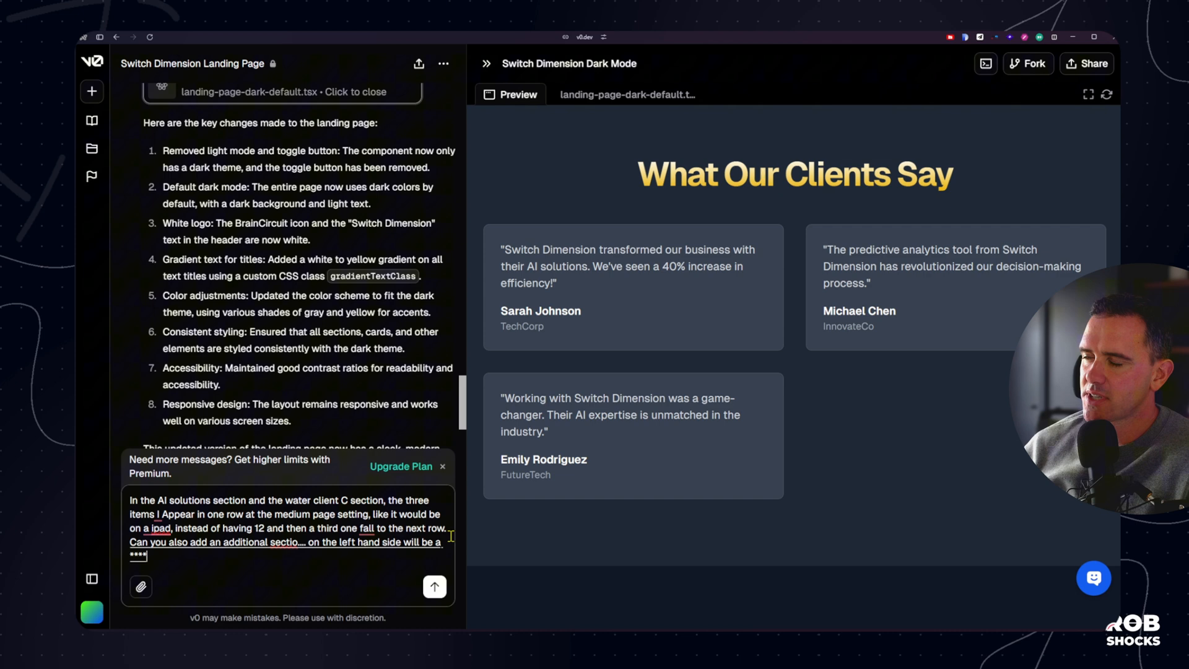
{"action": "type", "text": "title and some text and on the right"}
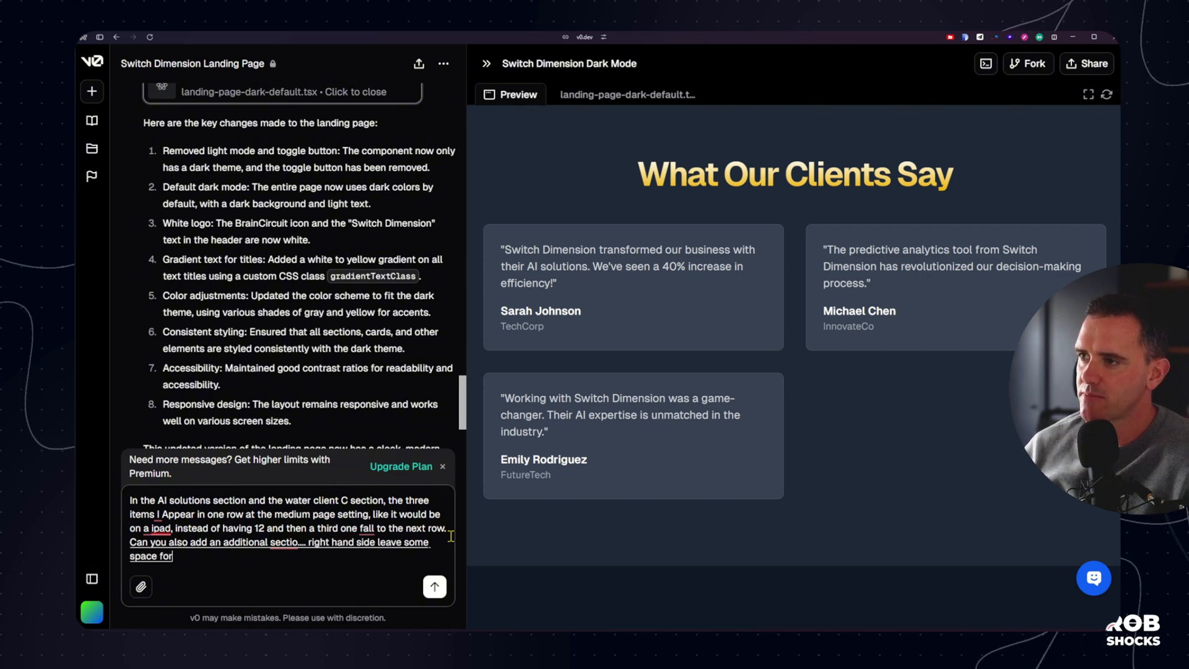
Send the three-per-row and About Us request, review version 2 down to the footer, and begin the next request
{"action": "left_click", "coordinate": [433, 587]}
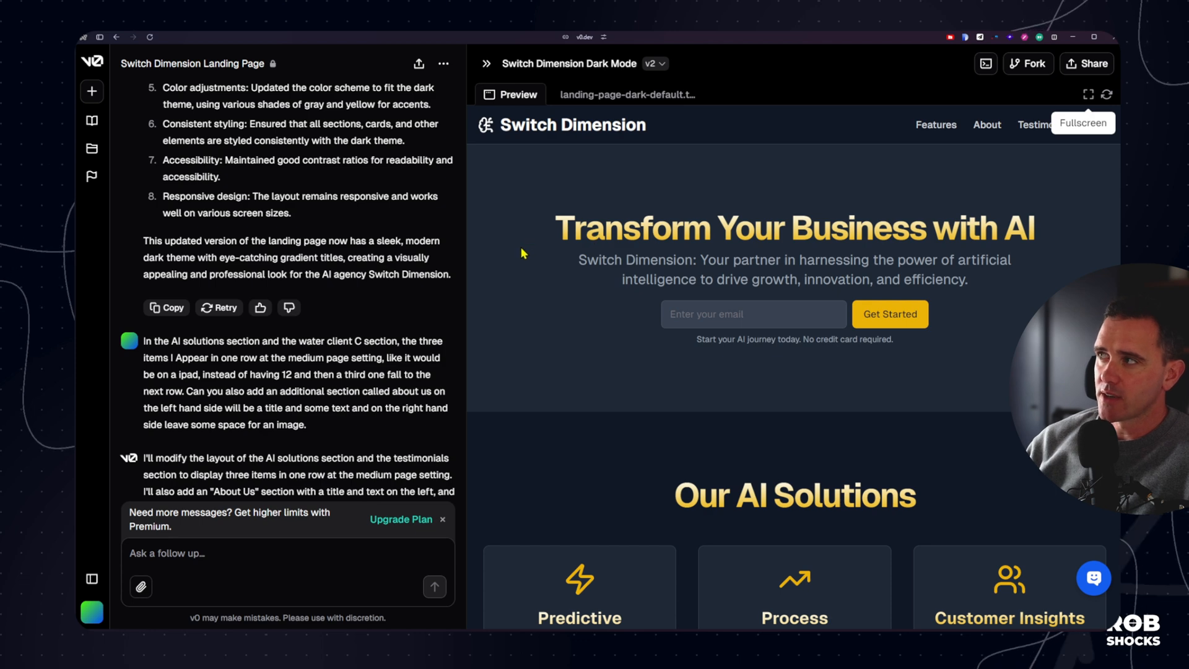
{"action": "scroll", "scroll_direction": "down", "scroll_amount": 3}
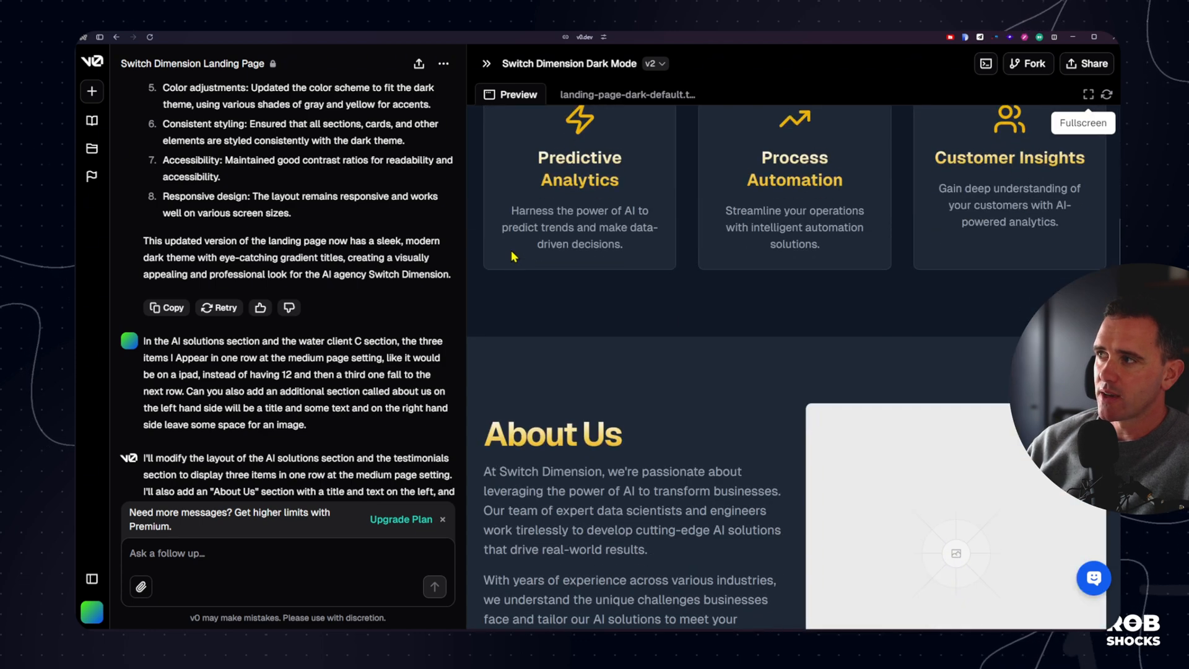
{"action": "scroll", "scroll_direction": "down", "scroll_amount": 3}
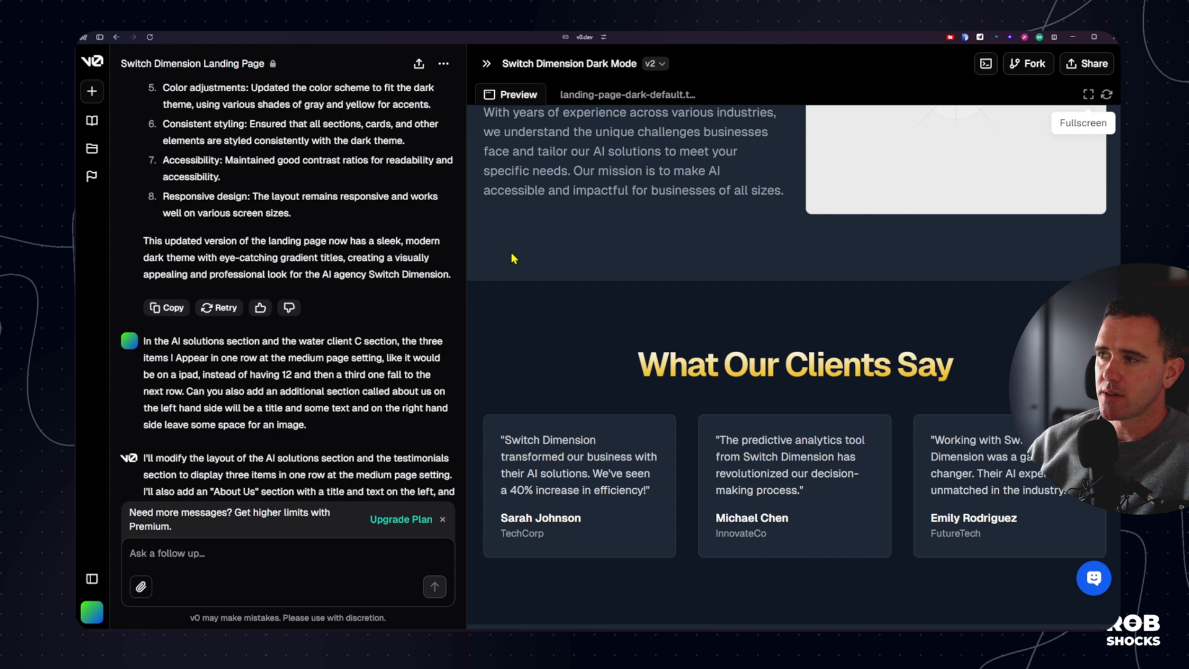
{"action": "scroll", "scroll_direction": "down", "scroll_amount": 3}
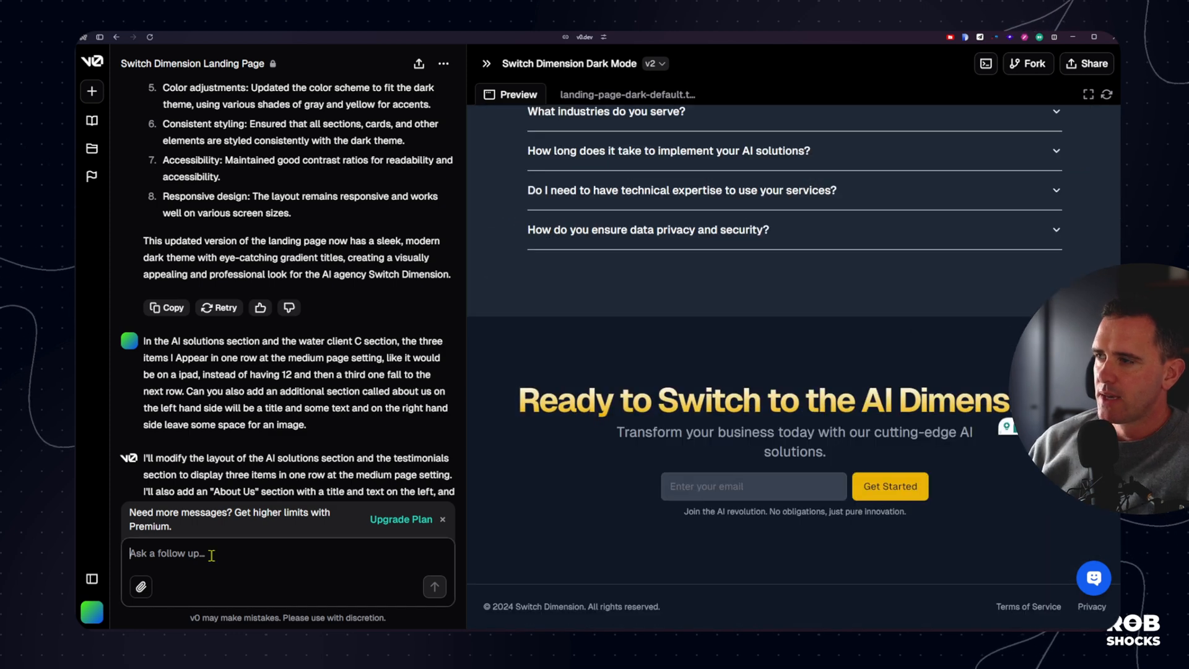
{"action": "type", "text": "Can you change the"}
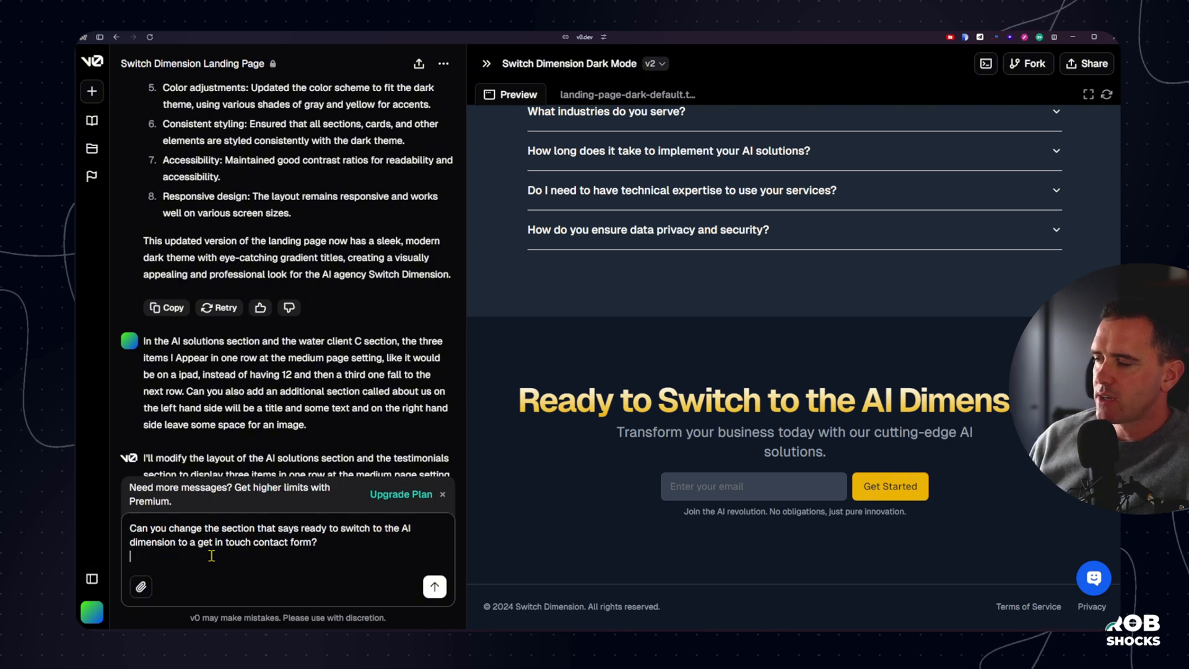
Draft requests for white title gradient, thinner main titles and hero title 'Learn, Build, Grow with AI'
{"action": "type", "text": "Can you change the gradient on the text titles"}
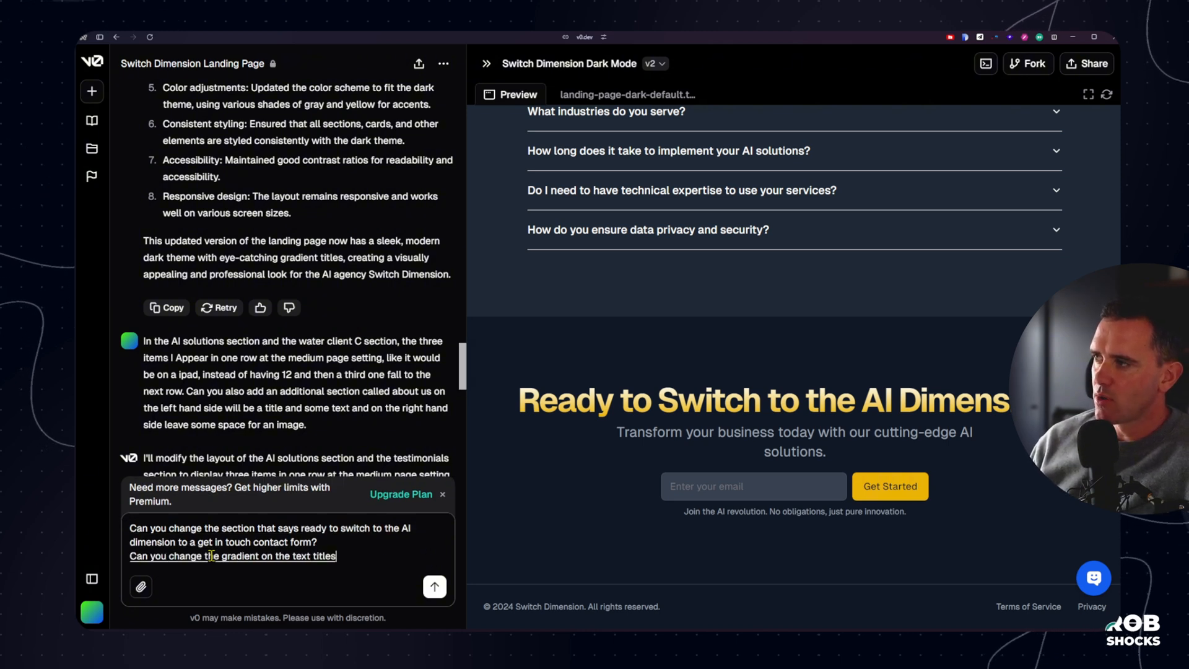
{"action": "type", "text": "to be white on the right hand side and yellow on the left?"}
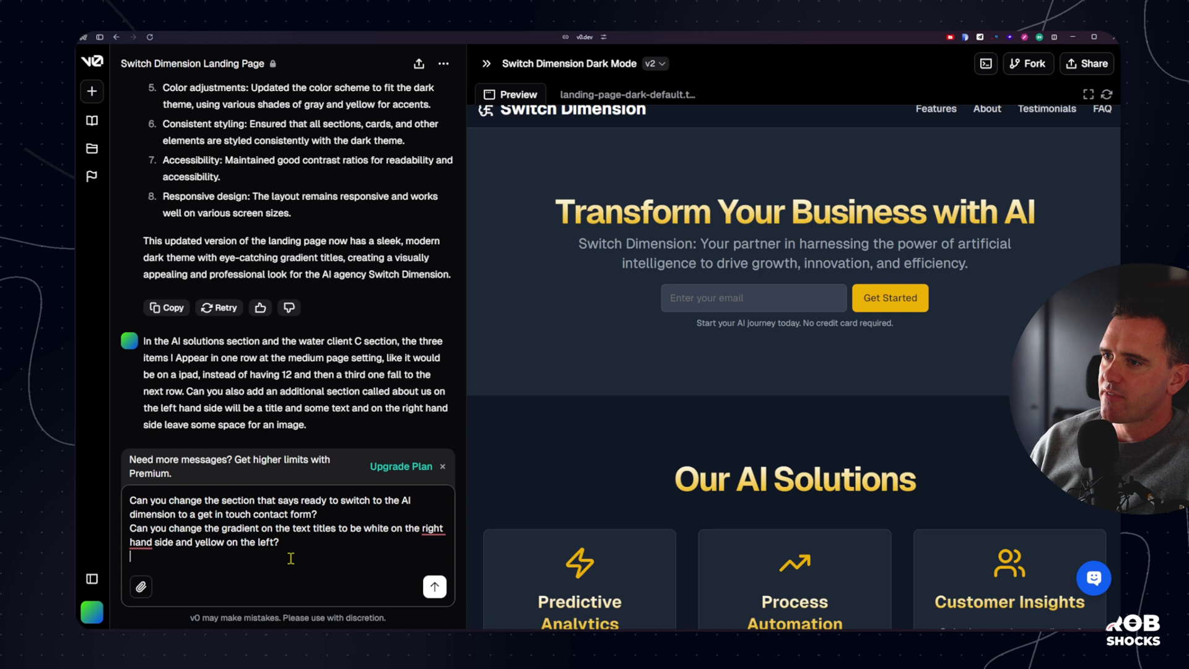
{"action": "type", "text": "Can you drop the font thickness"}
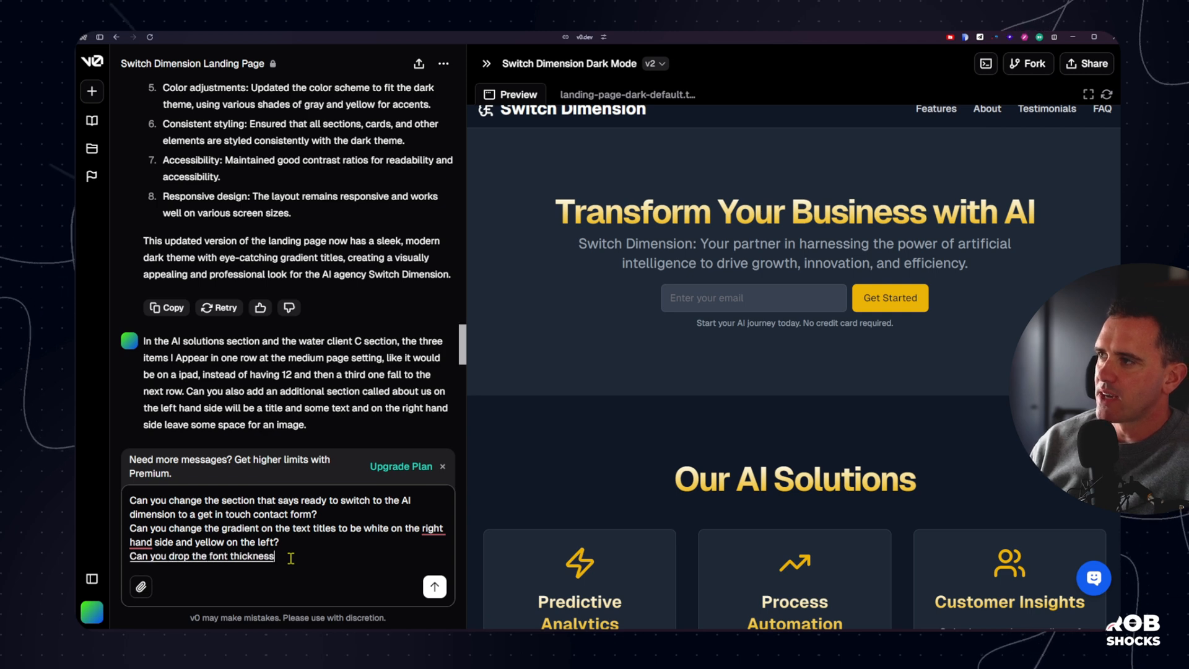
{"action": "type", "text": "on all the main titles"}
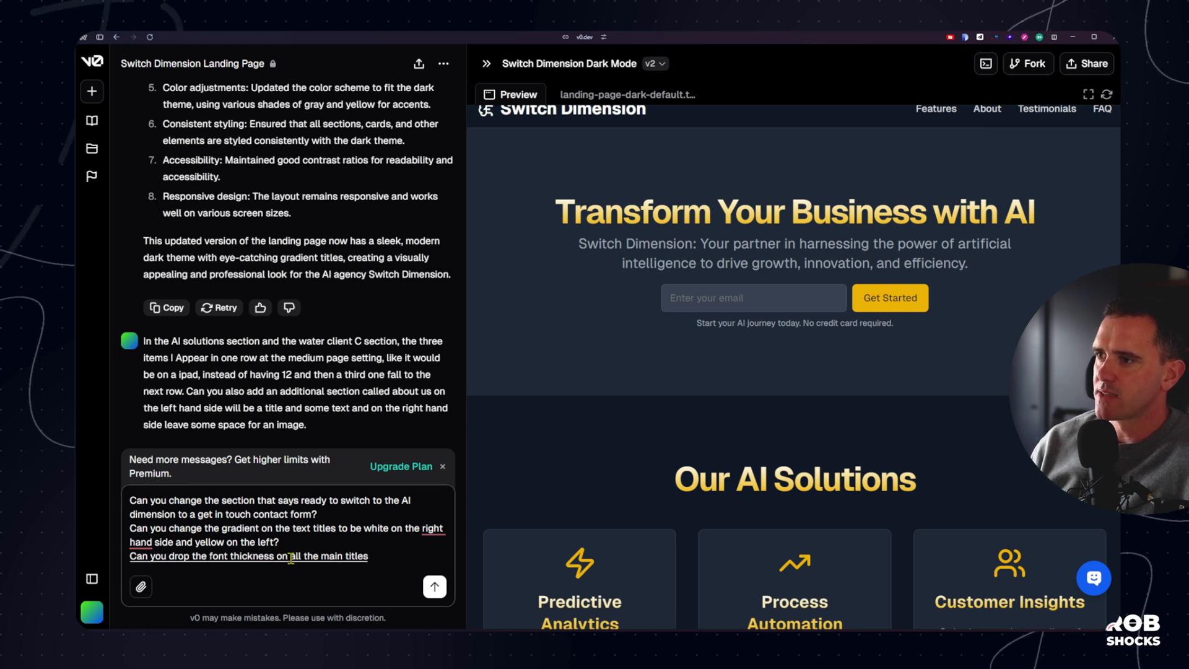
{"action": "type", "text": "Make it thinner?"}
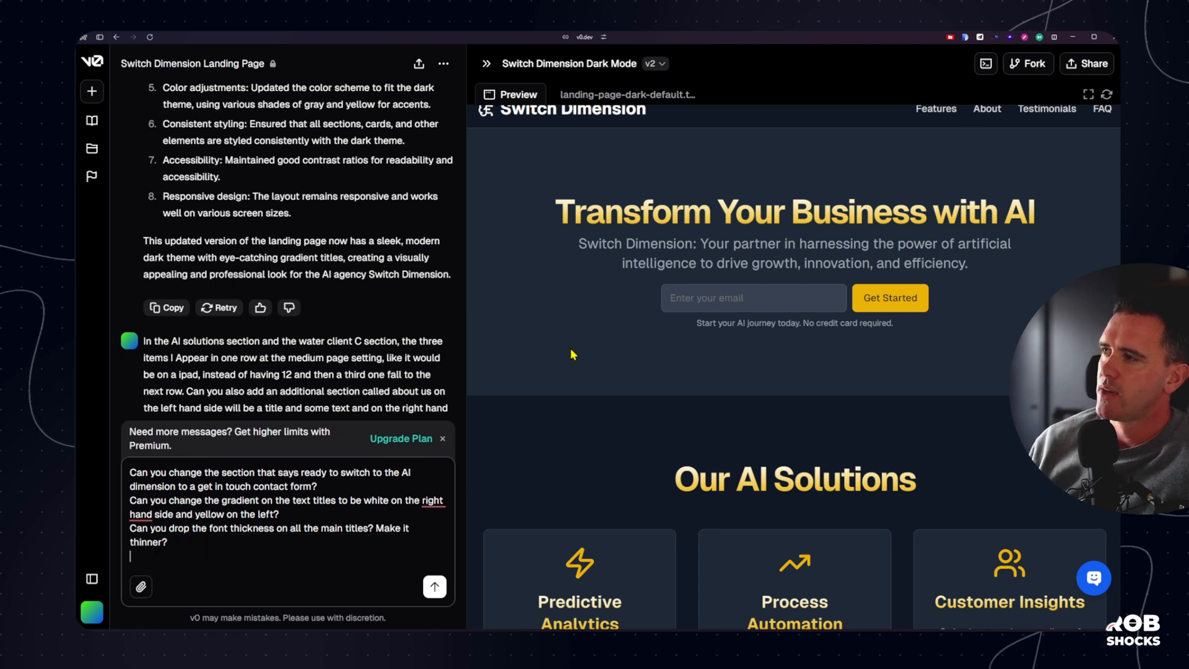
{"action": "type", "text": "Change"}
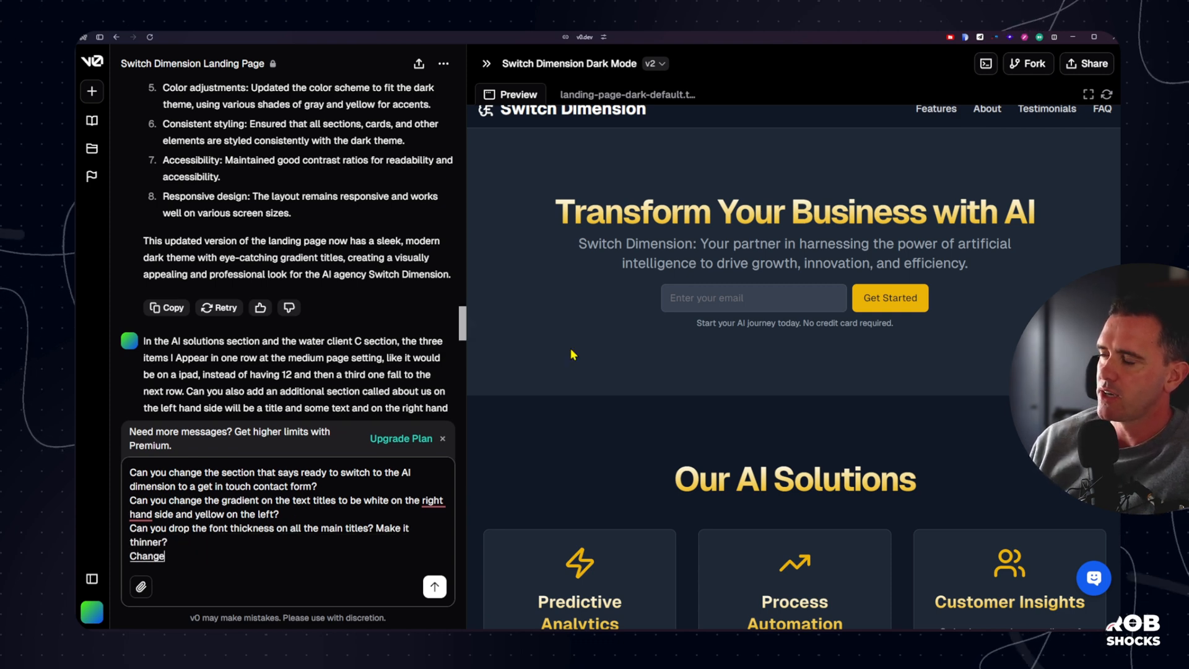
{"action": "type", "text": "the main hero title"}
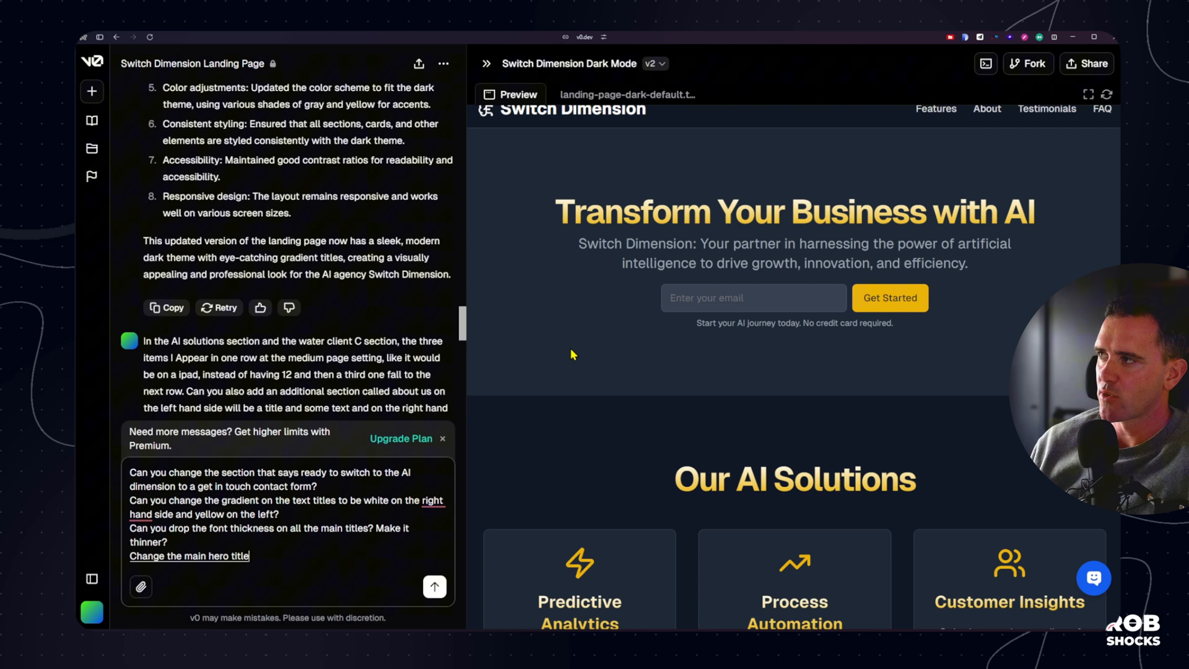
{"action": "type", "text": "from transform your business with"}
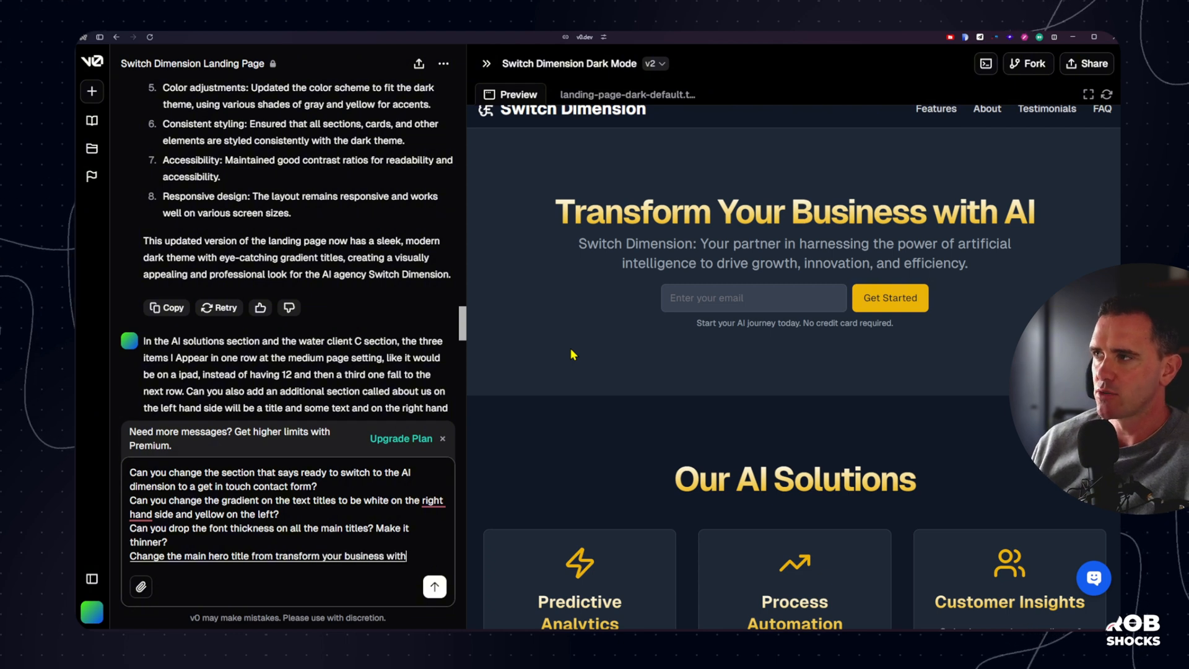
{"action": "type", "text": "AI to learn, build, grow with AI."}
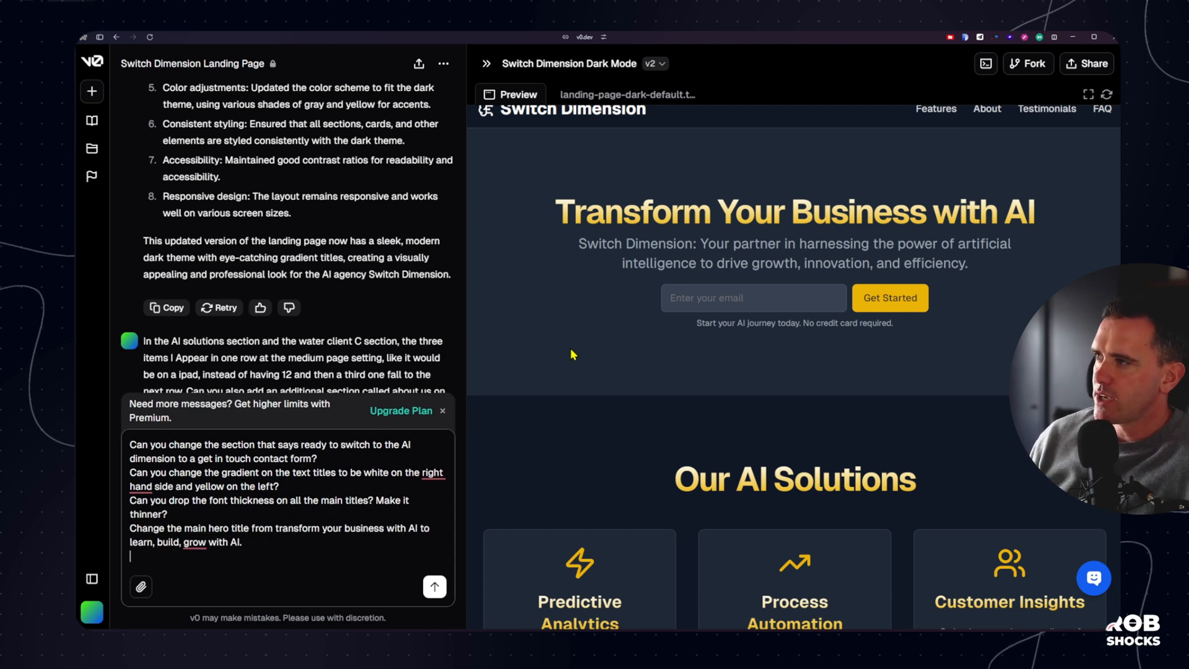
Add a new 'we help' tagline and replace the email signup with a Get in Touch button, then send
{"action": "type", "text": "Change the tagline"}
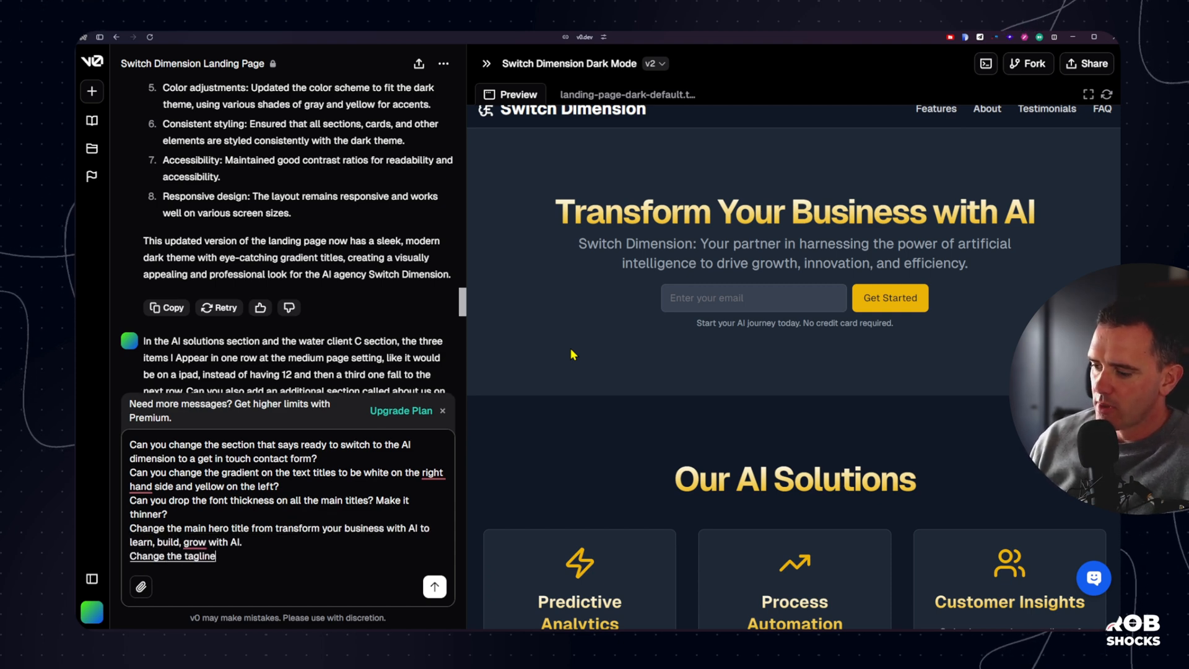
{"action": "type", "text": "to we help"}
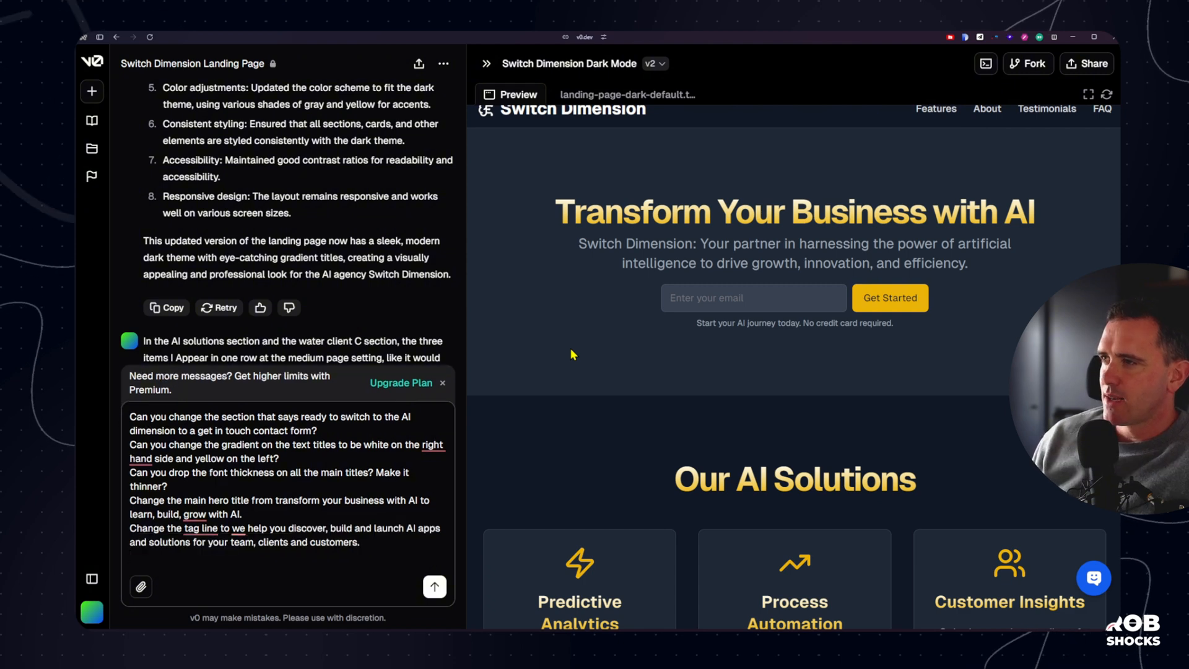
{"action": "type", "text": "Let's change"}
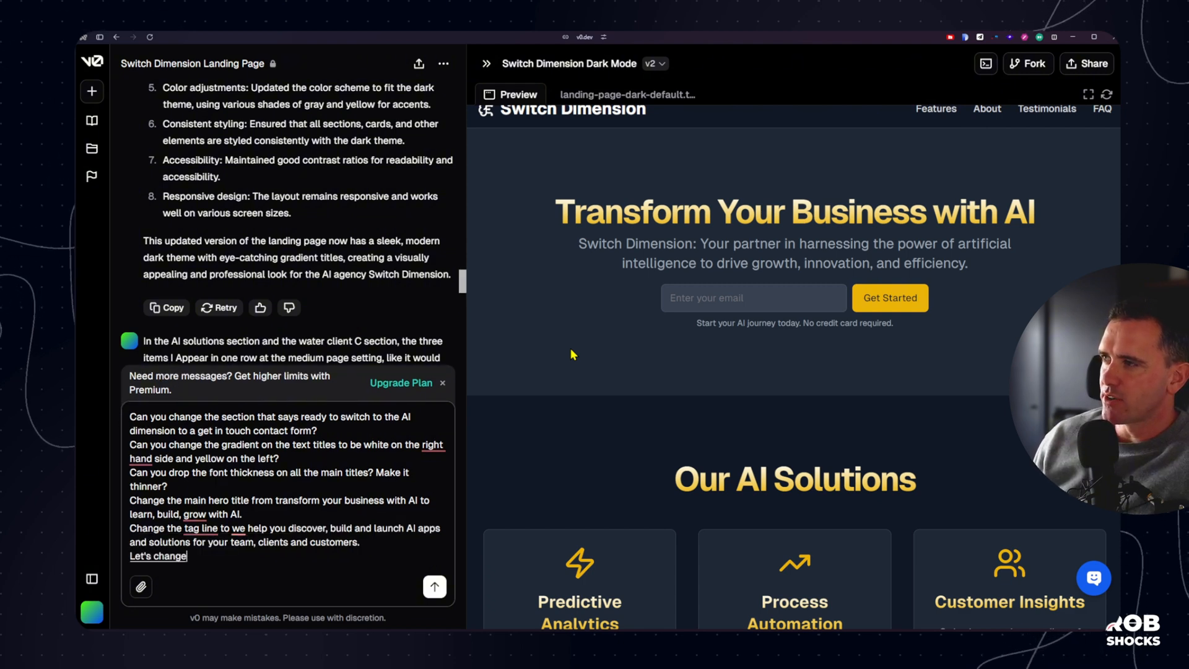
{"action": "type", "text": "the enter your email and get"}
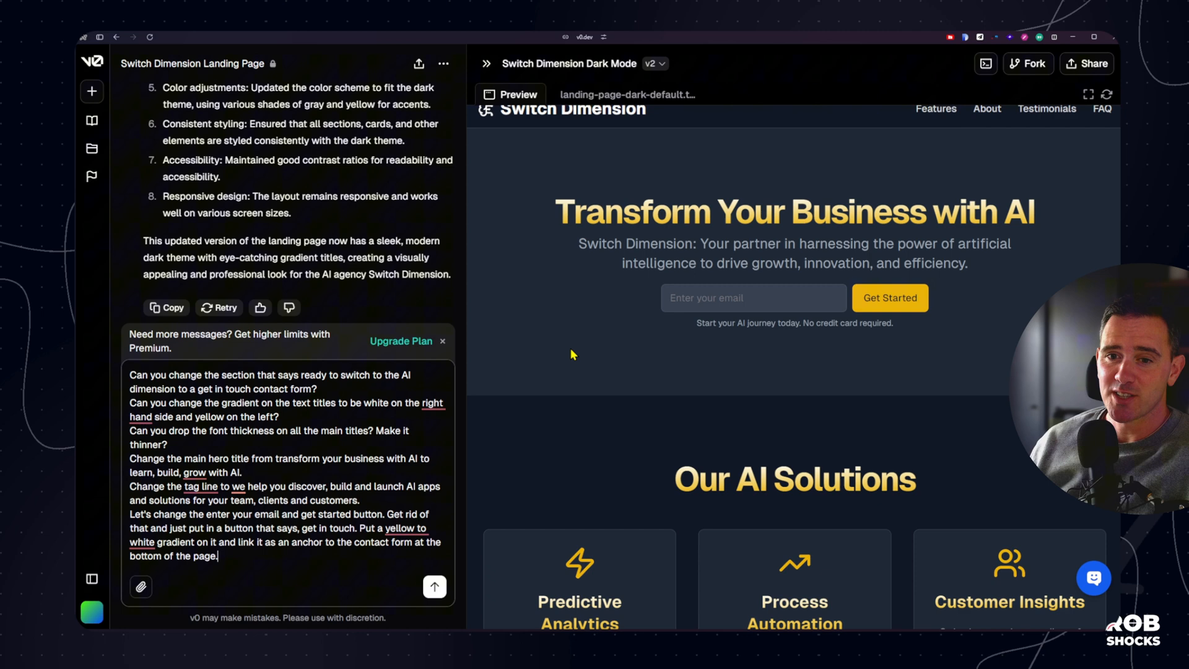
{"action": "type", "text": "Okay, that's a load of instructions"}
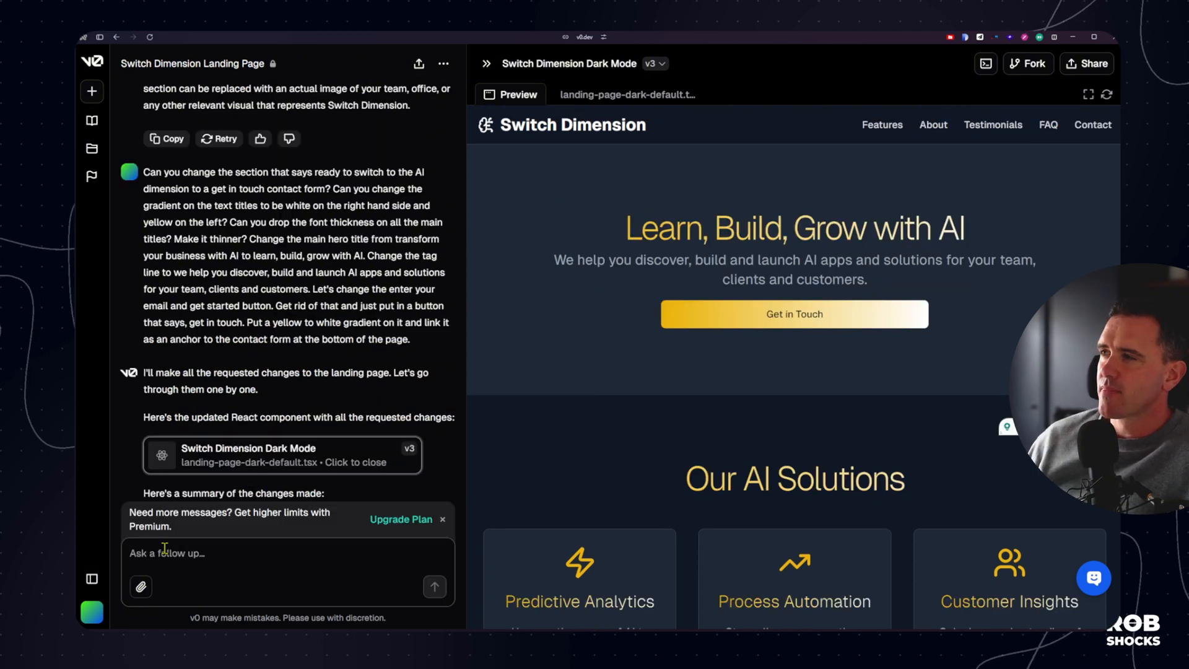
Draft requests for a black background instead of slate, a square hero grid and 20% smaller titles
{"action": "type", "text": "Can you"}
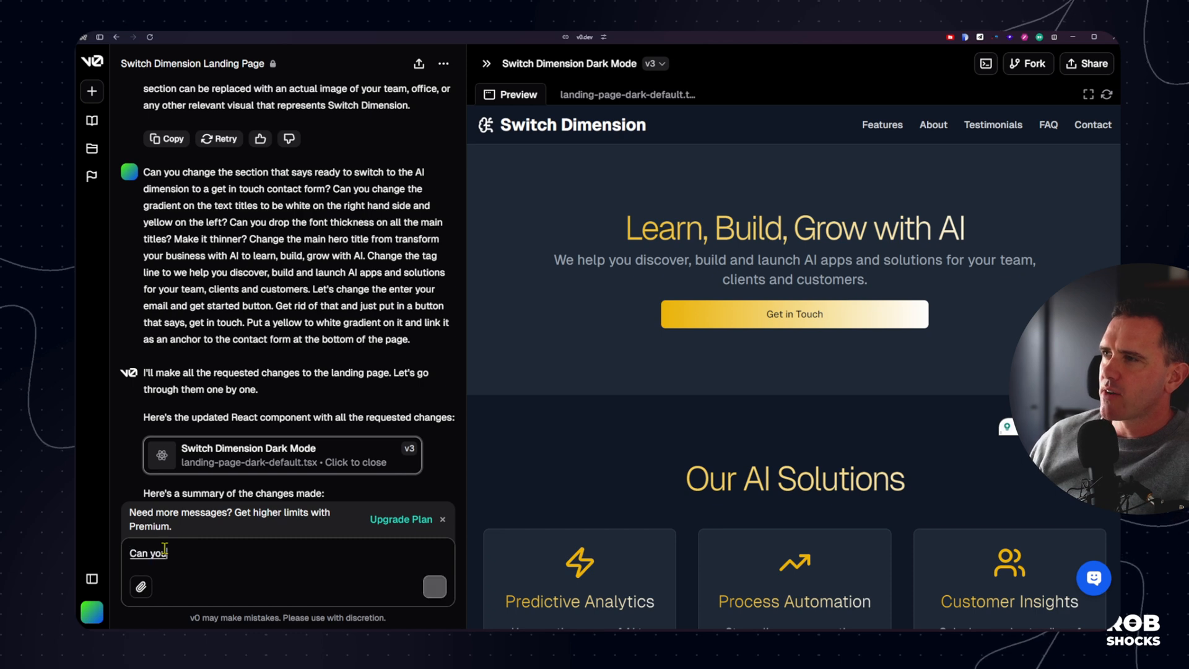
{"action": "type", "text": "change the background"}
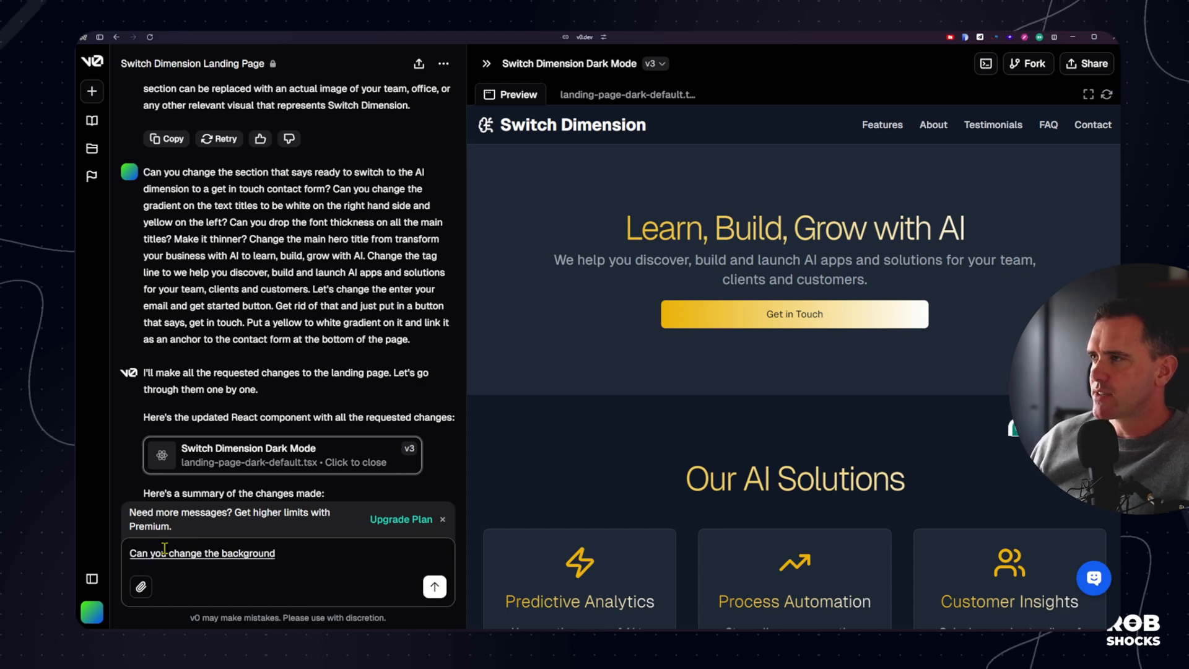
{"action": "type", "text": "from slate to neutral? I'd like it to be black as opposed to Navy in the background."}
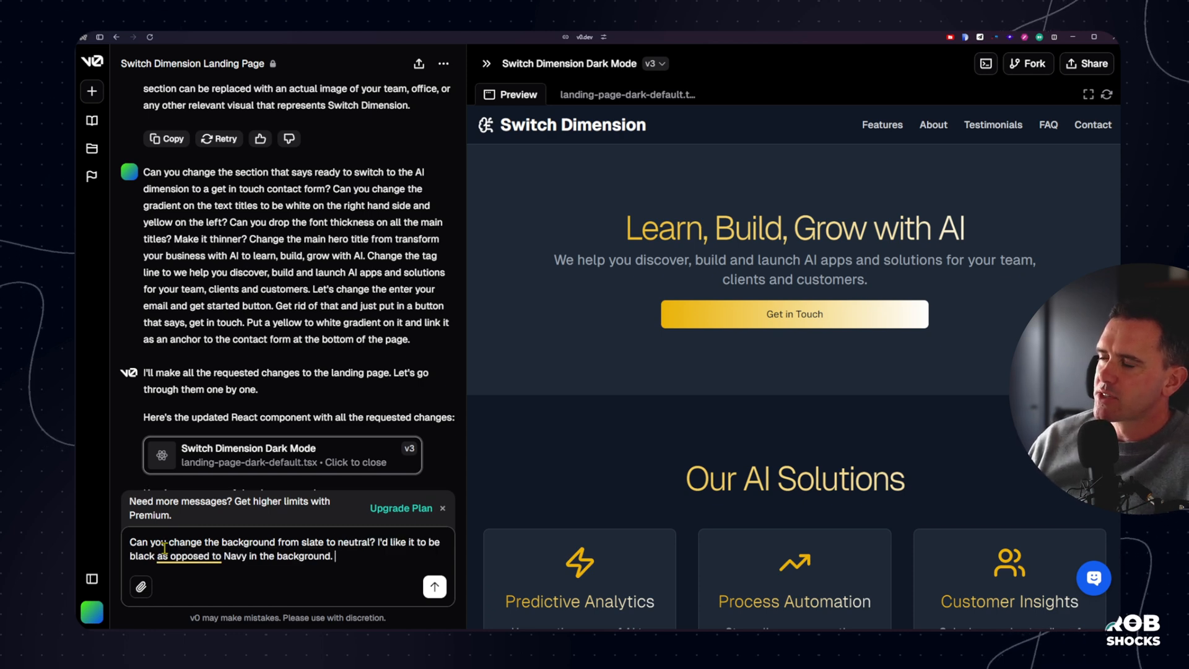
{"action": "type", "text": "Can you put a square"}
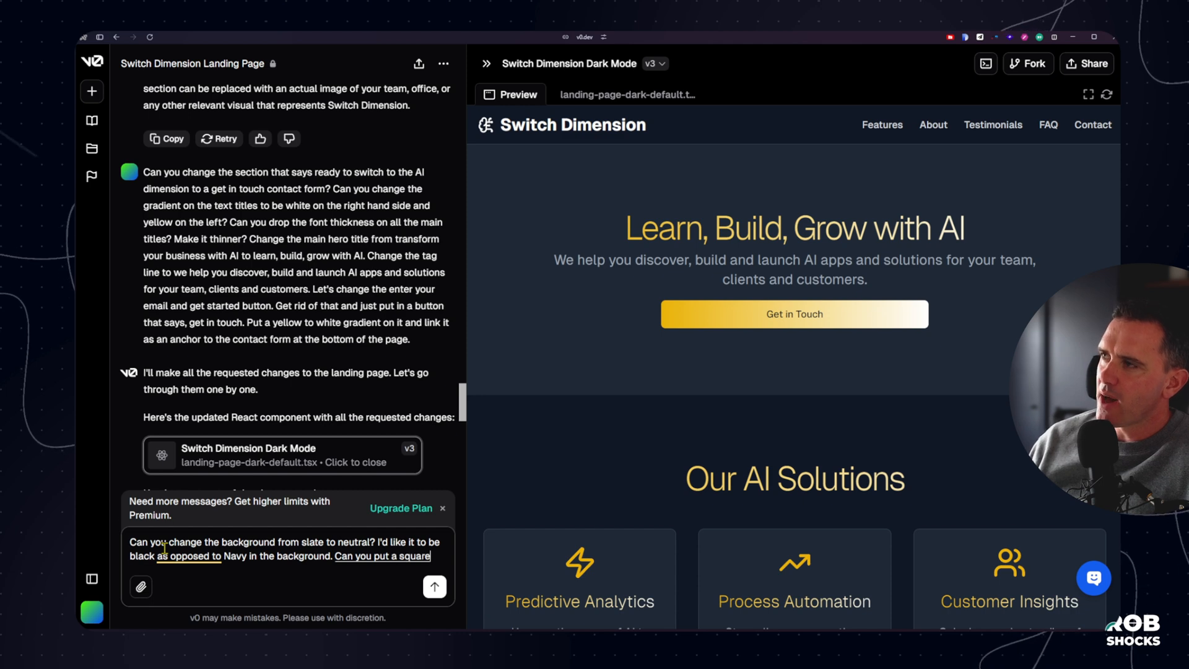
{"action": "type", "text": "grid in the back of the hero section?"}
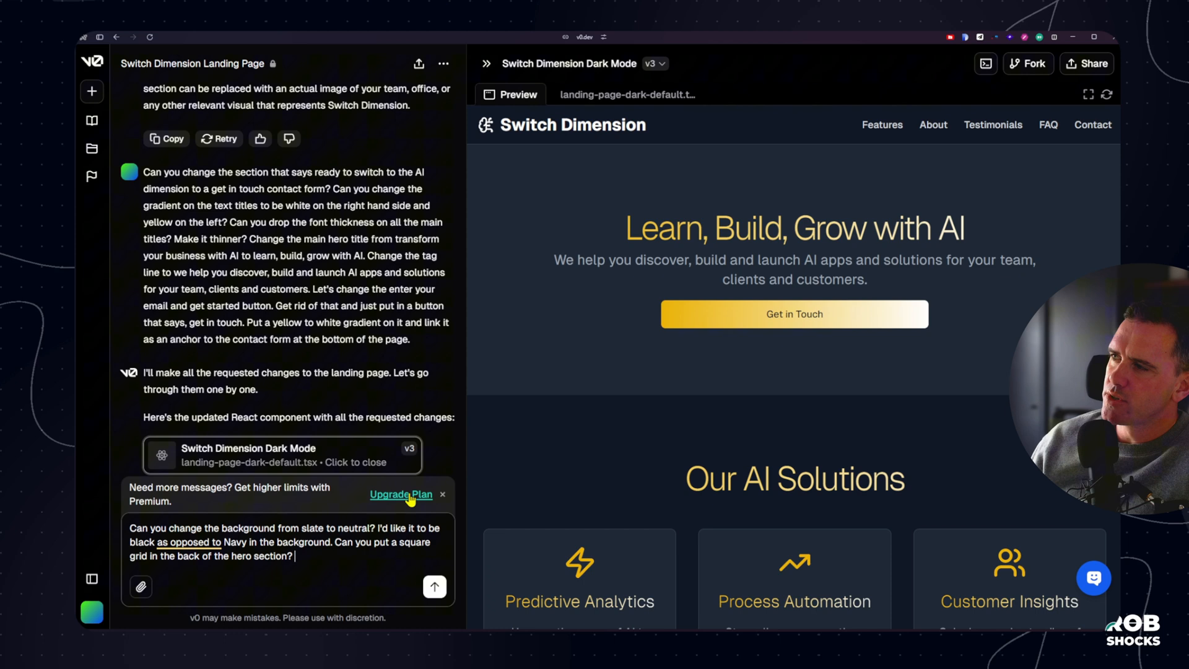
{"action": "type", "text": "Can you reduce the size of the titles by 20%?"}
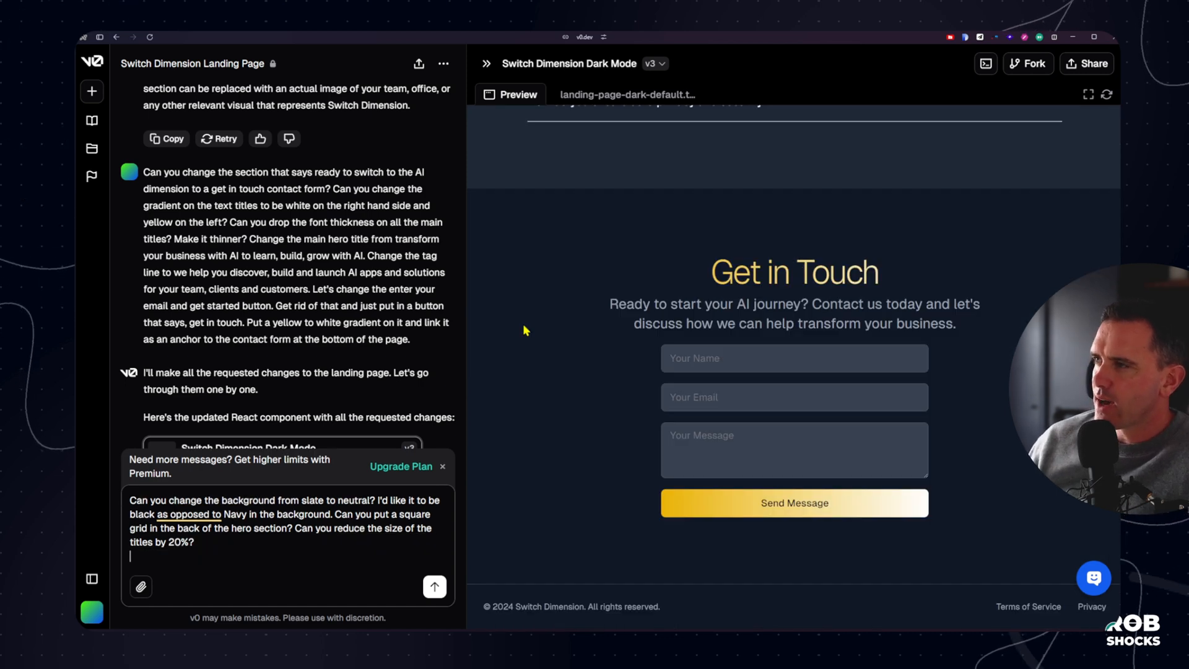
Add LinkedIn, Twitter and YouTube footer icons and a mobile hamburger menu, then send the request
{"action": "type", "text": "Can you add social"}
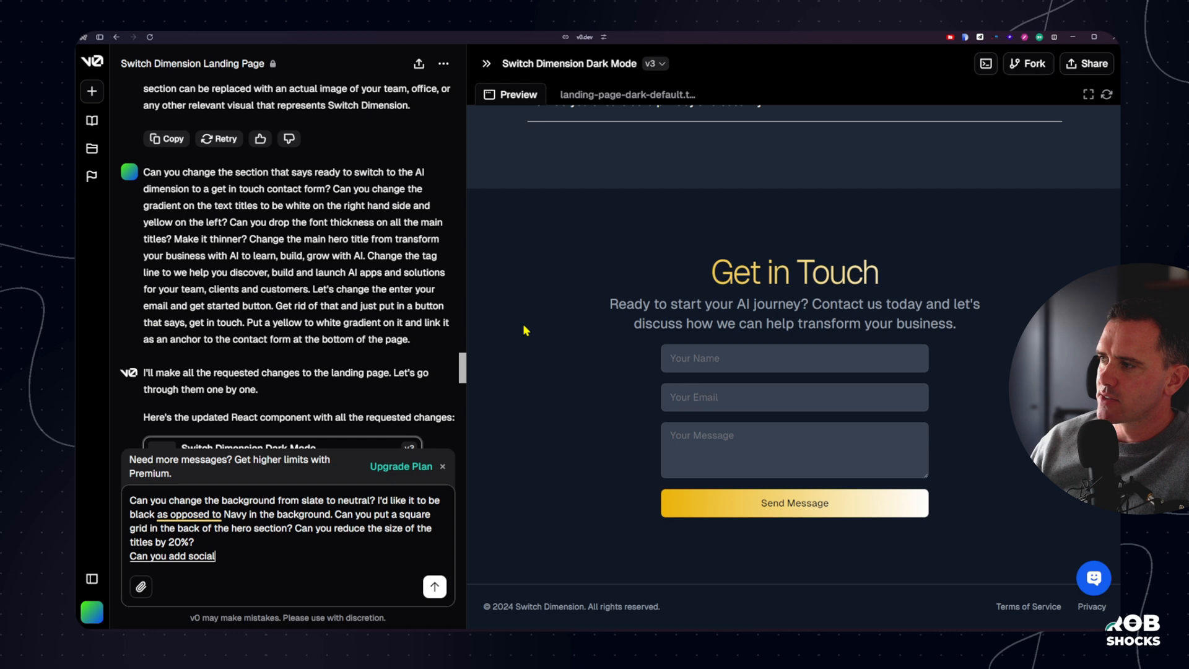
{"action": "type", "text": "icon links for Linkedin, Twitter and Youtube in the footer?"}
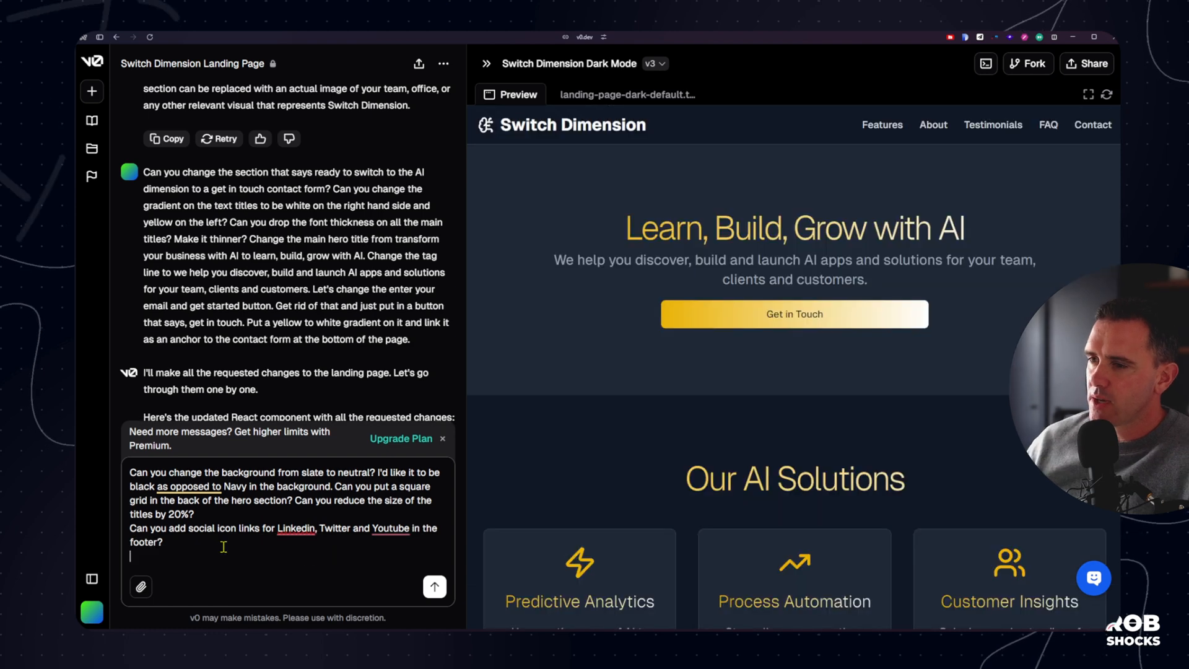
{"action": "type", "text": "In mobile mode"}
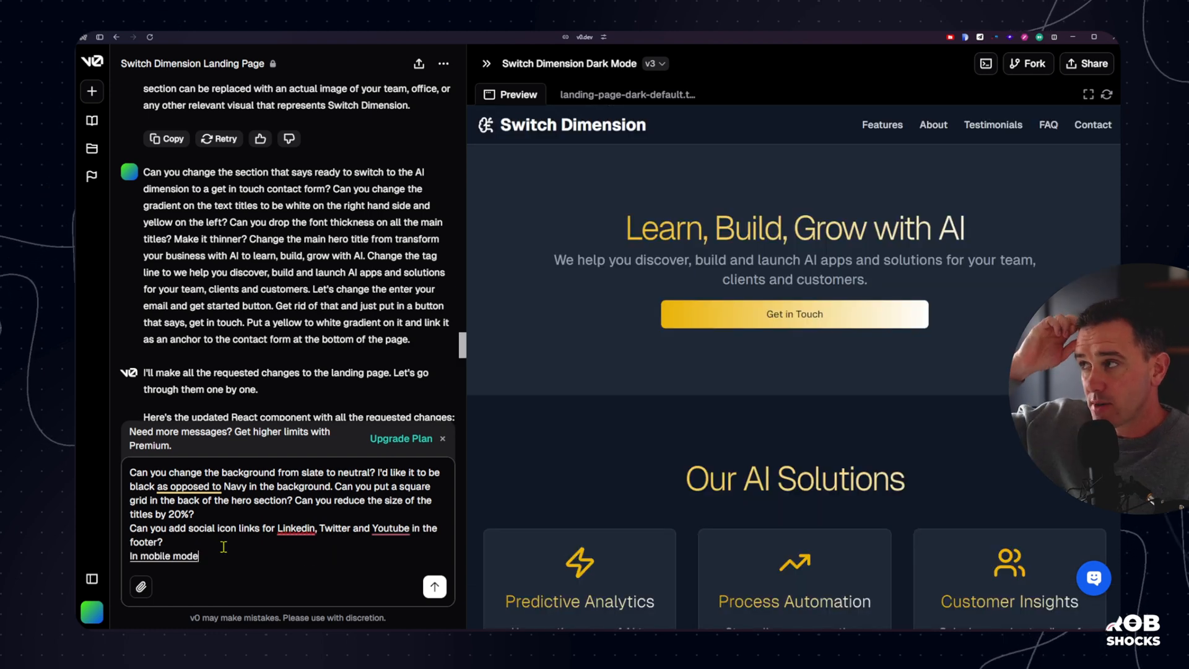
{"action": "type", "text": "can you make sure that we"}
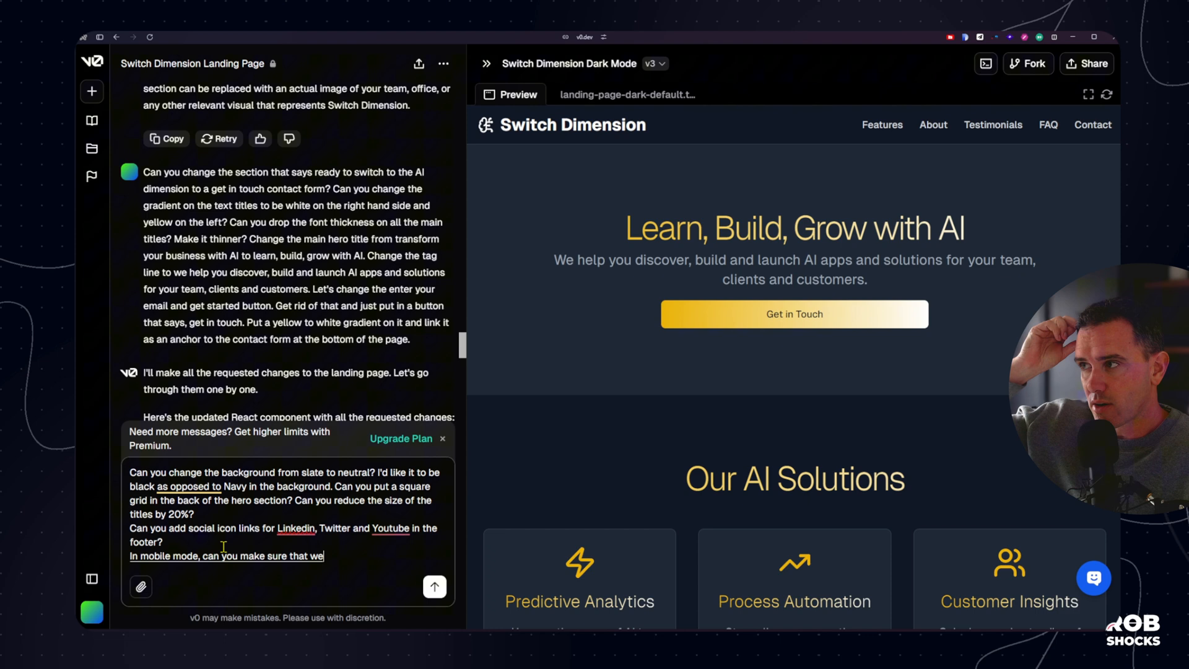
{"action": "type", "text": "have a hamburger menu that gives us the mobile drop down?"}
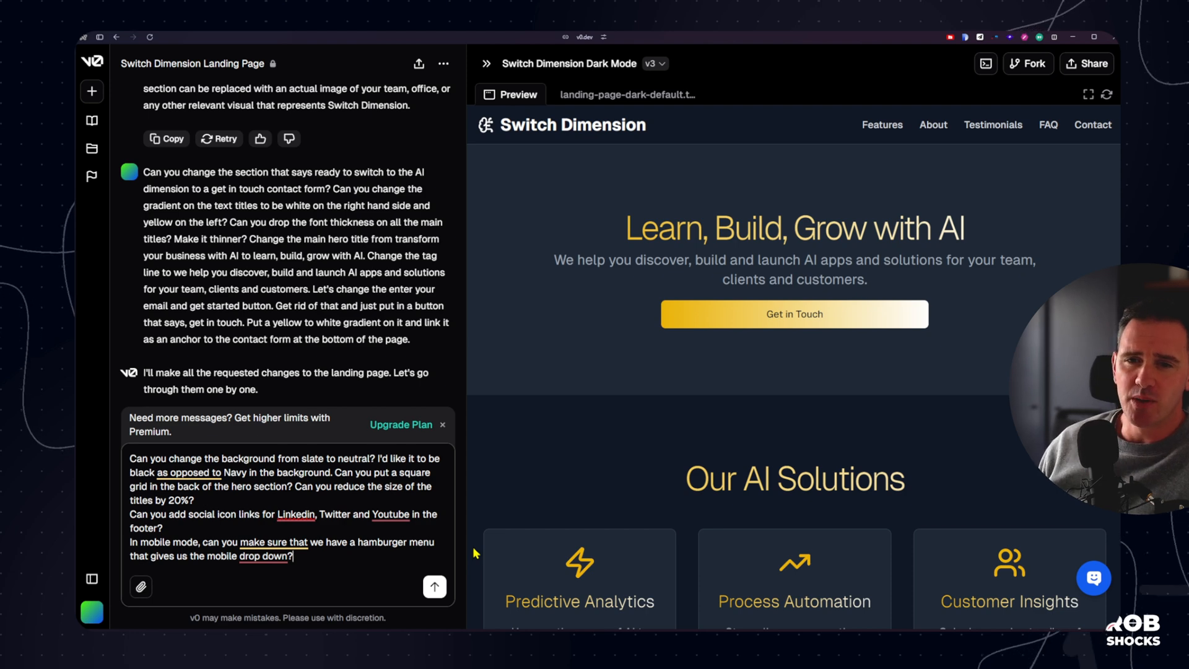
{"action": "mouse_move", "coordinate": [458, 572]}
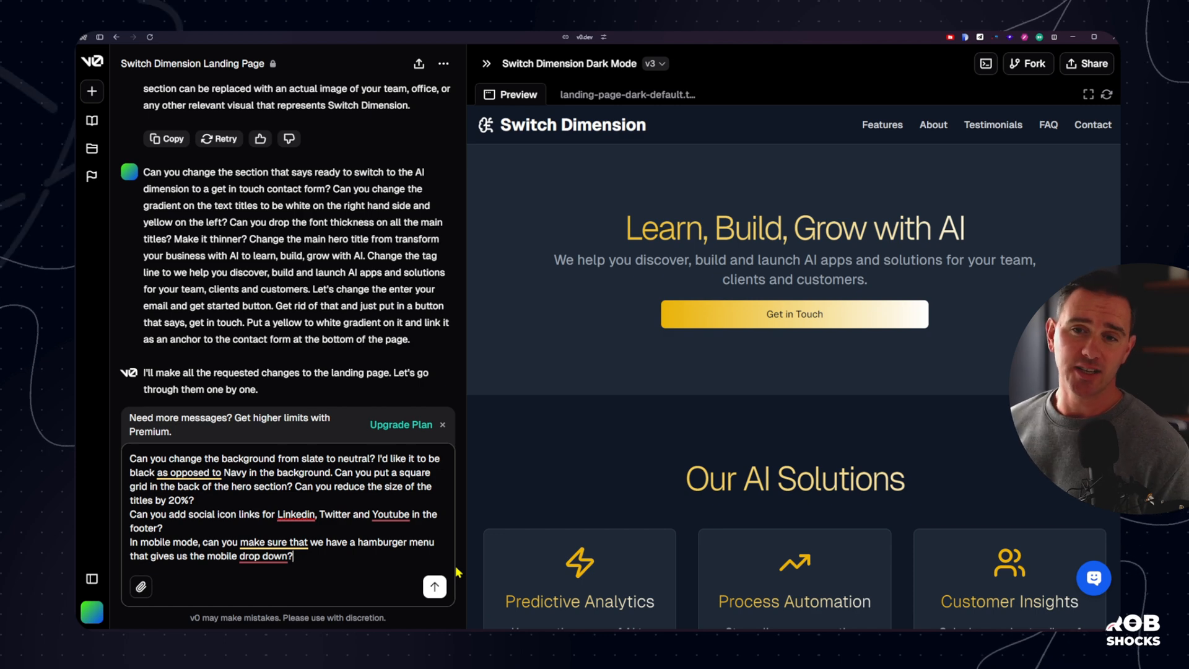
{"action": "left_click", "coordinate": [433, 587]}
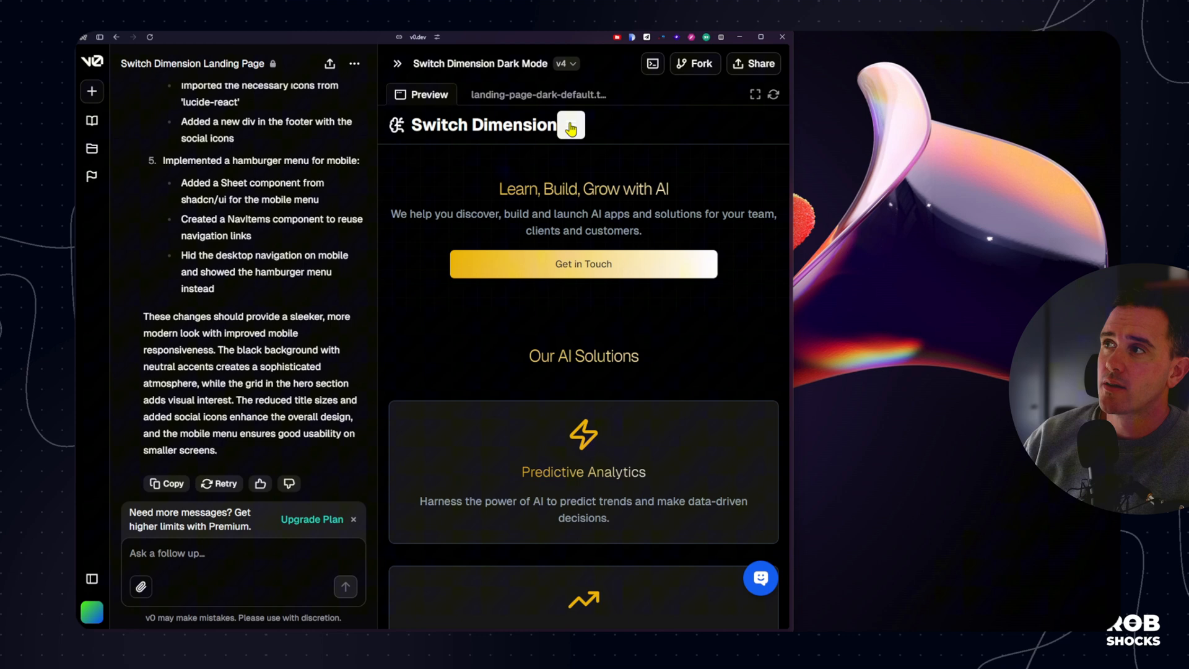
Send a follow-up noting the missing grid and asking for a divider between the hero and Our AI Solutions sections
{"action": "left_click", "coordinate": [570, 125]}
{"action": "type", "text": "Can you make sure that hamburger menu sticks to the right"}
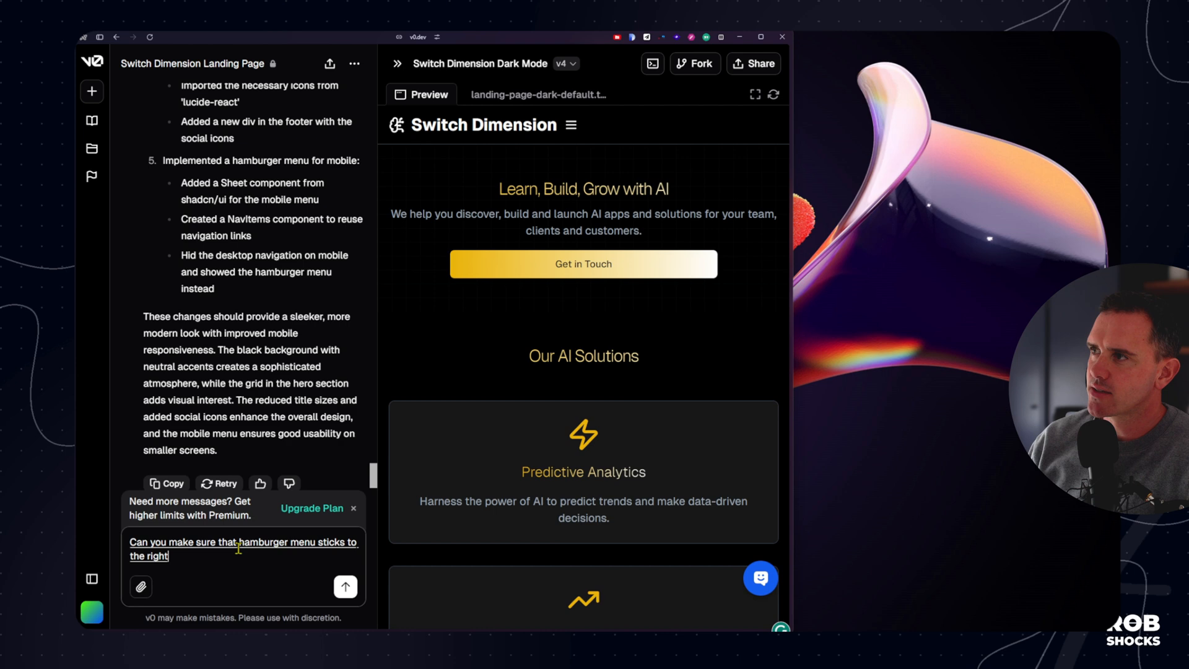
{"action": "type", "text": "hand side?"}
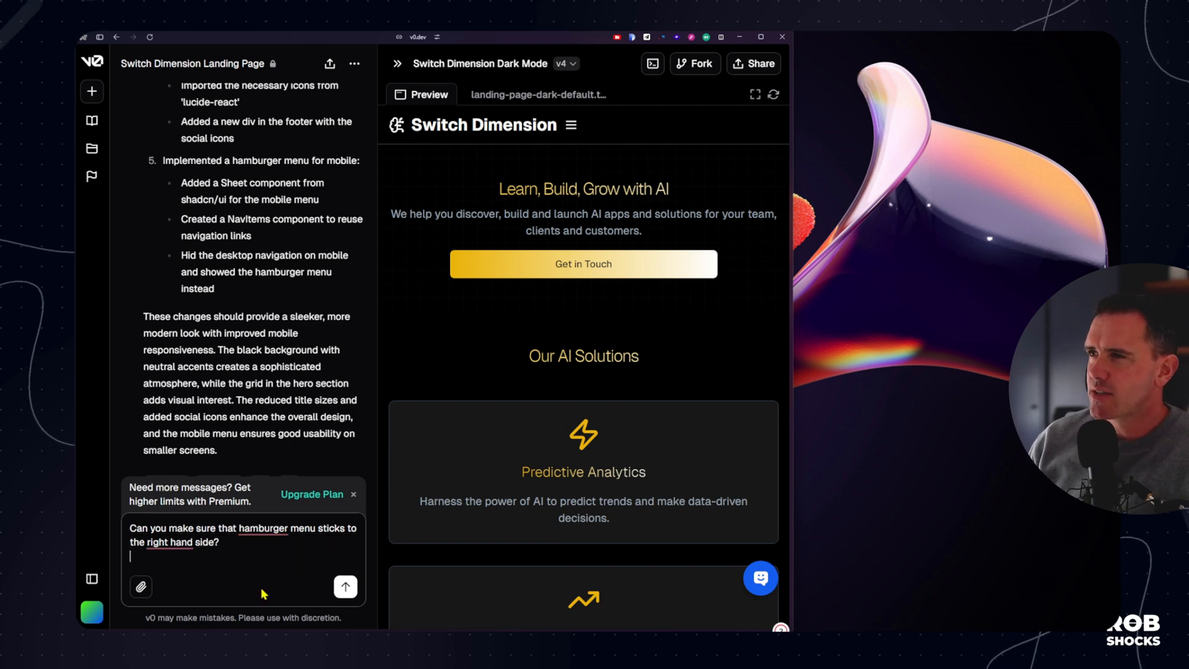
{"action": "type", "text": "The grid didn't seem to"}
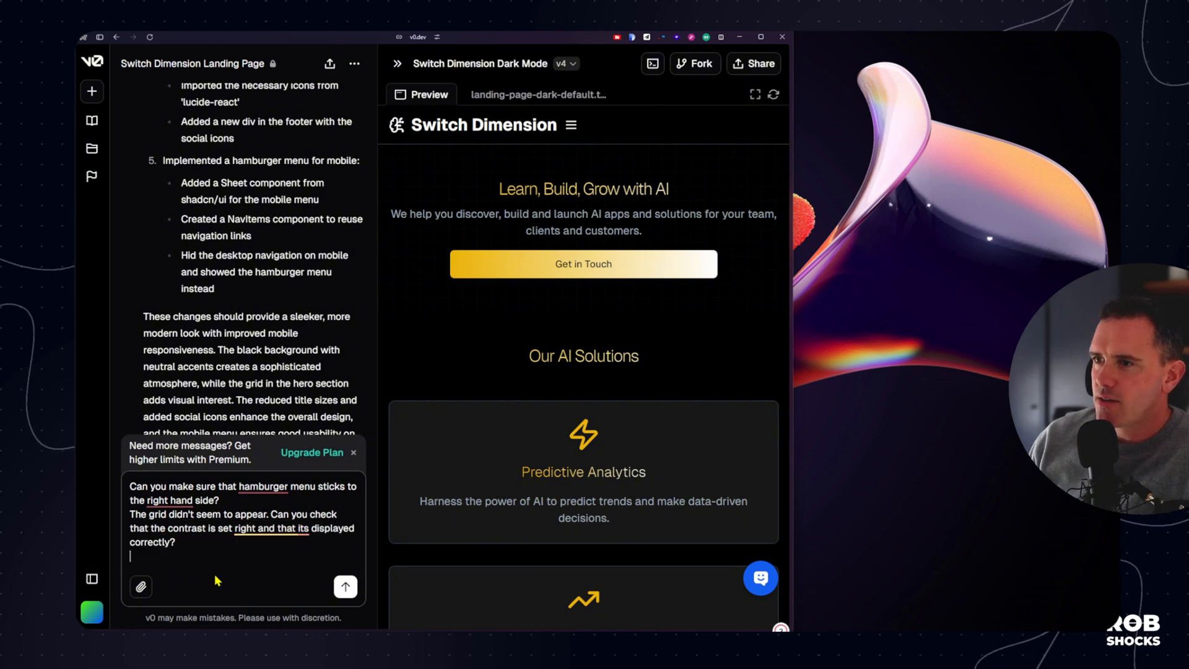
{"action": "type", "text": "Can you give me a divider"}
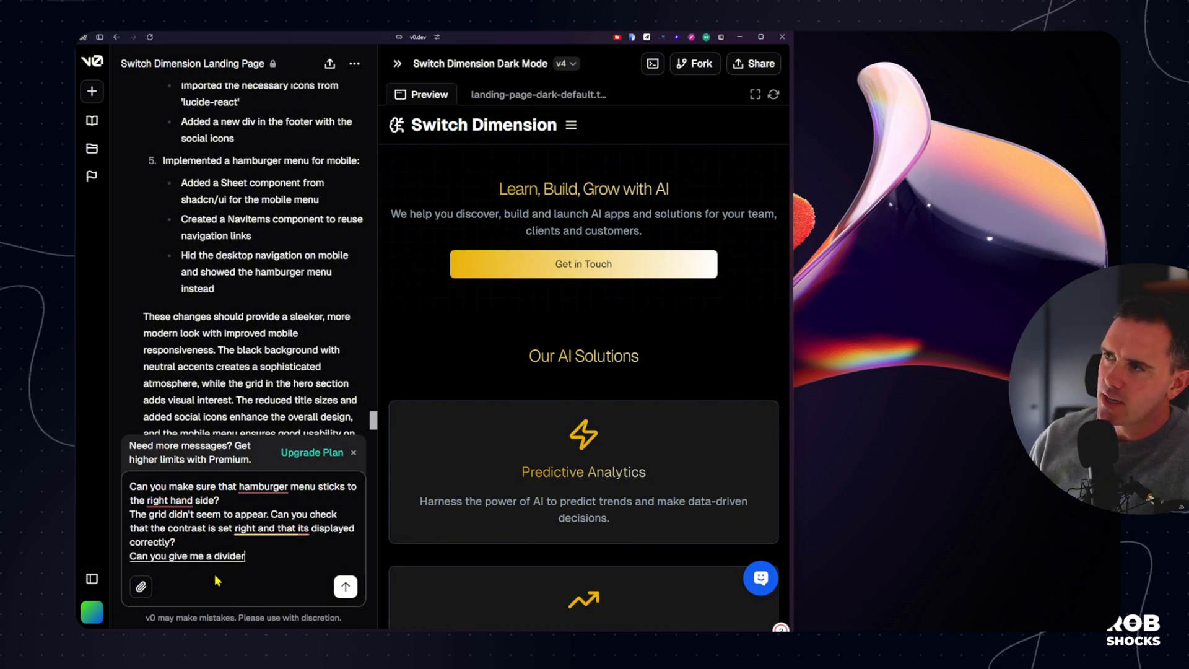
{"action": "type", "text": "between the hero section"}
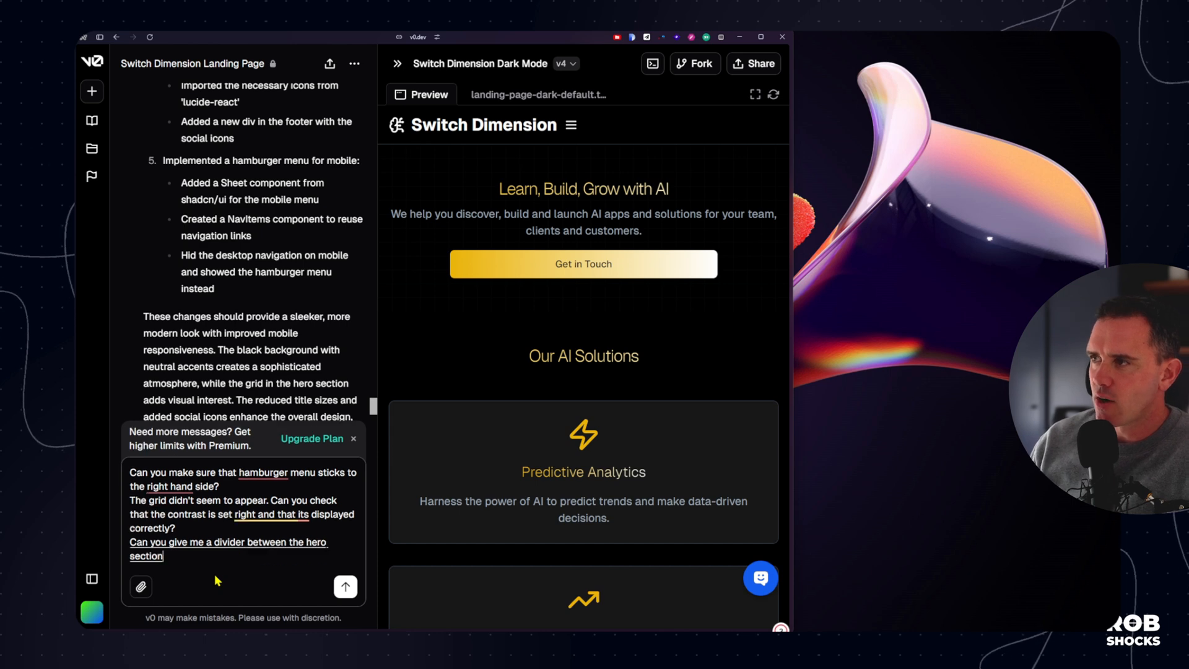
{"action": "type", "text": "and the our AI solutions"}
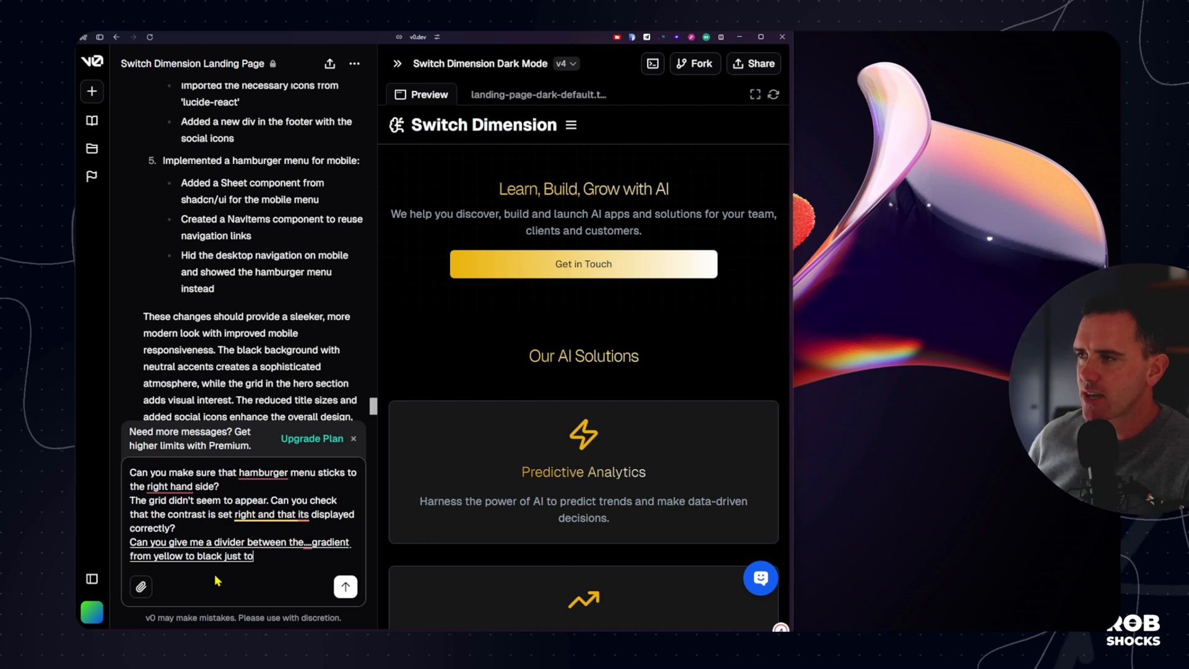
{"action": "left_click", "coordinate": [345, 587]}
{"action": "type", "text": "Can you increase the vertical height of the hero section by 30%?"}
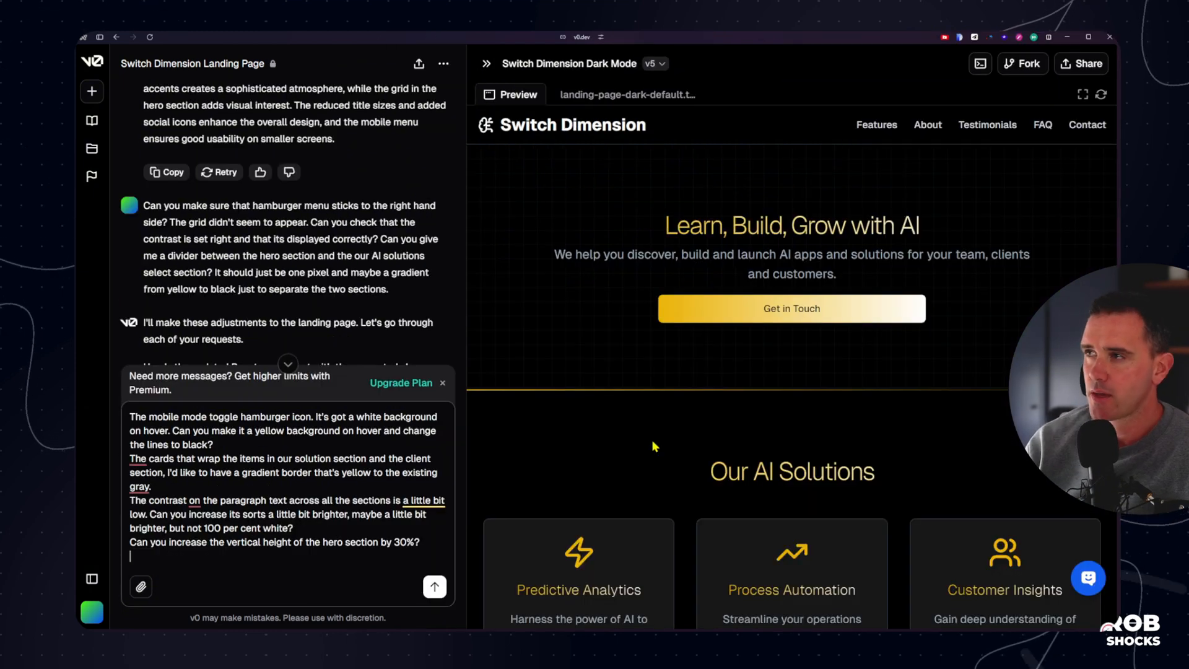
Request a 30% smaller logo with 'Switch' and 'Dimension' joined without a space
{"action": "type", "text": "Reduce the"}
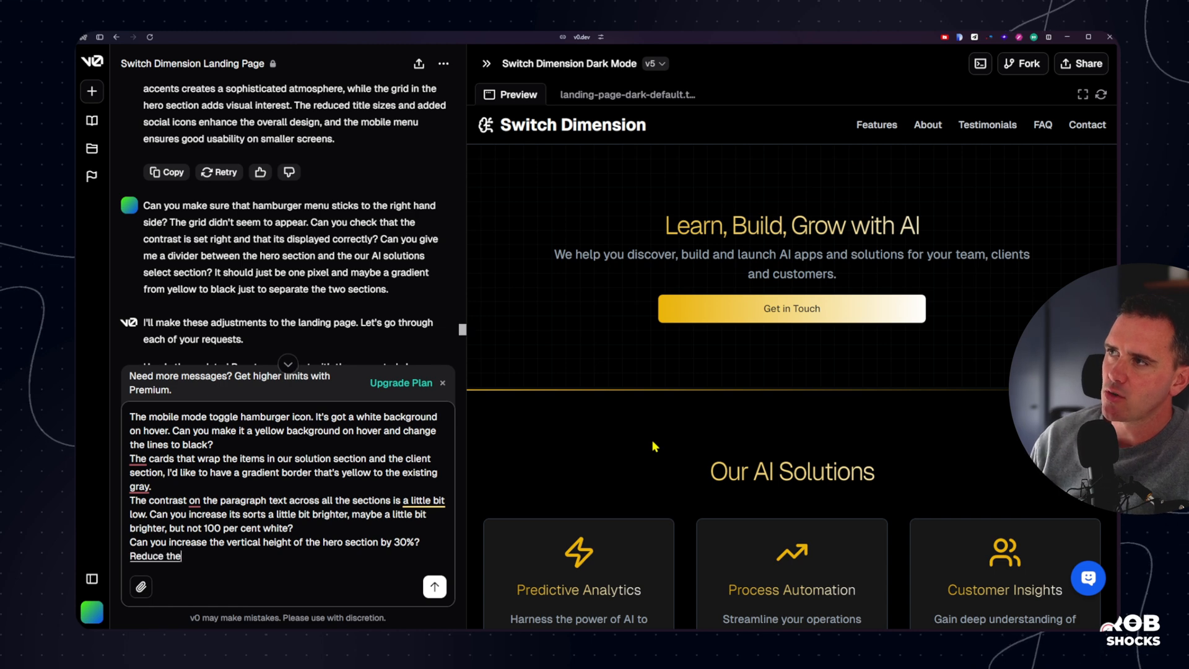
{"action": "type", "text": "size of the logo"}
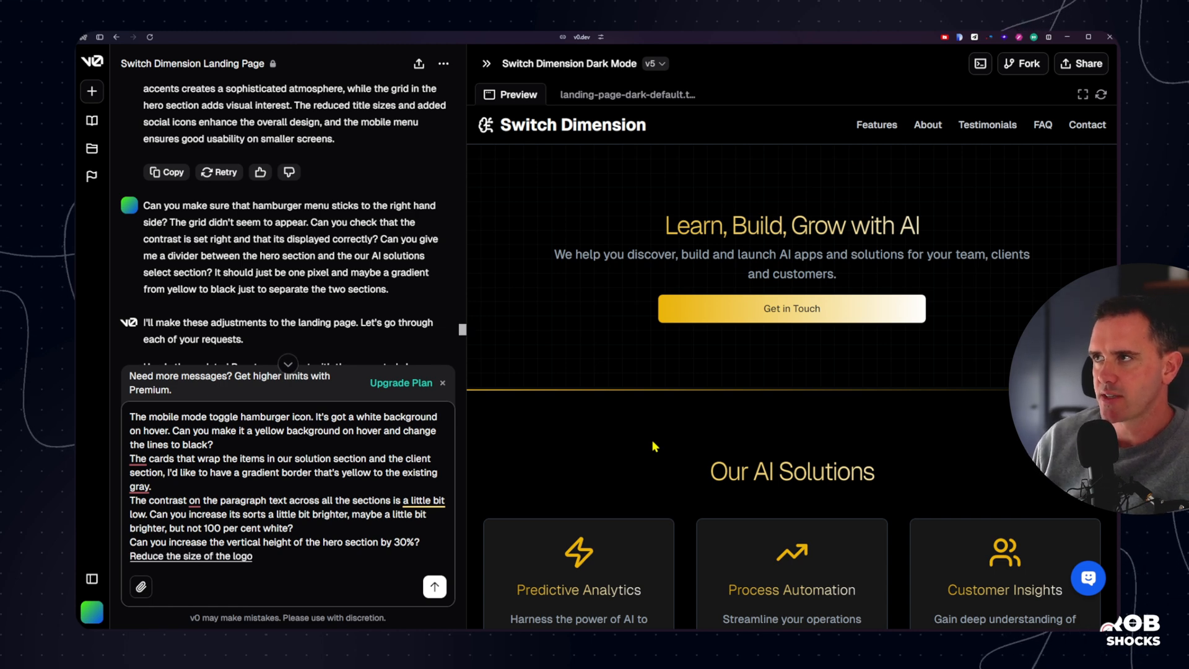
{"action": "type", "text": "by thirty percent"}
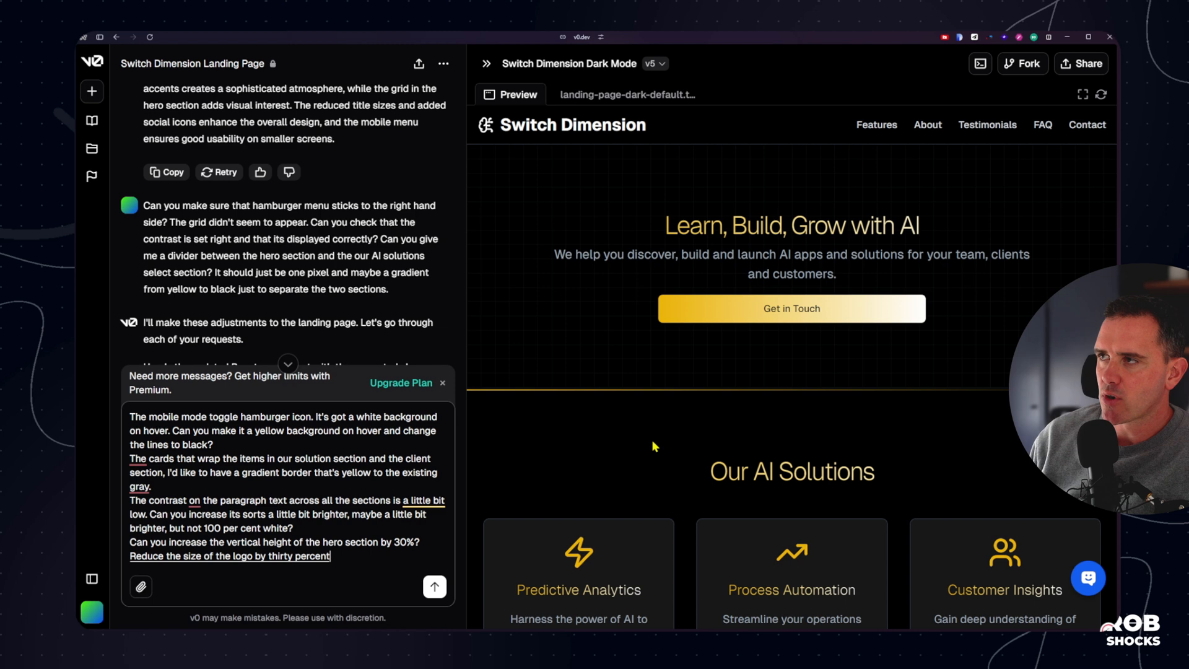
{"action": "type", "text": "have the. have the words which dimension"}
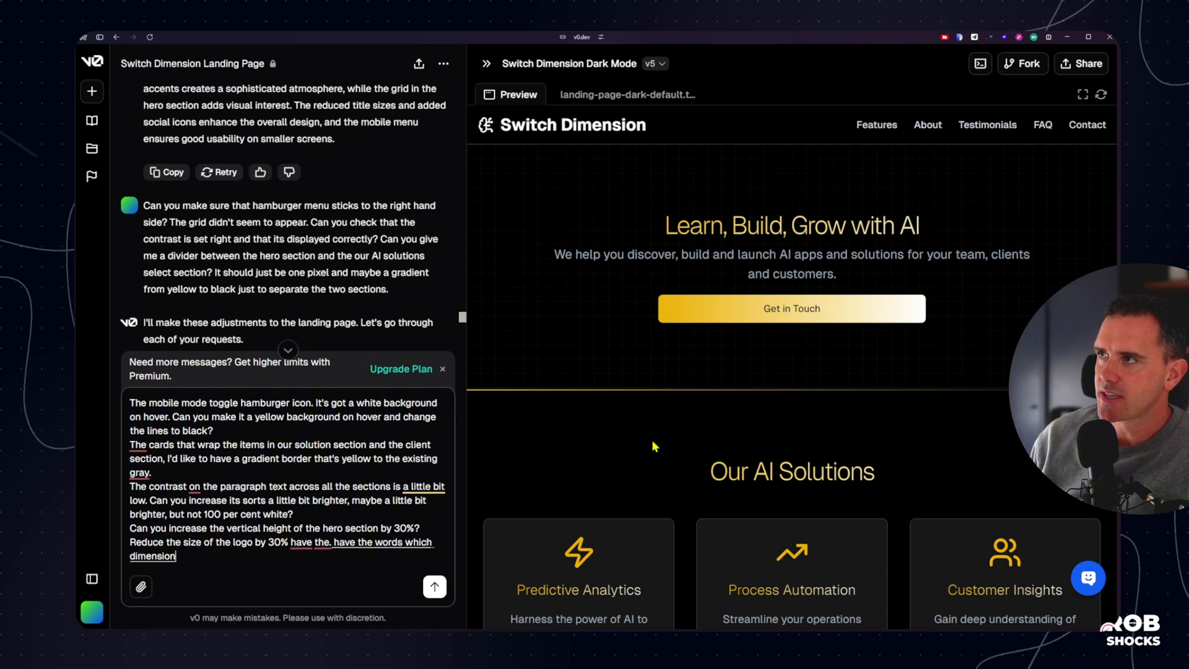
{"action": "type", "text": "stick together so"}
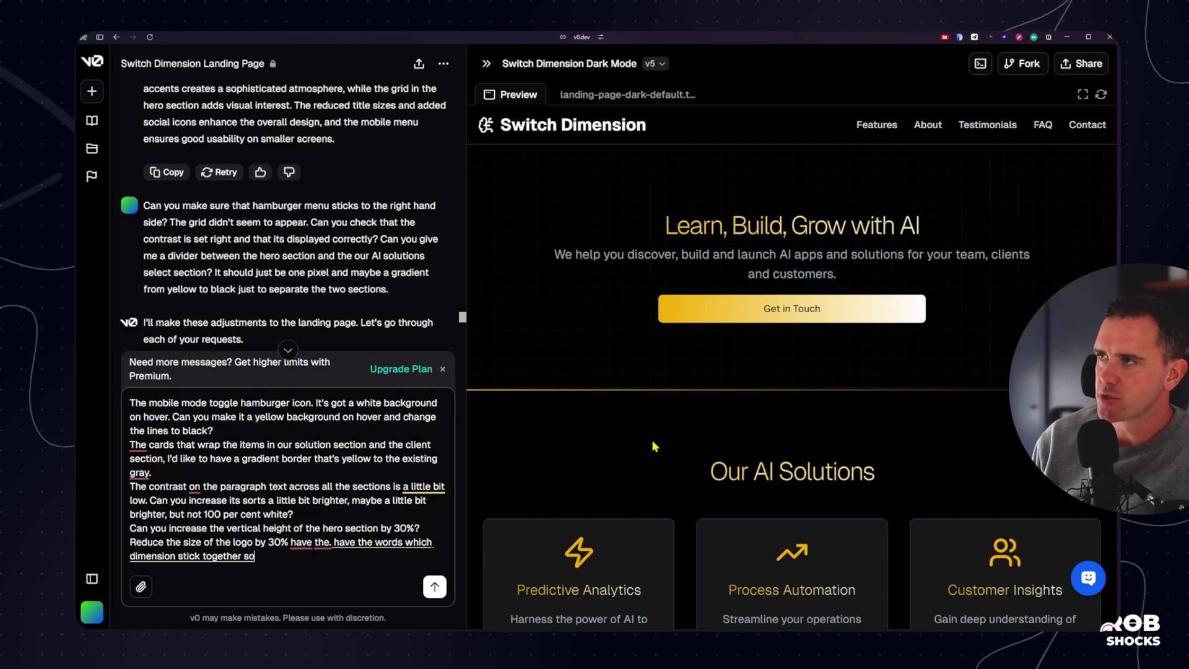
{"action": "type", "text": "it switch no space dimension and"}
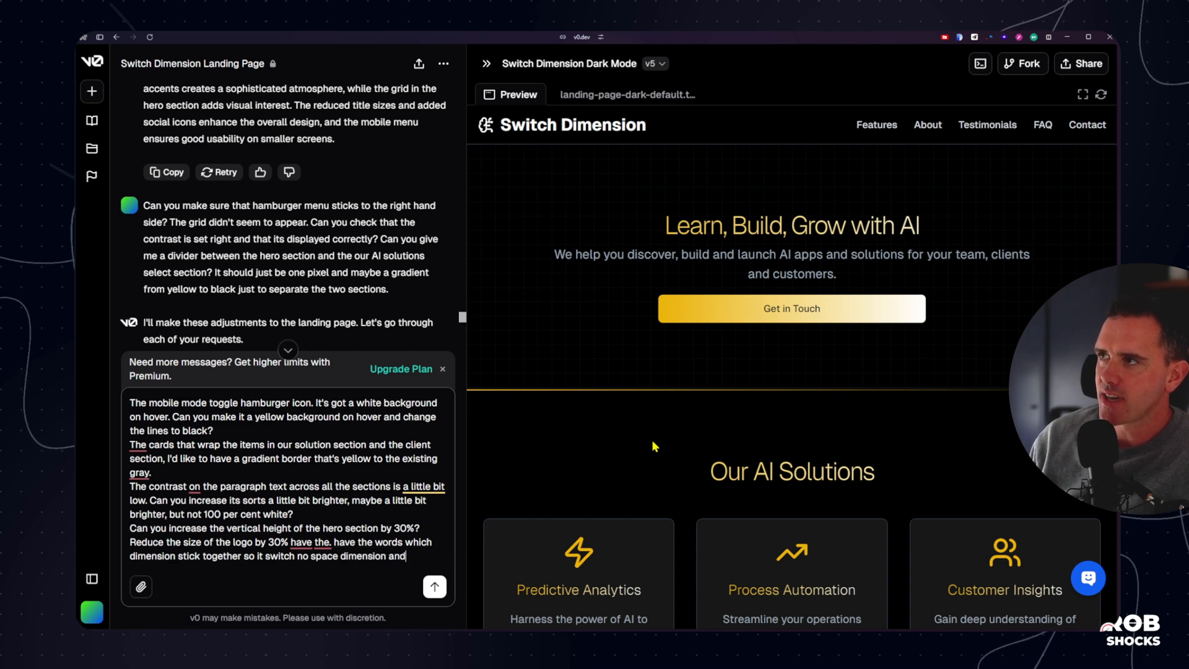
Ask for a light-weight 'Dimension' word and a lightning-bolt icon for the logo
{"action": "type", "text": "have the second word dimension"}
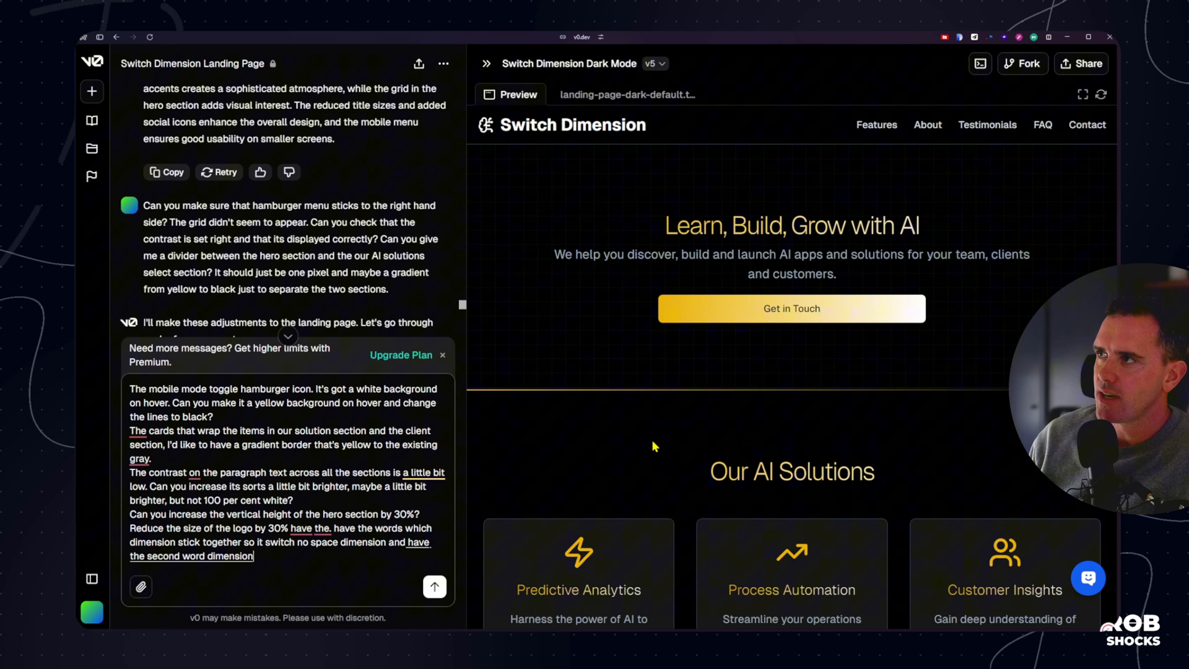
{"action": "type", "text": "in a thinner weight that. the first word swit"}
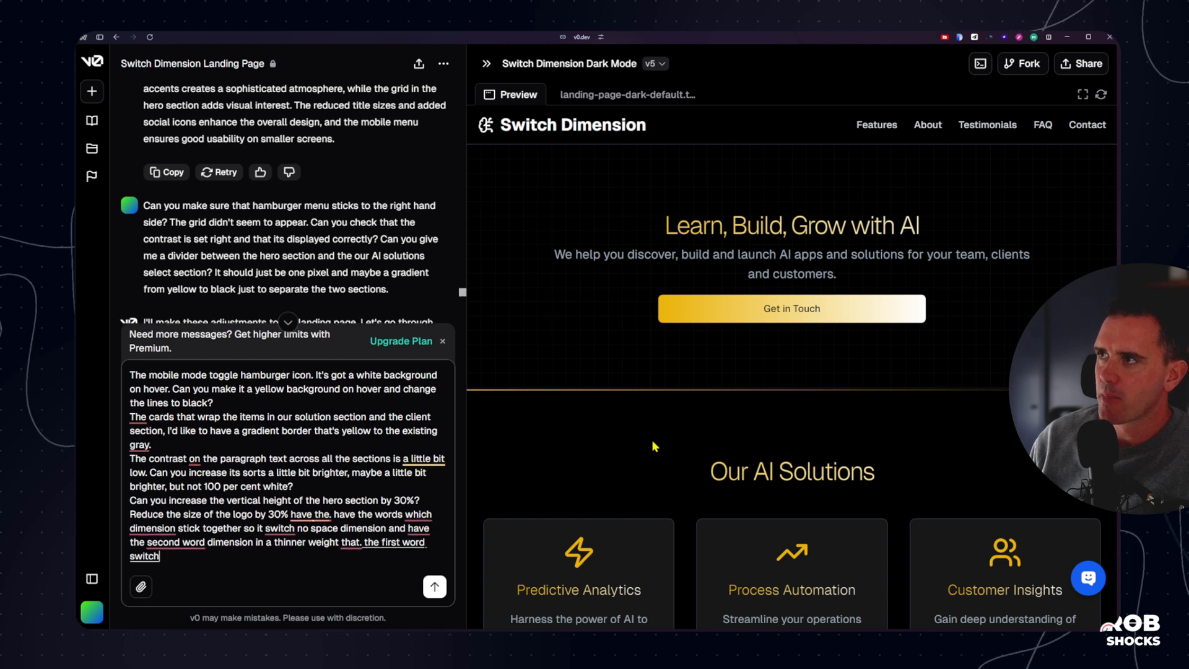
{"action": "type", "text": "change."}
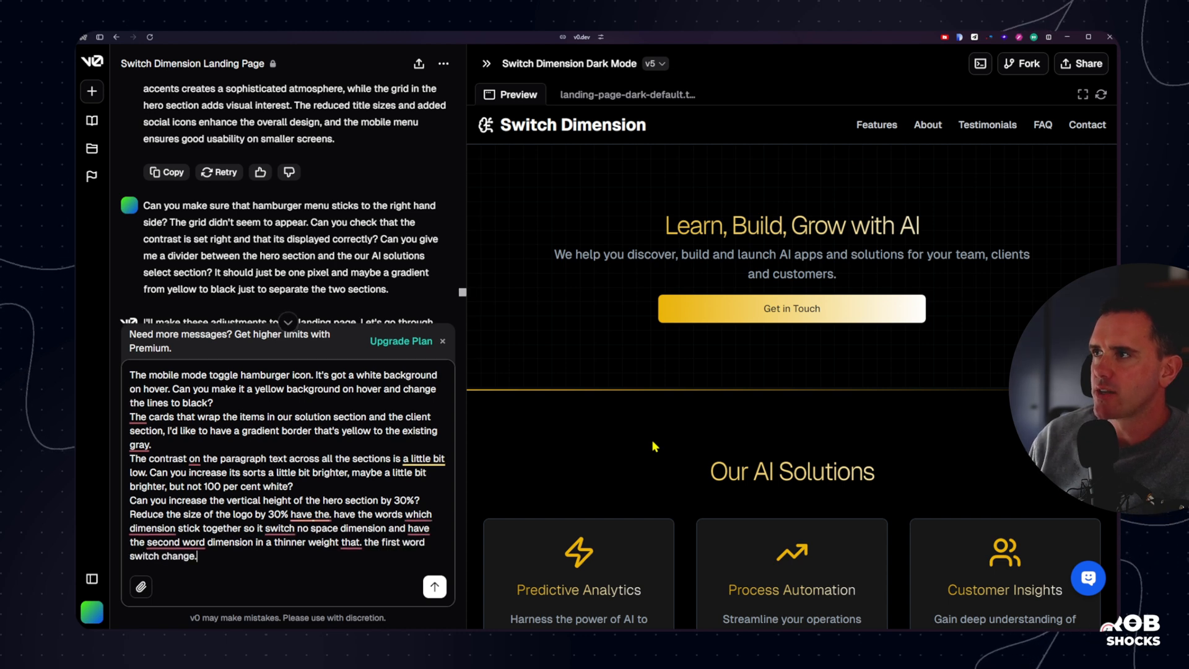
{"action": "type", "text": "the icon to"}
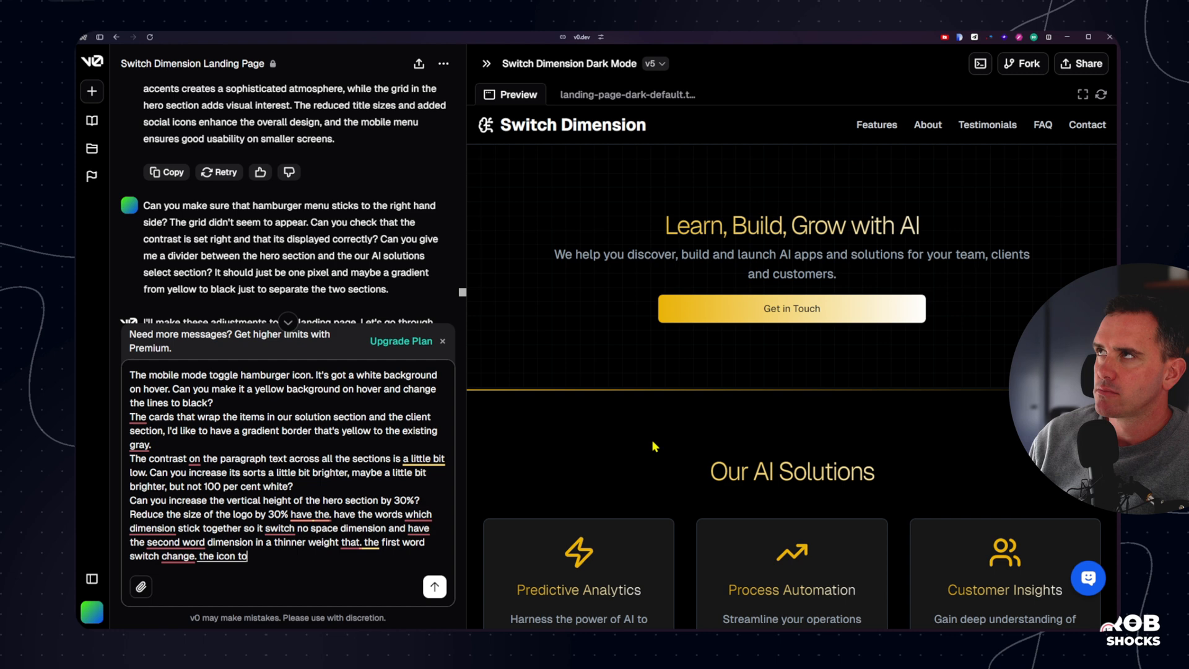
{"action": "type", "text": "a leg"}
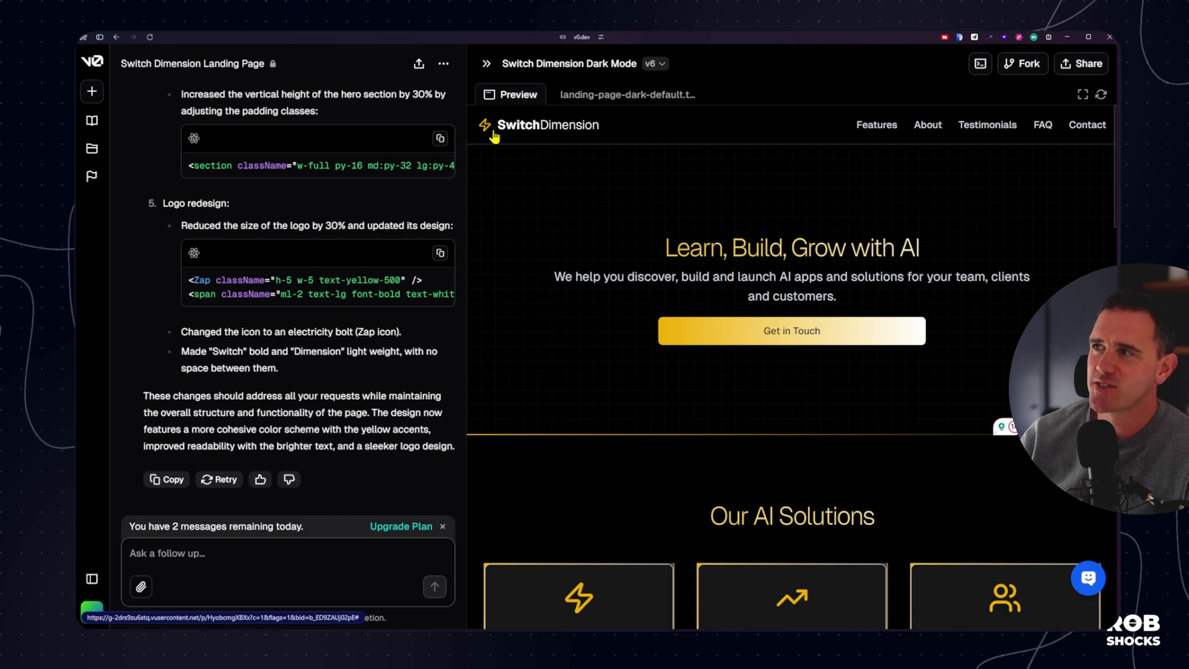
View the v0 pricing page comparing Free, Premium and Enterprise plans
{"action": "left_click", "coordinate": [401, 525]}
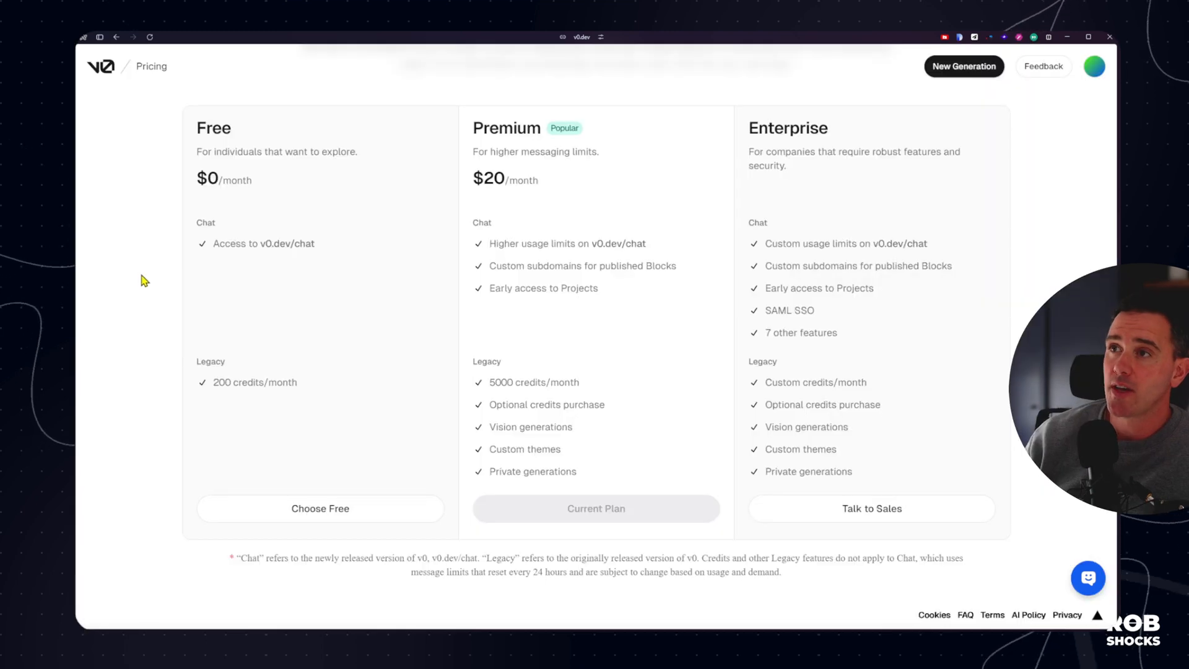
{"action": "mouse_move", "coordinate": [295, 436]}
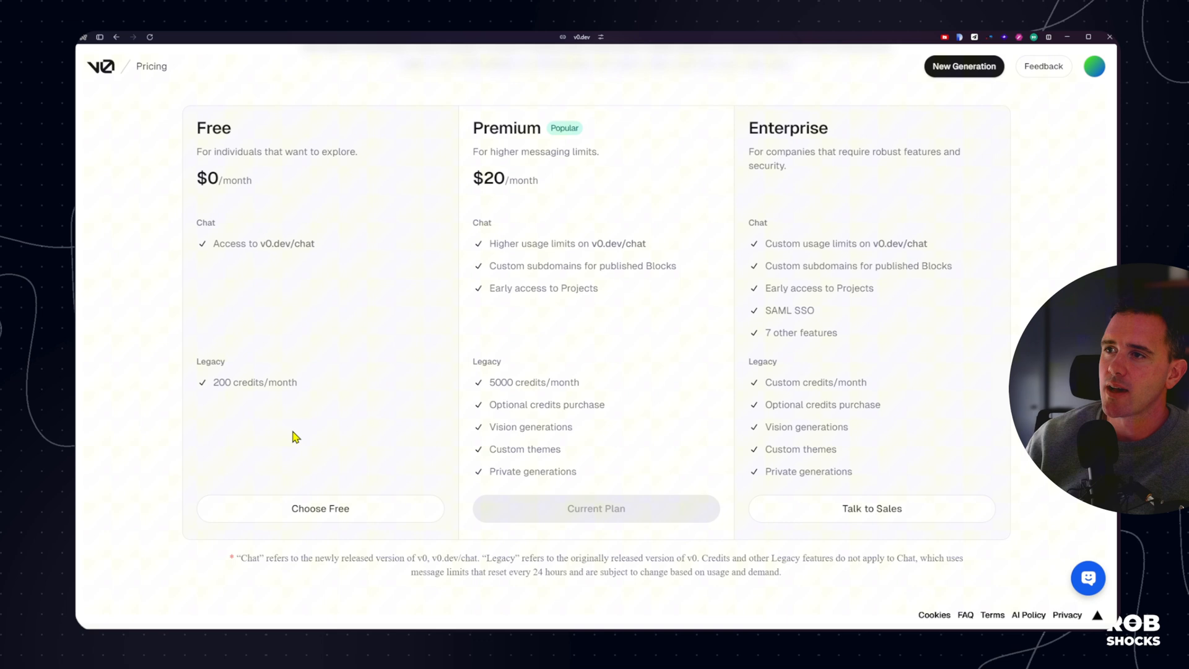
{"action": "mouse_move", "coordinate": [159, 404]}
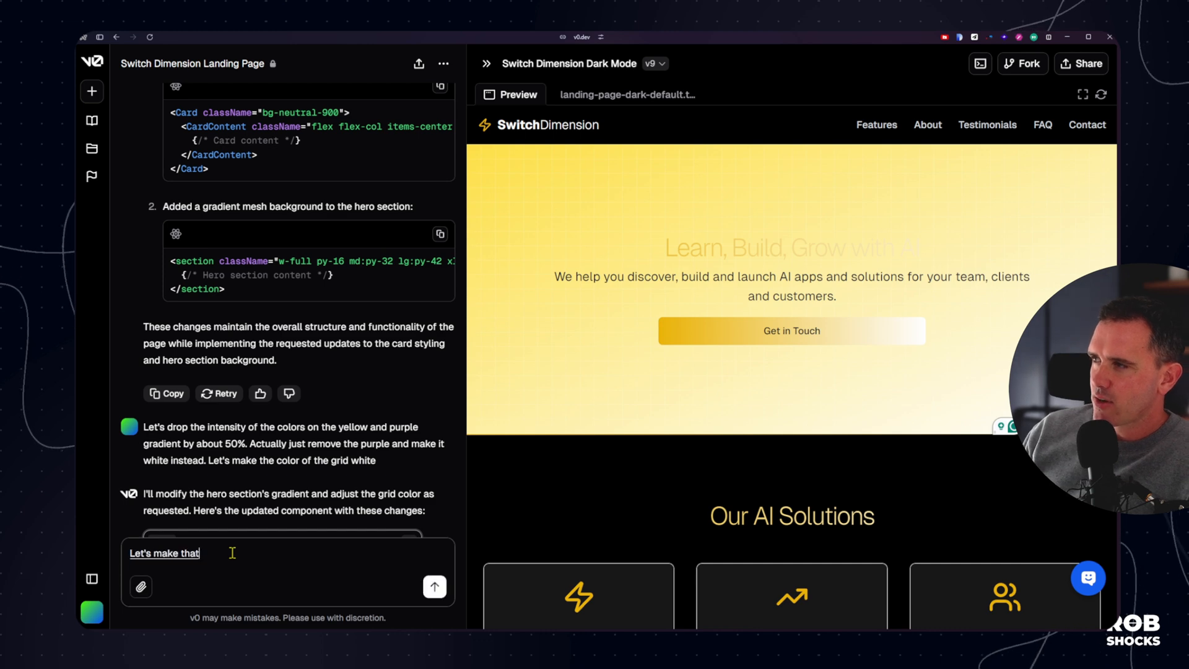
Send a request for a yellow hero background gradient and fully rounded, non-square buttons
{"action": "type", "text": "background gradient on the hero"}
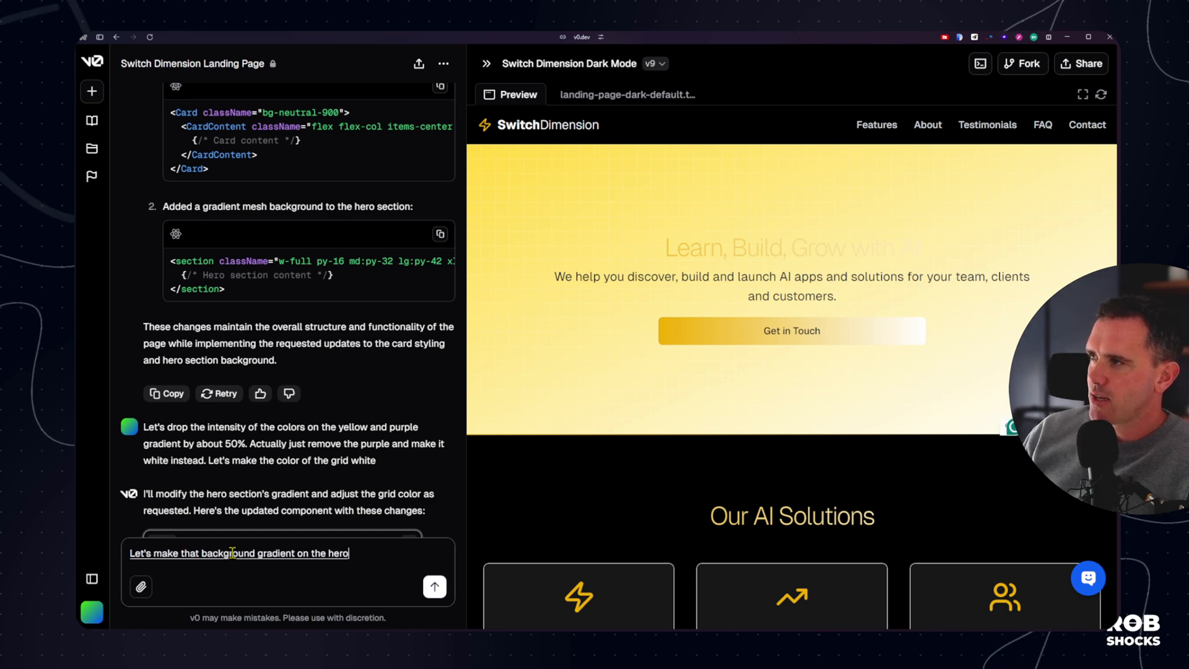
{"action": "type", "text": "section yellow to black."}
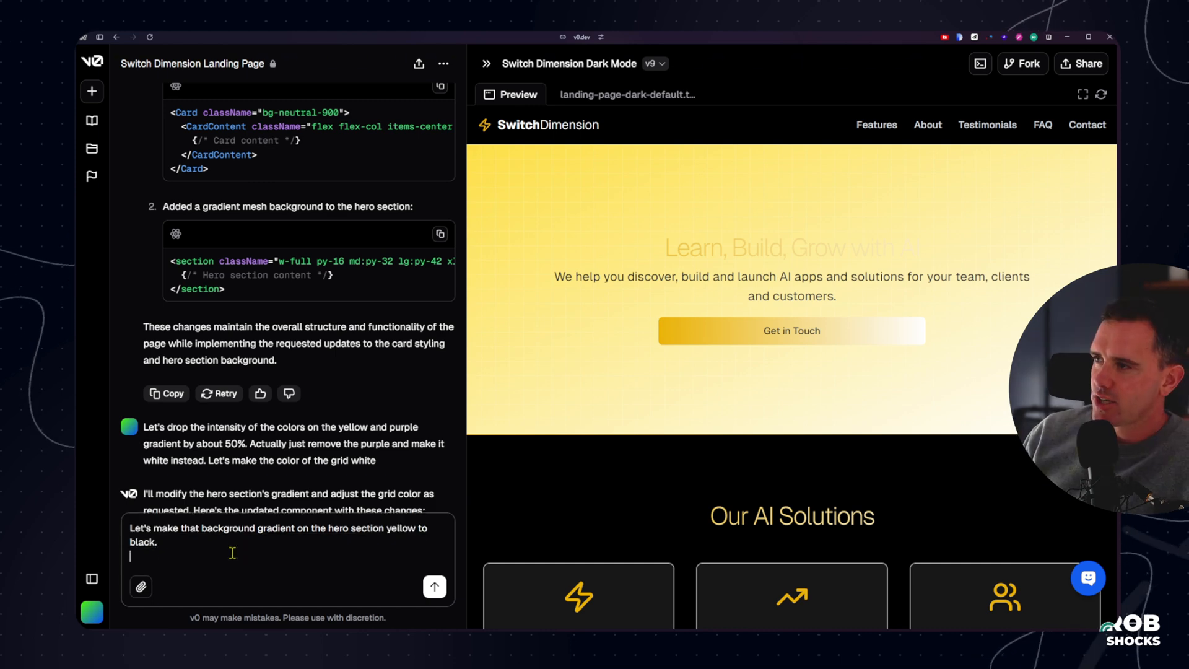
{"action": "type", "text": "Let's change all the buttons to have a greater. corne"}
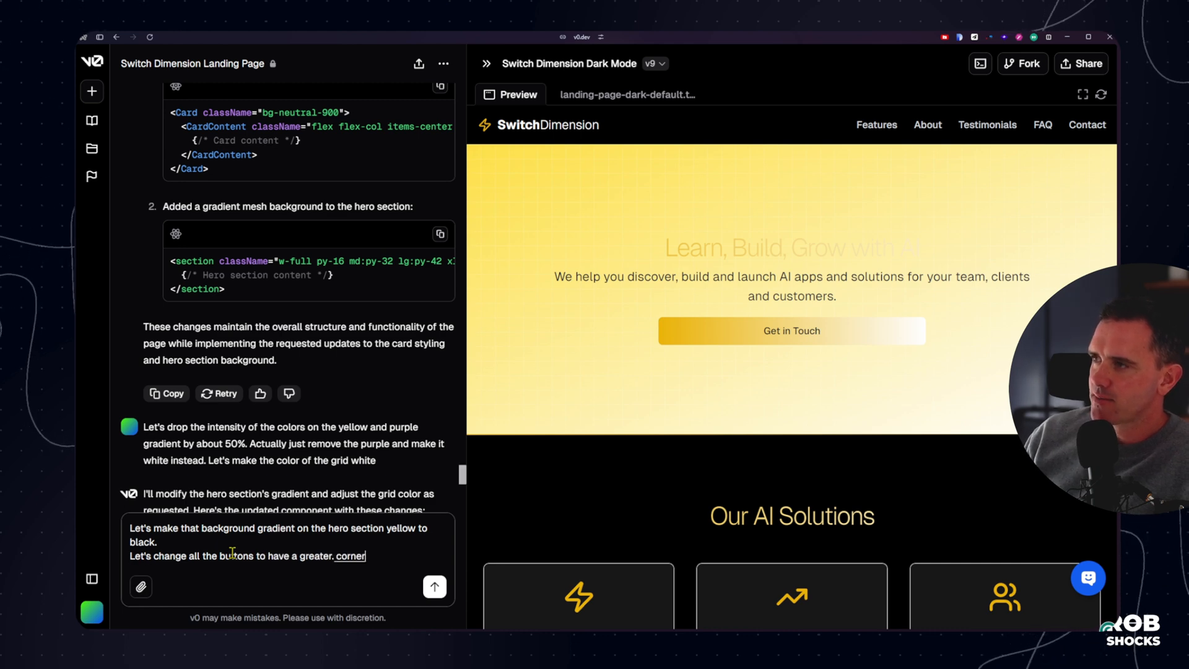
{"action": "type", "text": "radius. Don't want them looking sq"}
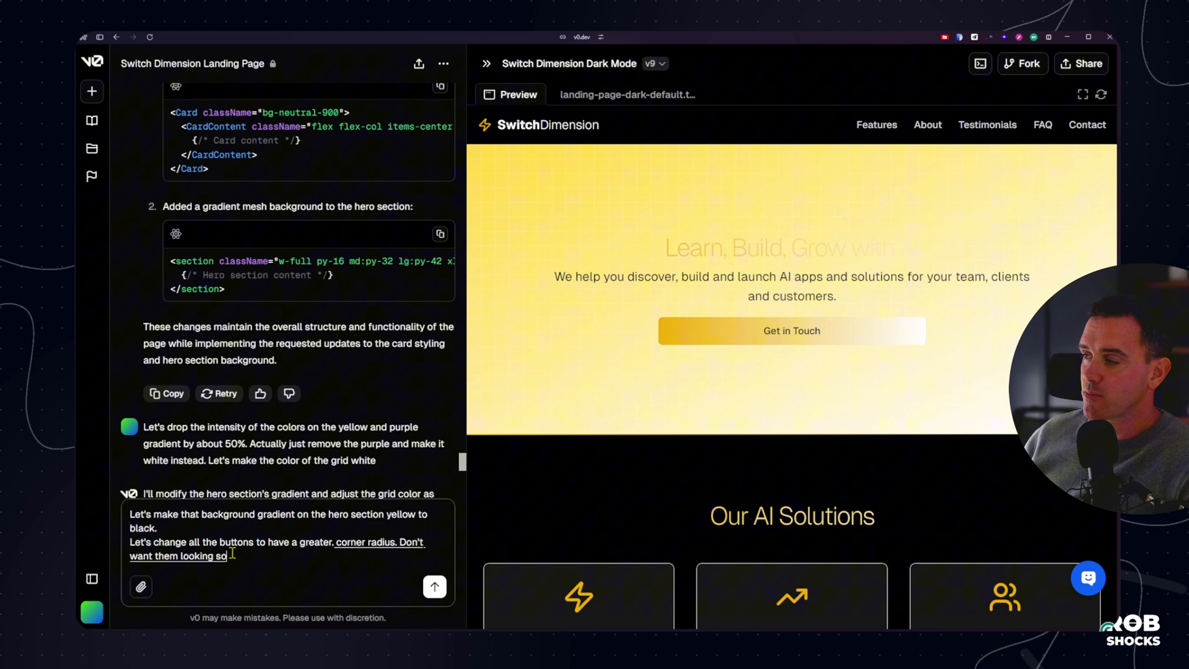
{"action": "left_click", "coordinate": [434, 587]}
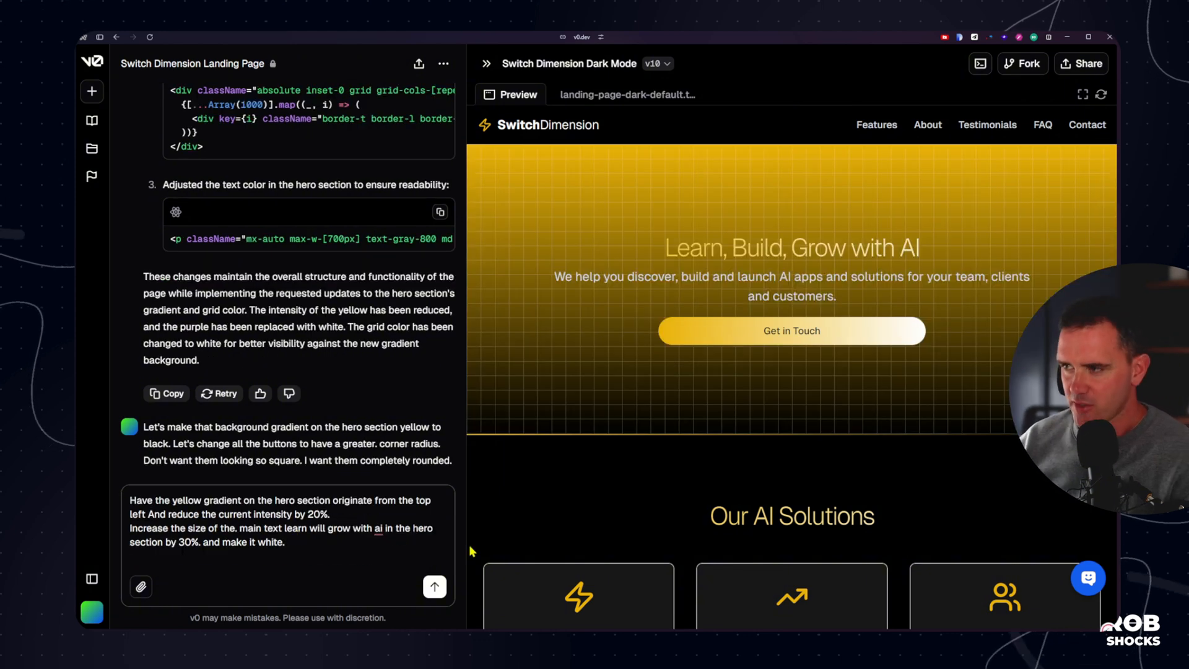
Draft a request for circles around the Our AI Solutions section icons
{"action": "scroll", "scroll_direction": "down", "scroll_amount": 3}
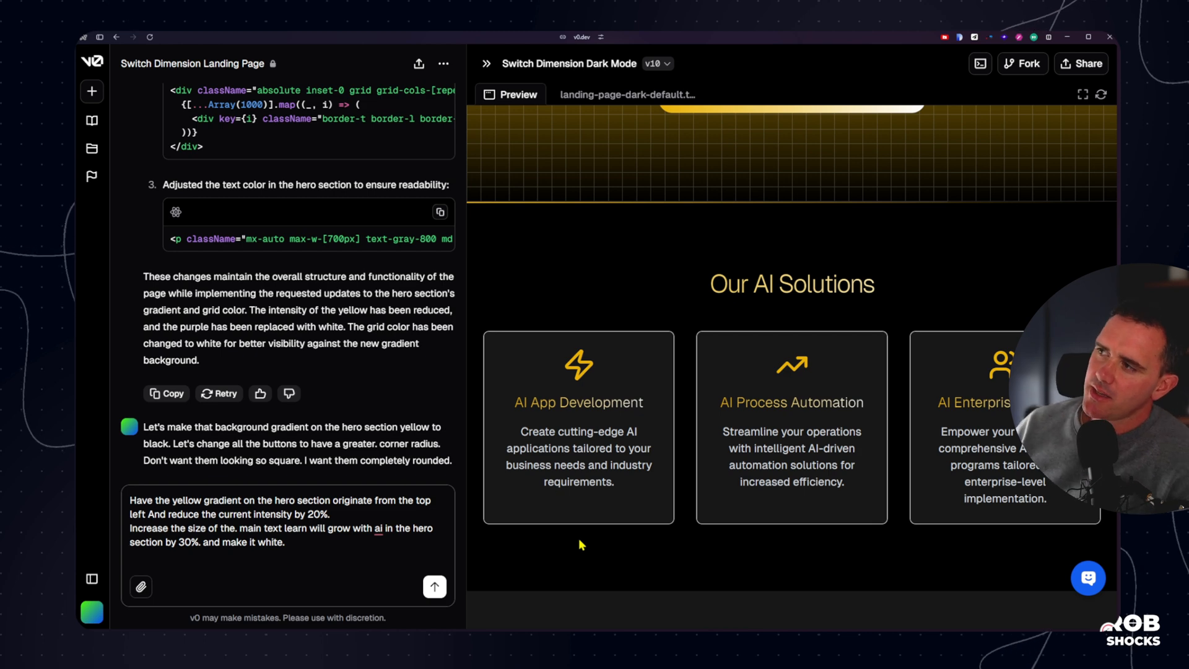
{"action": "type", "text": "The icons in the our AI"}
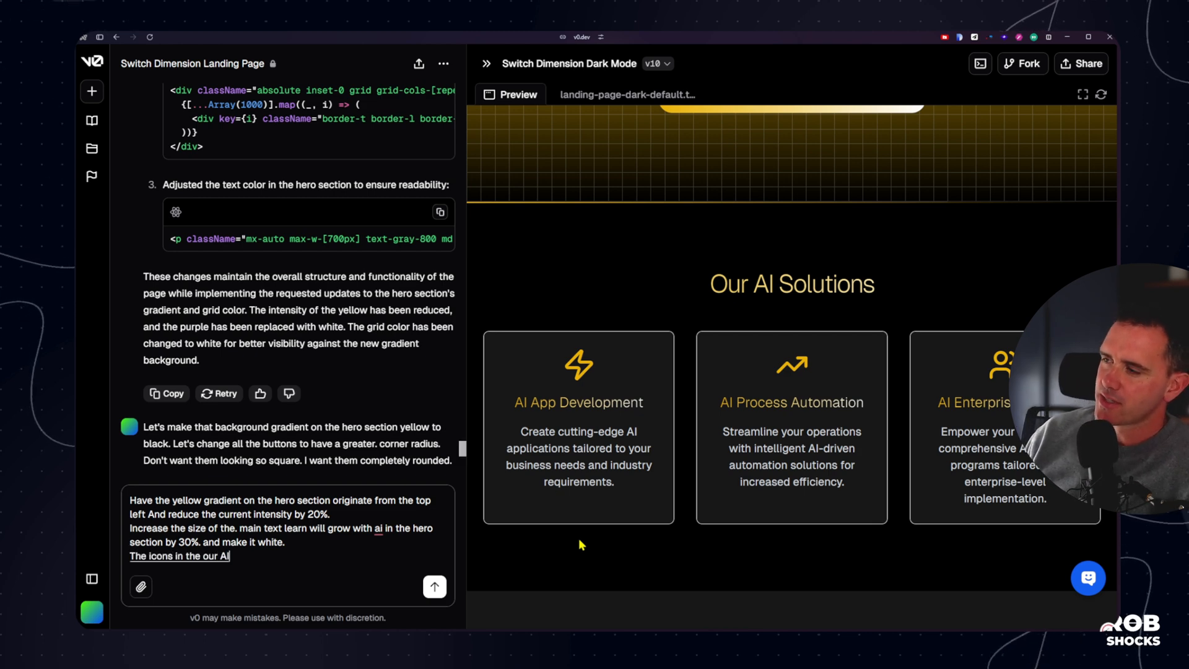
{"action": "type", "text": "solutions sections"}
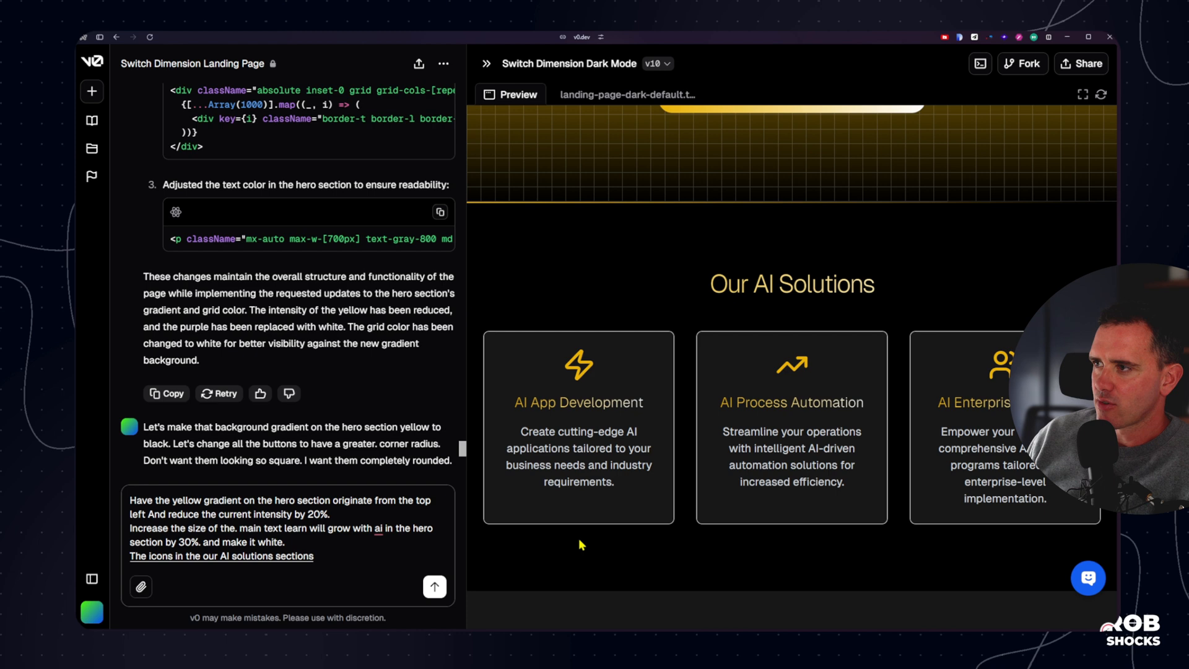
{"action": "type", "text": ", can you create"}
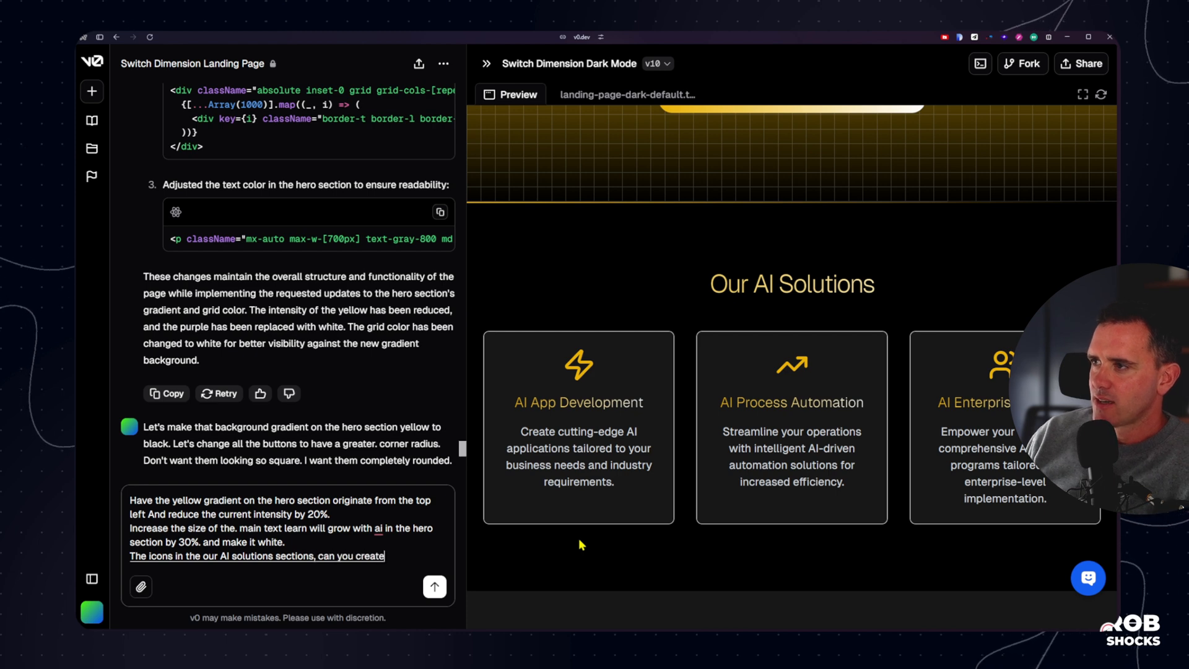
{"action": "type", "text": "a circle"}
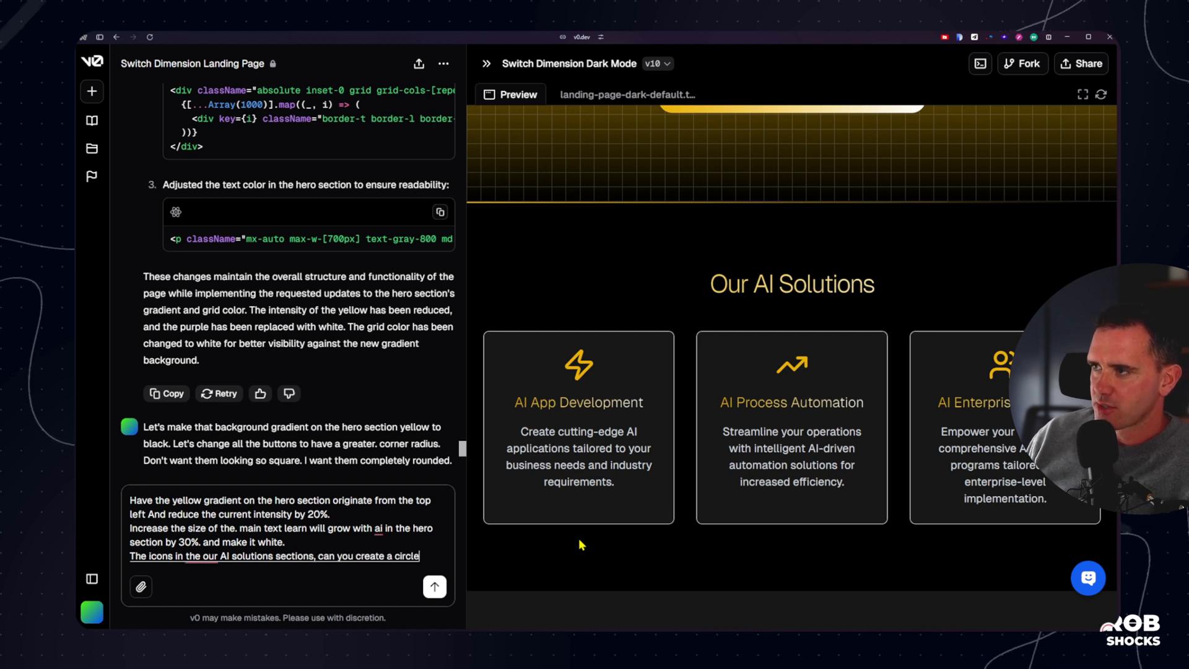
{"action": "type", "text": "around those? with a border and"}
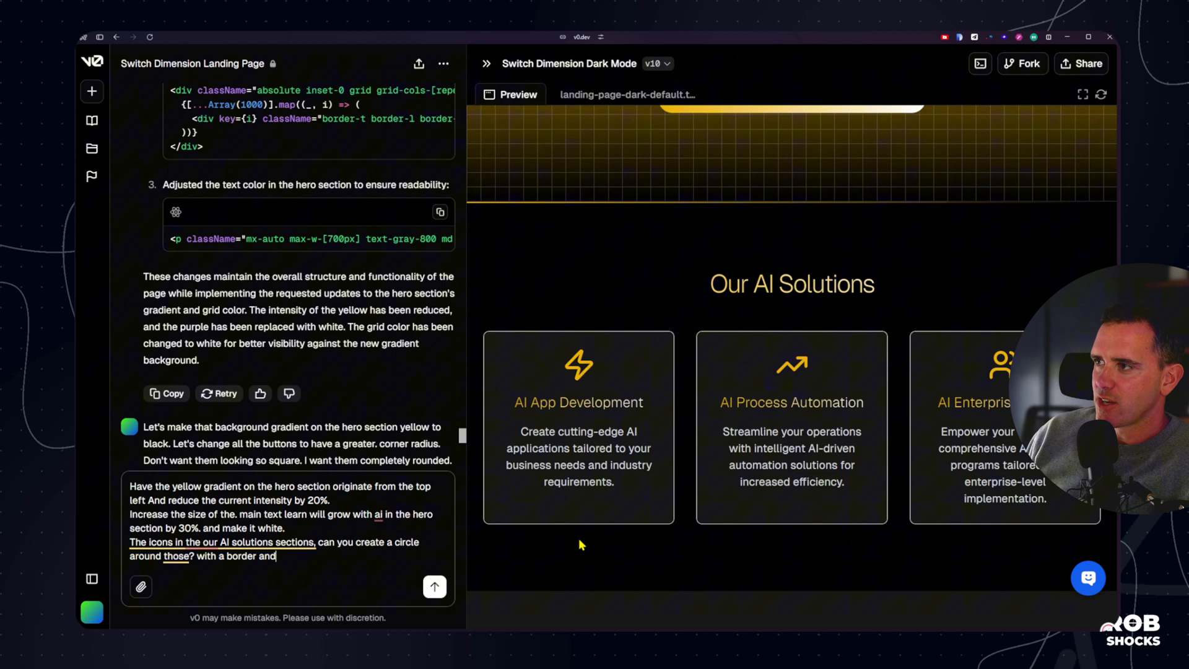
Specify a gray-to-black gradient inside the circle, centred icon and a one-pixel border
{"action": "type", "text": "have a gradient"}
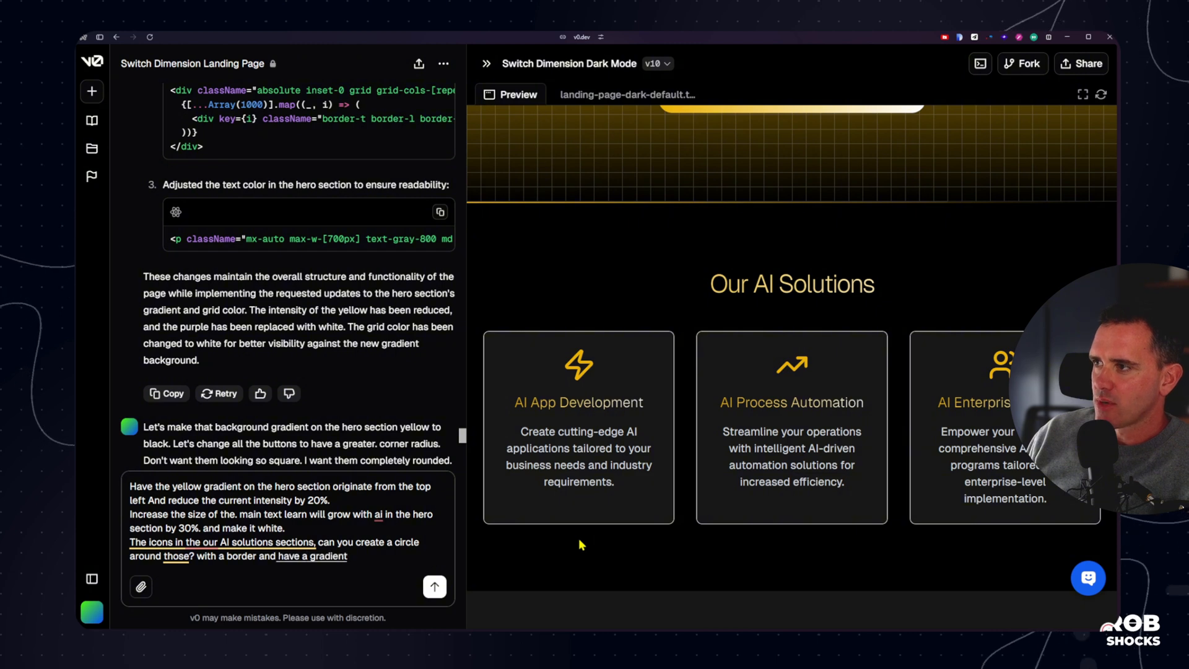
{"action": "type", "text": "from"}
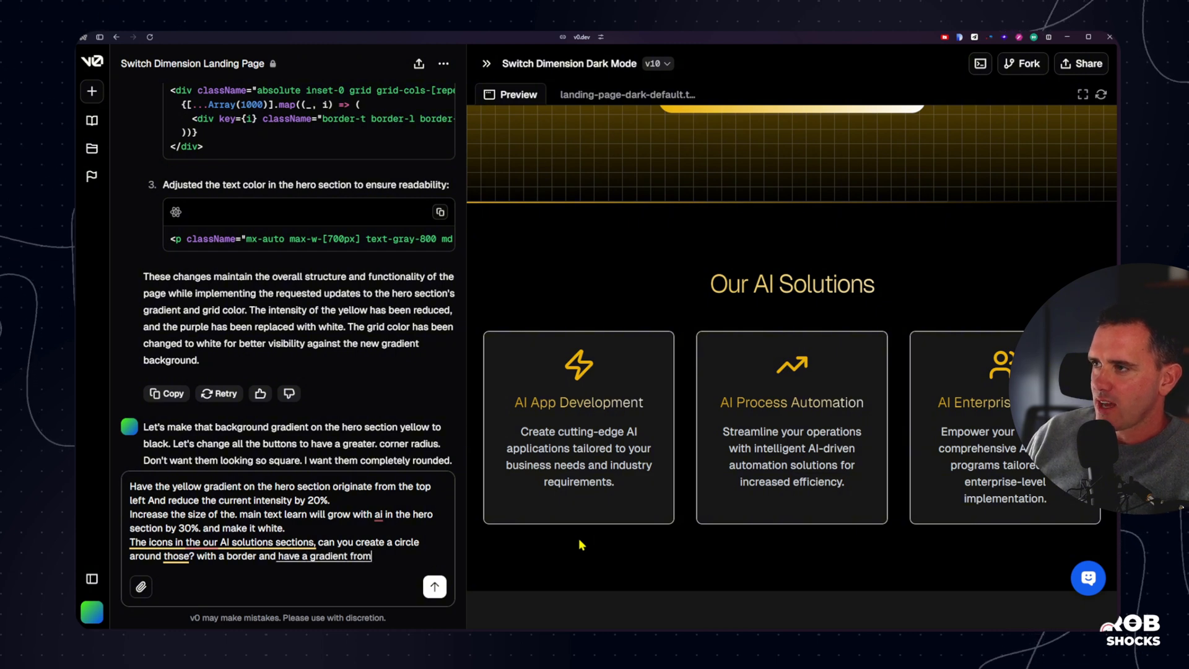
{"action": "type", "text": "gray to black"}
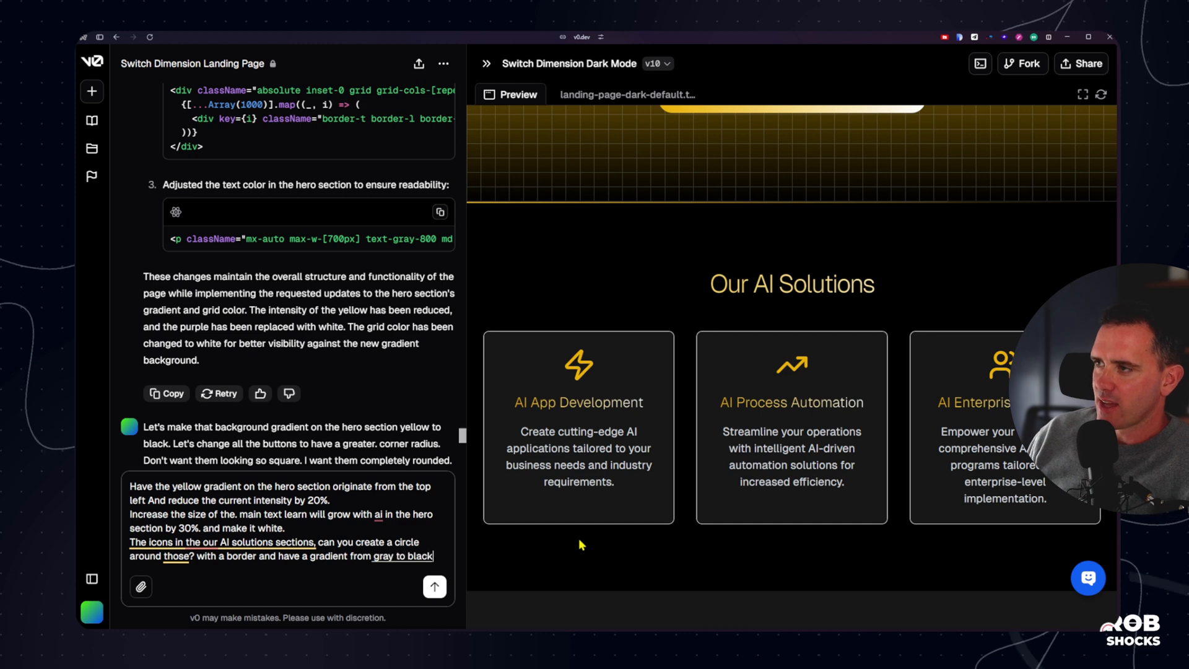
{"action": "type", "text": "within that circle"}
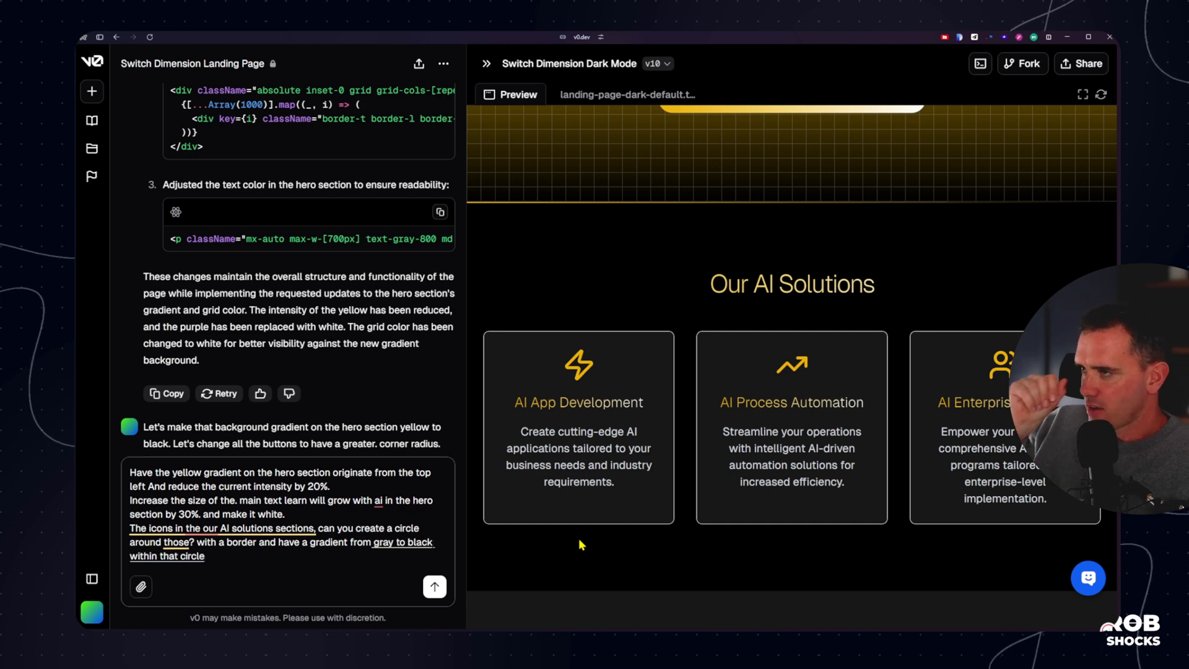
{"action": "type", "text": "and then the icon is in the middle"}
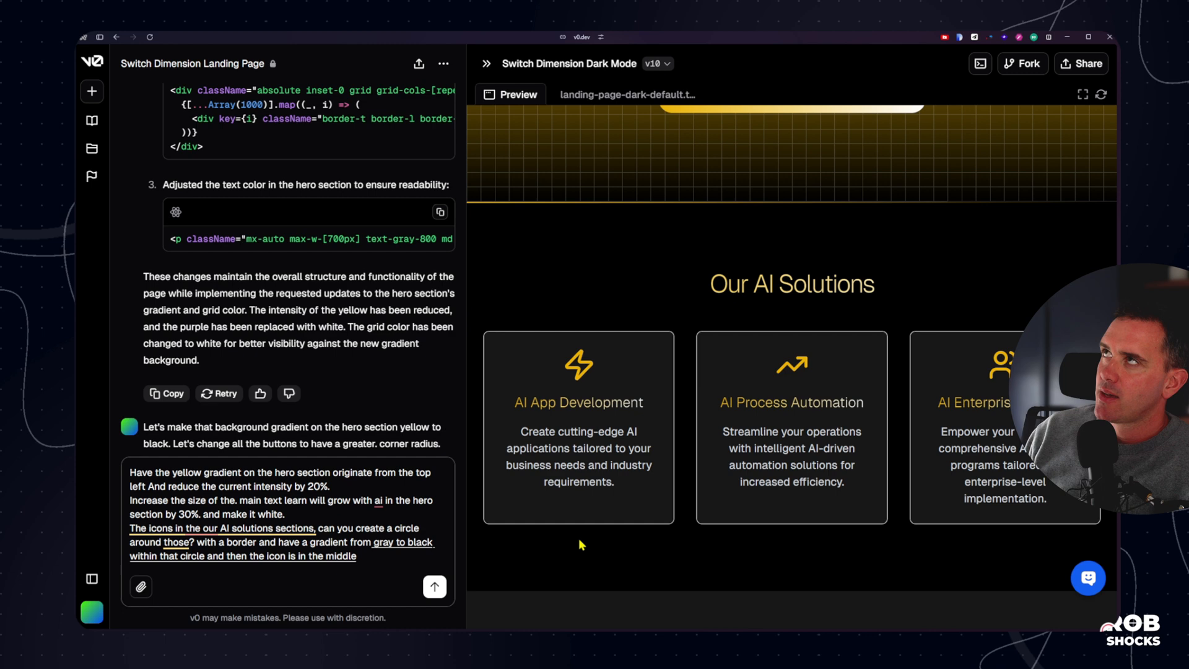
{"action": "type", "text": "The border should be."}
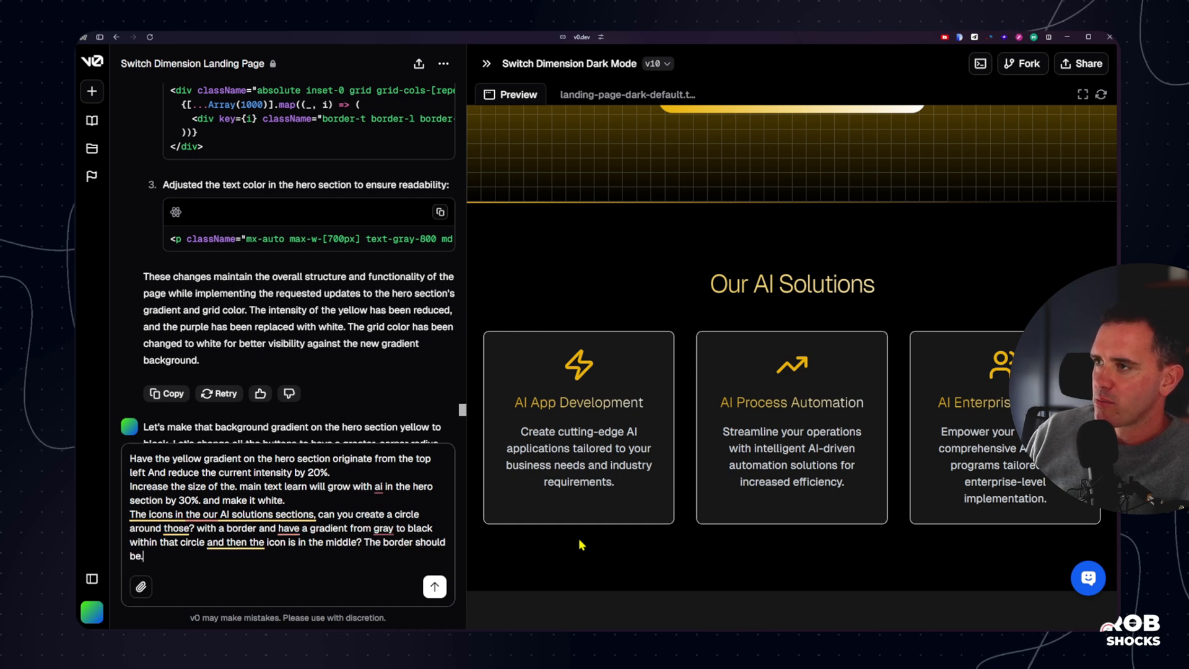
{"action": "type", "text": "only one pixel and"}
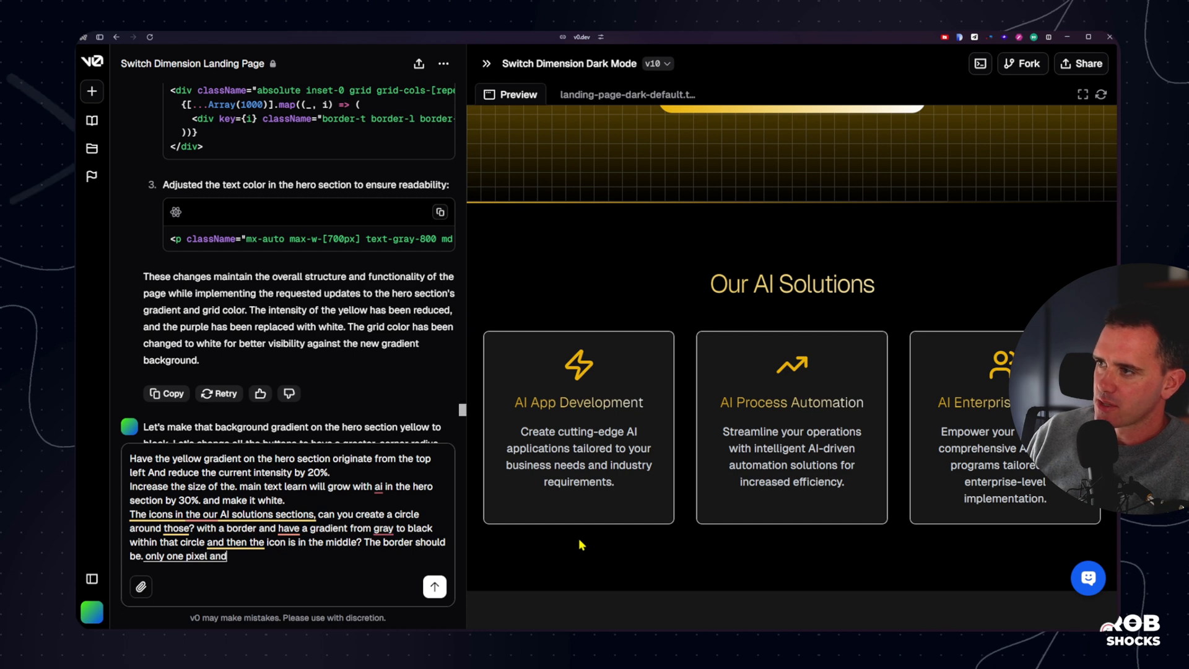
Send the icon-circle request to generate version 11 with bordered icon circles
{"action": "left_click", "coordinate": [434, 587]}
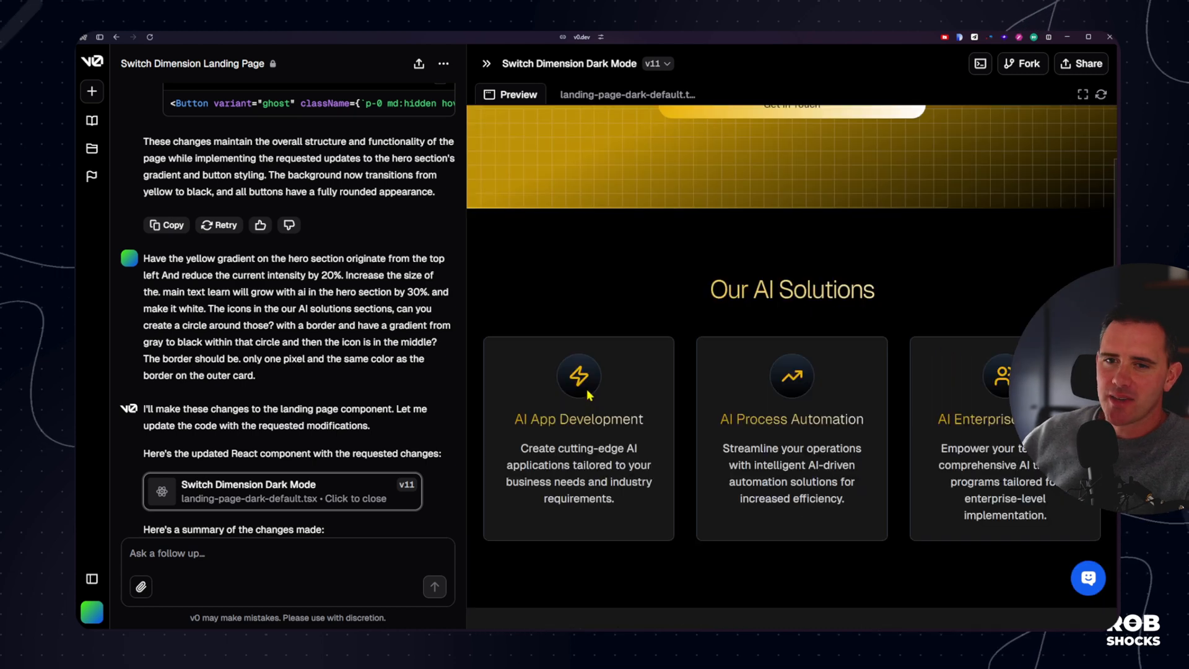
{"action": "mouse_move", "coordinate": [581, 384]}
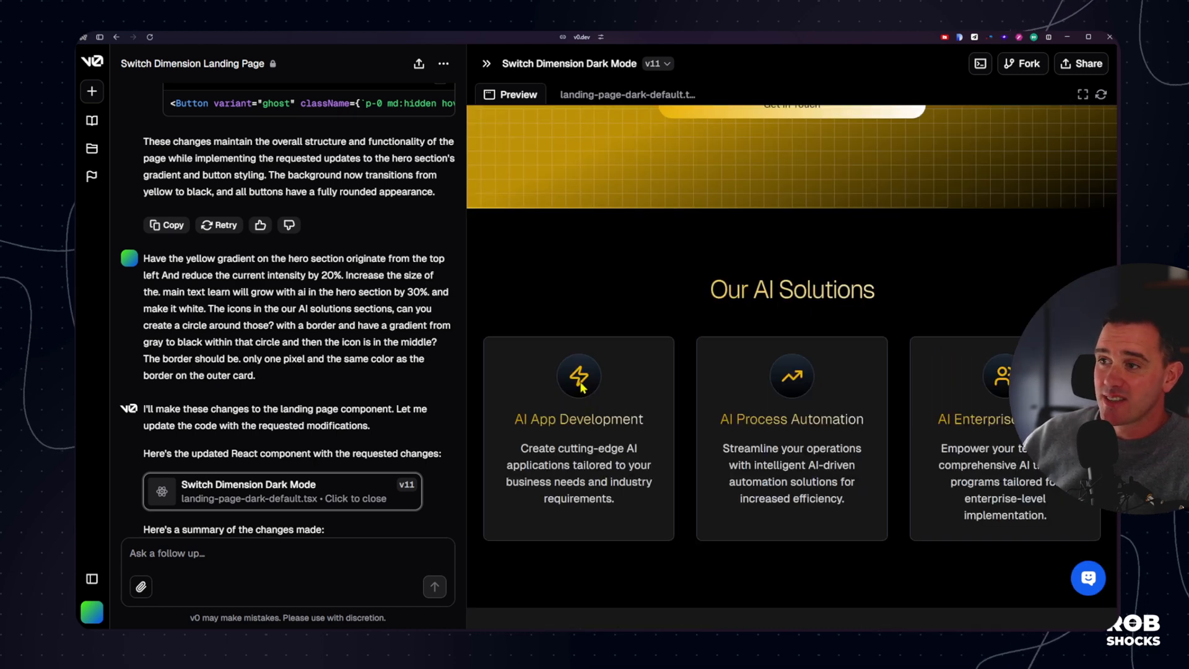
{"action": "mouse_move", "coordinate": [594, 406]}
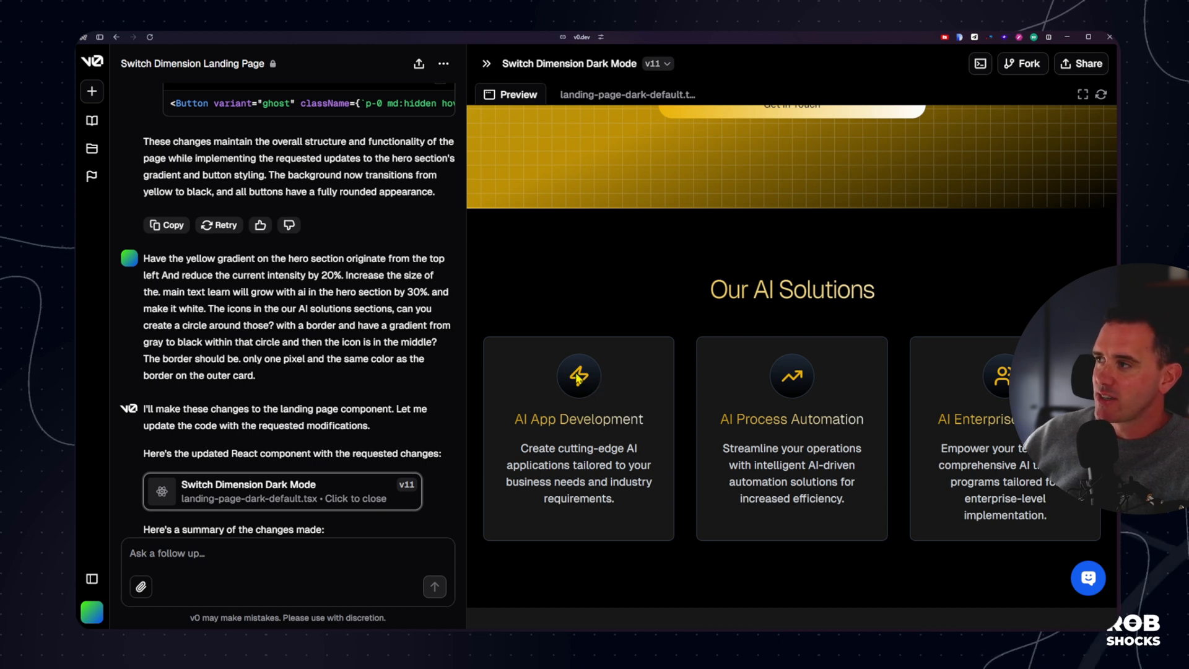
{"action": "mouse_move", "coordinate": [583, 391]}
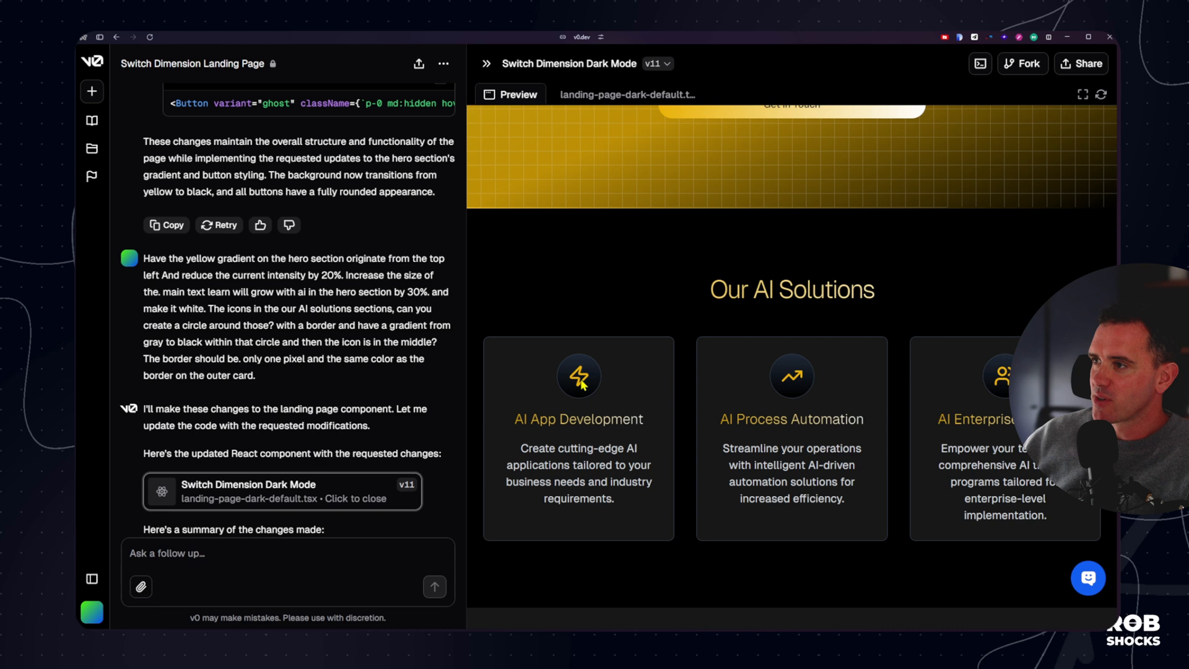
{"action": "mouse_move", "coordinate": [585, 395]}
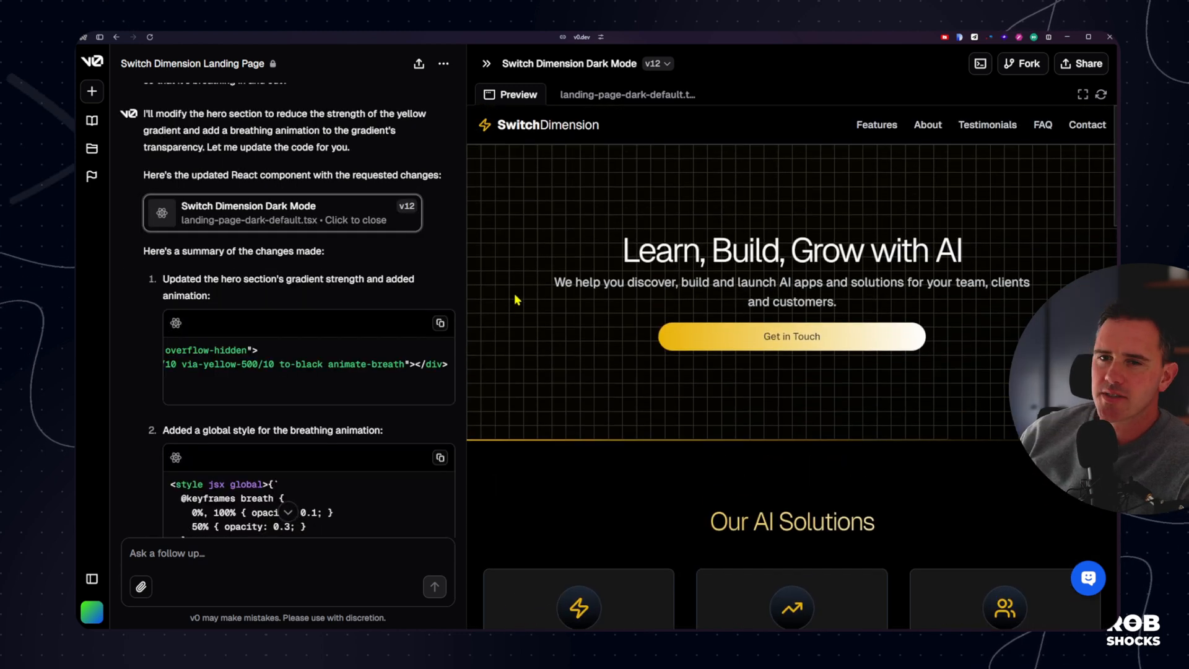
Scroll the v14 mobile-width preview and toggle the hamburger navigation menu open and closed
{"action": "scroll", "scroll_direction": "down", "scroll_amount": 3}
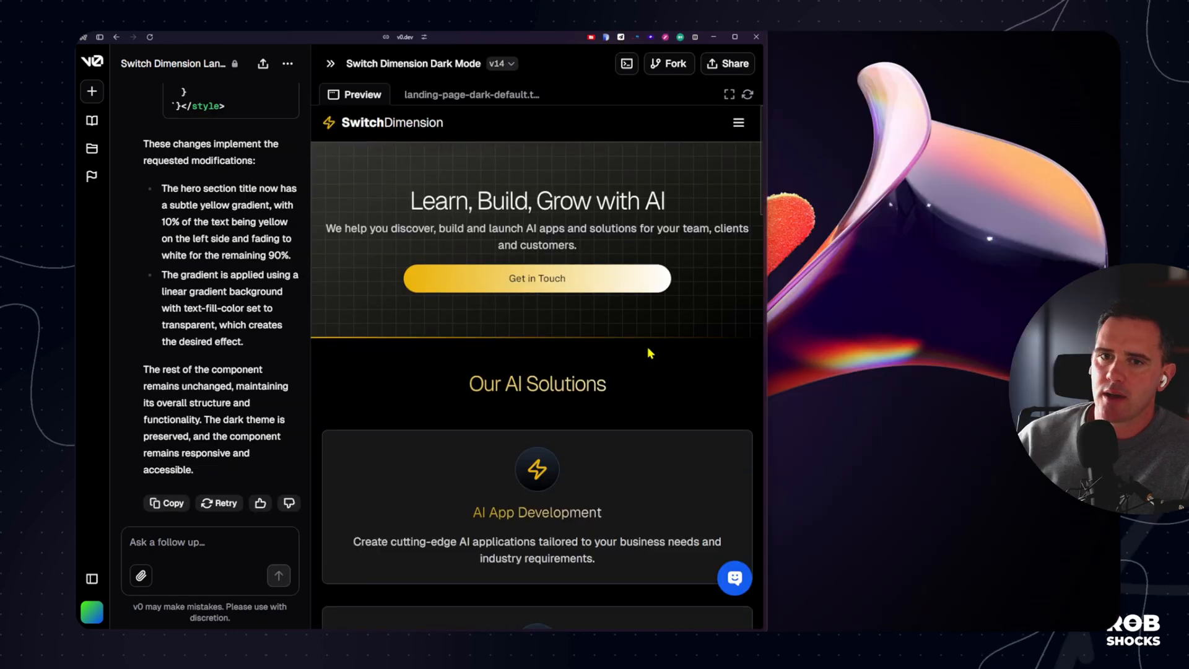
{"action": "scroll", "scroll_direction": "down", "scroll_amount": 3}
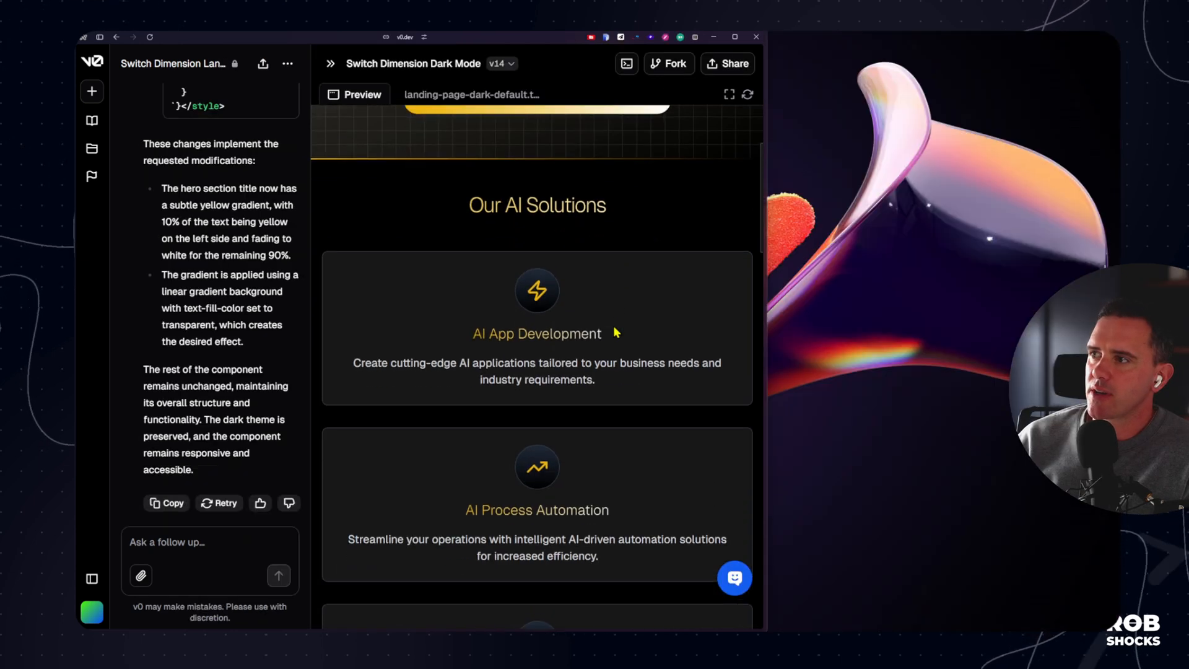
{"action": "scroll", "scroll_direction": "down", "scroll_amount": 3}
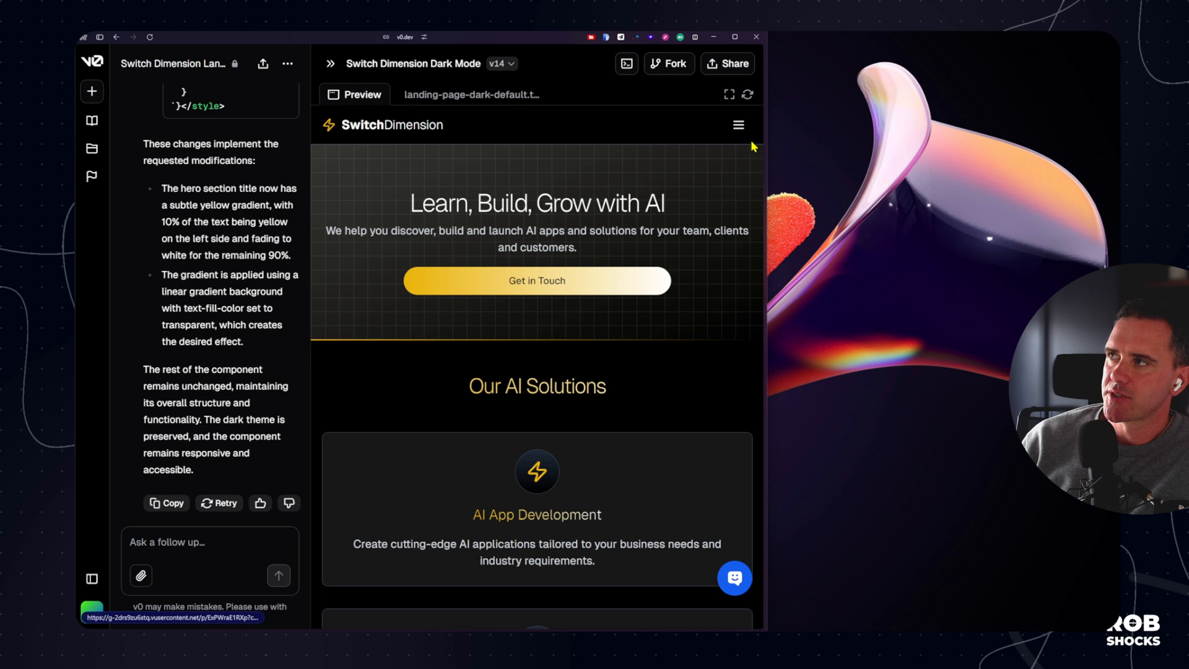
{"action": "left_click", "coordinate": [738, 124]}
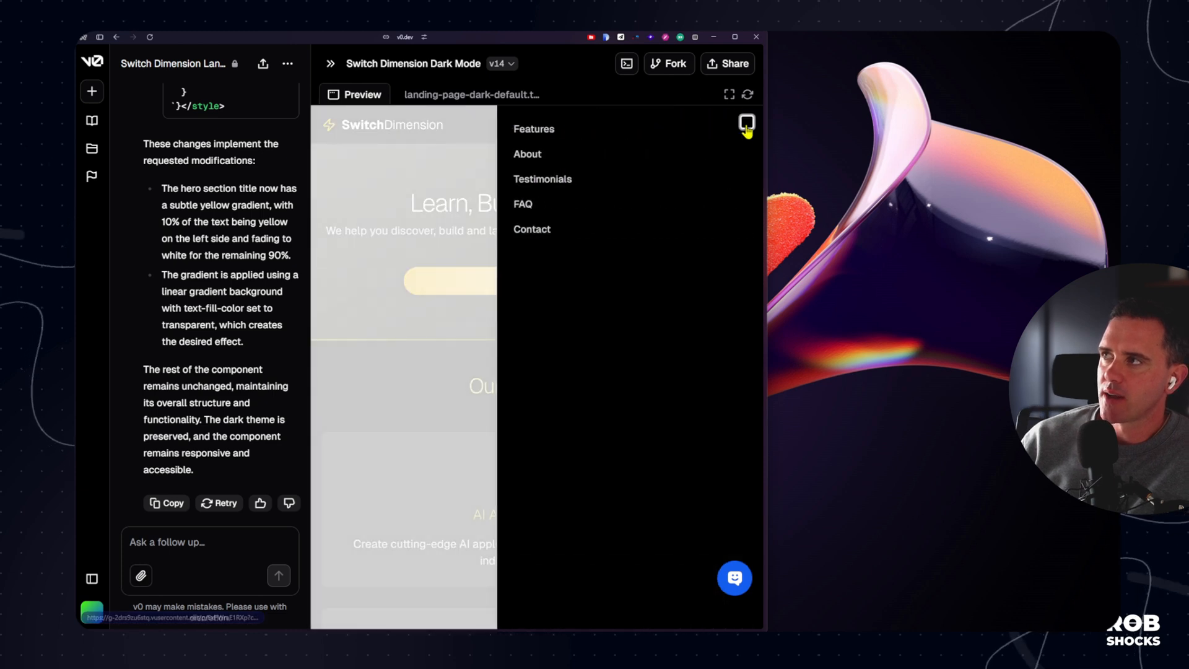
{"action": "left_click", "coordinate": [746, 124]}
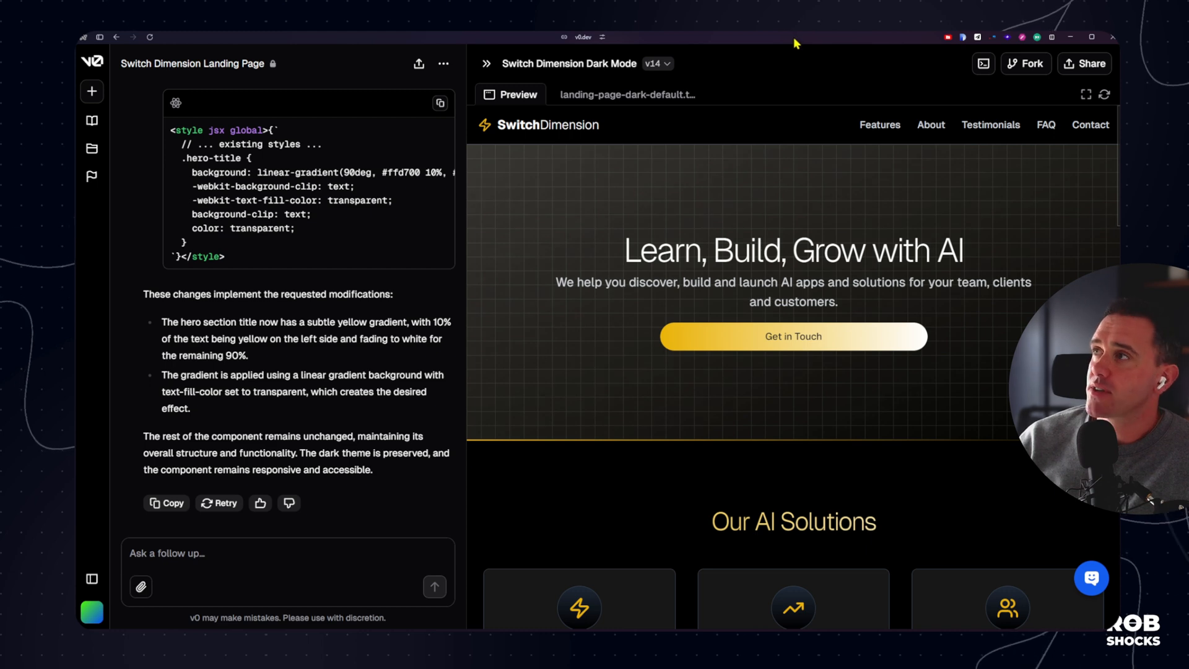
Peek at the Publish options in the Share popover and dismiss them without publishing
{"action": "left_click", "coordinate": [1089, 63]}
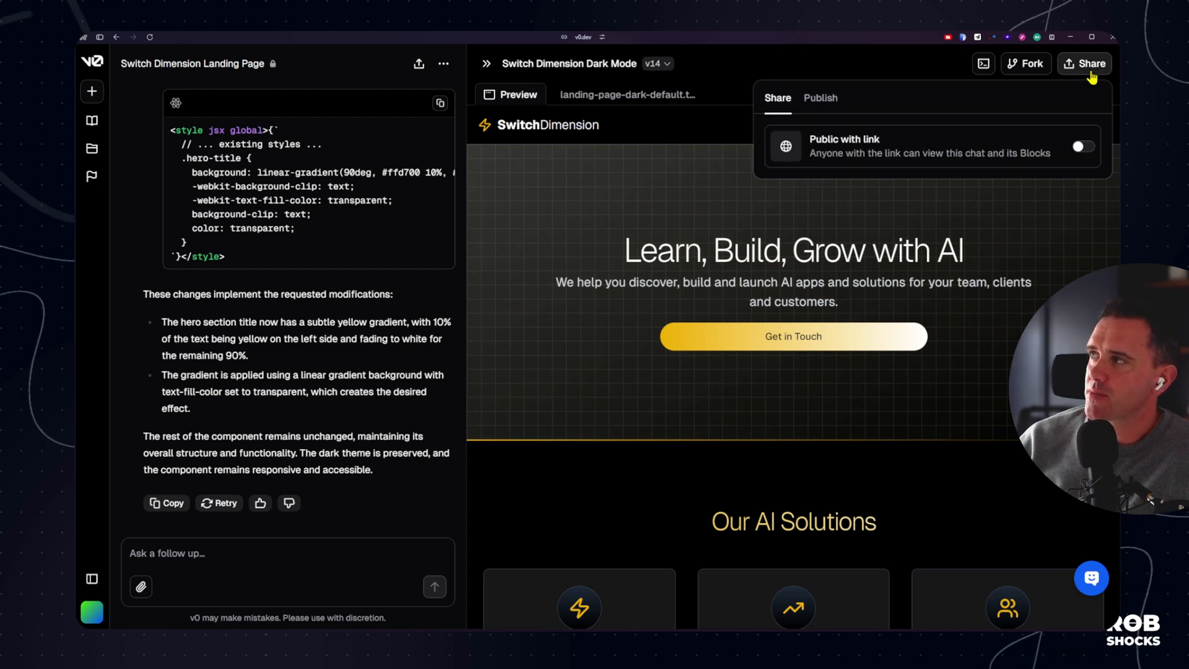
{"action": "left_click", "coordinate": [820, 98]}
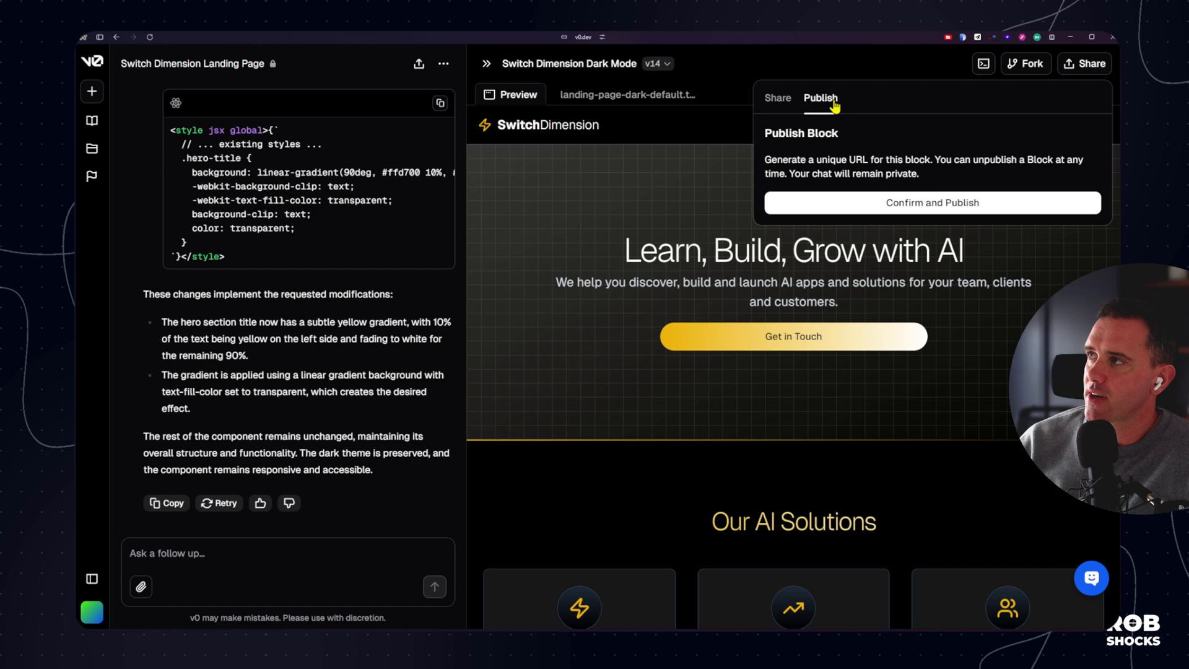
{"action": "mouse_move", "coordinate": [790, 159]}
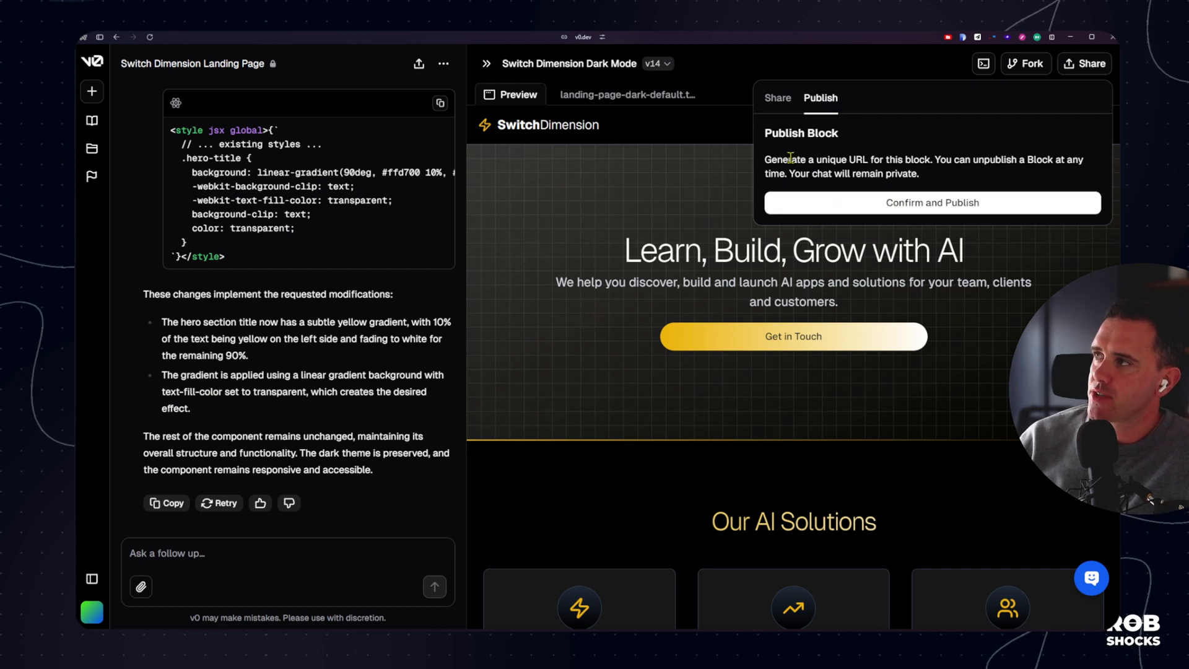
{"action": "left_click", "coordinate": [765, 78]}
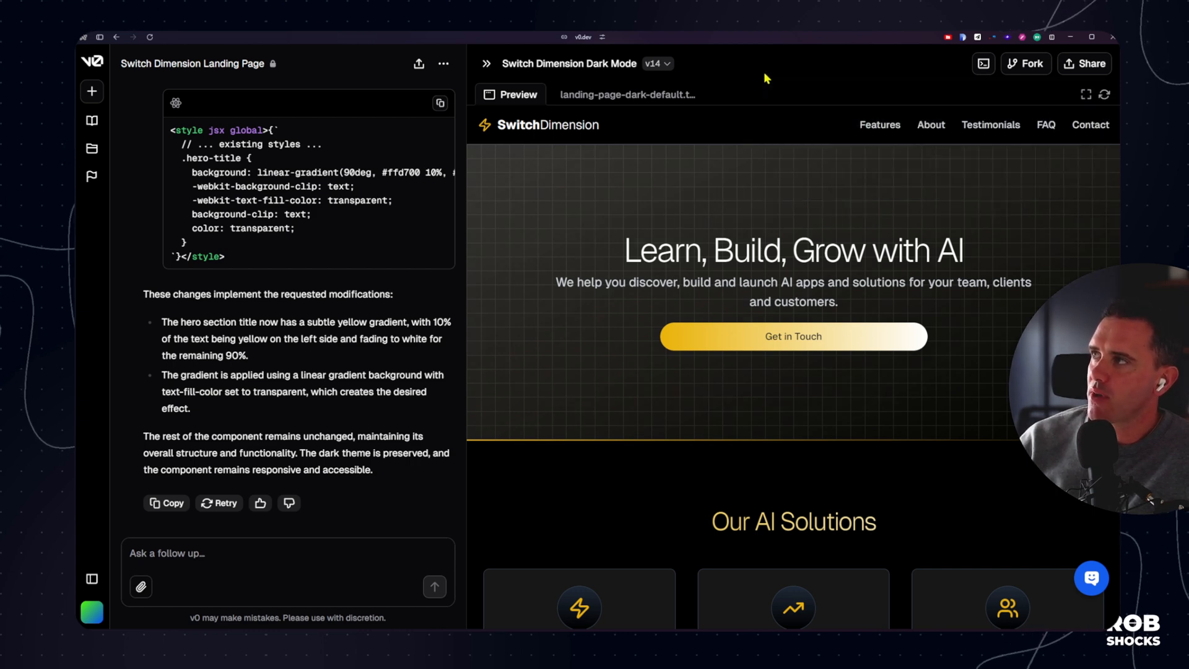
Make the chat public with a link and copy the shareable URL
{"action": "left_click", "coordinate": [1084, 63]}
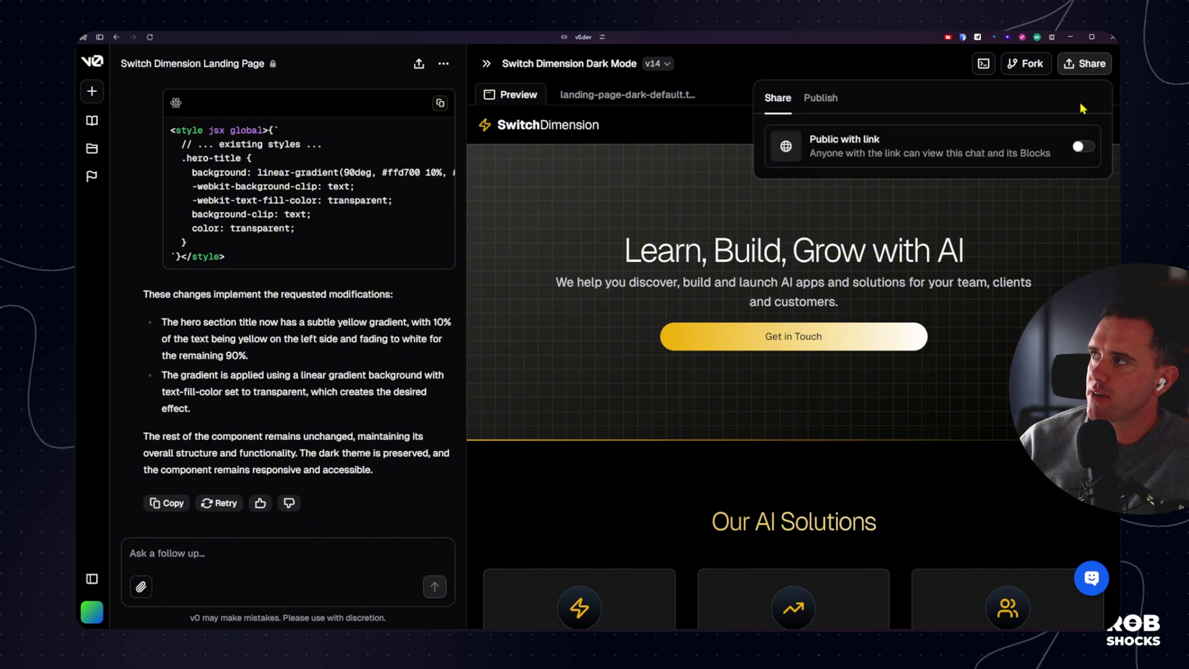
{"action": "left_click", "coordinate": [1082, 146]}
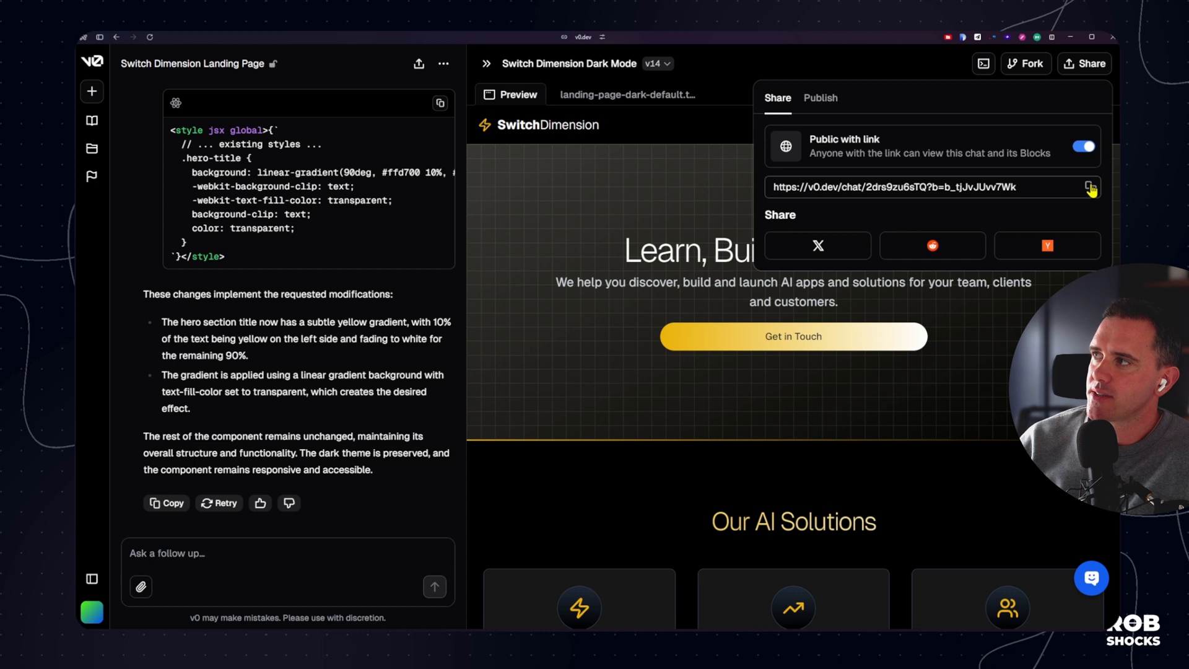
{"action": "left_click", "coordinate": [1086, 187]}
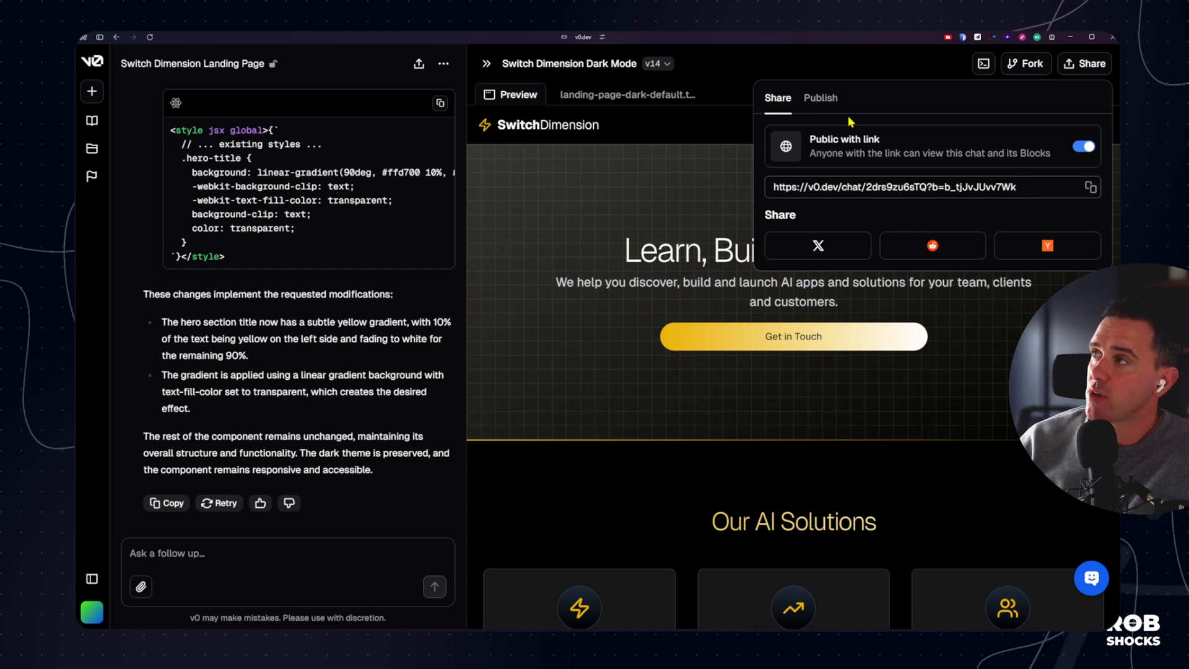
{"action": "left_click", "coordinate": [820, 98]}
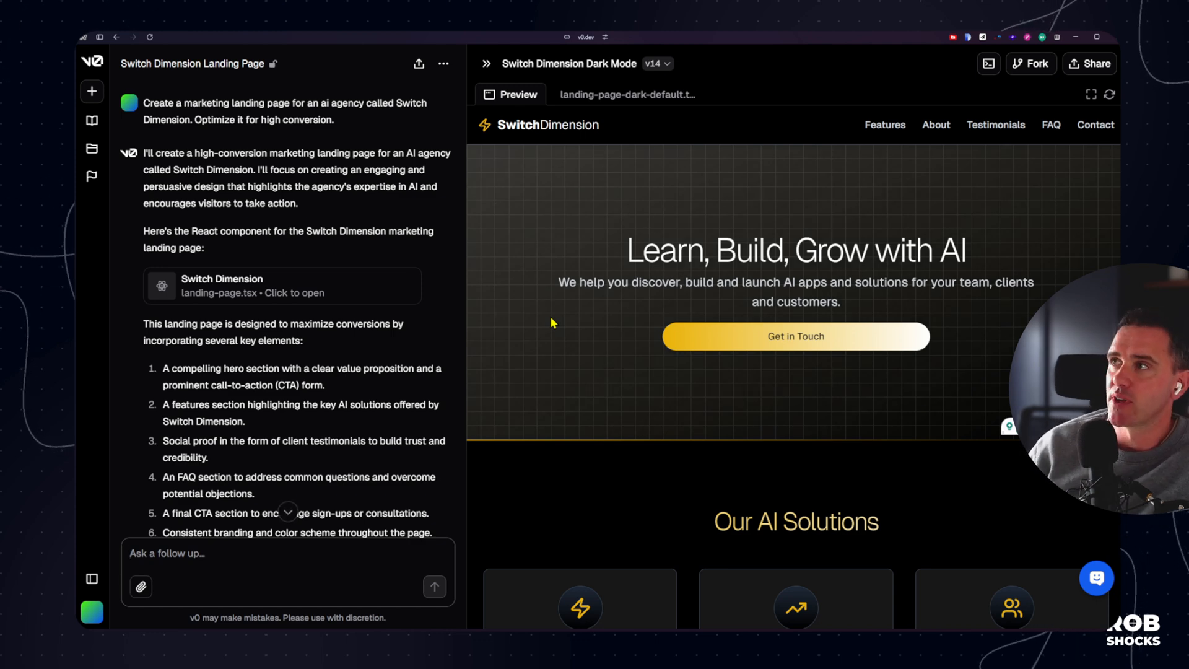
{"action": "mouse_move", "coordinate": [802, 228]}
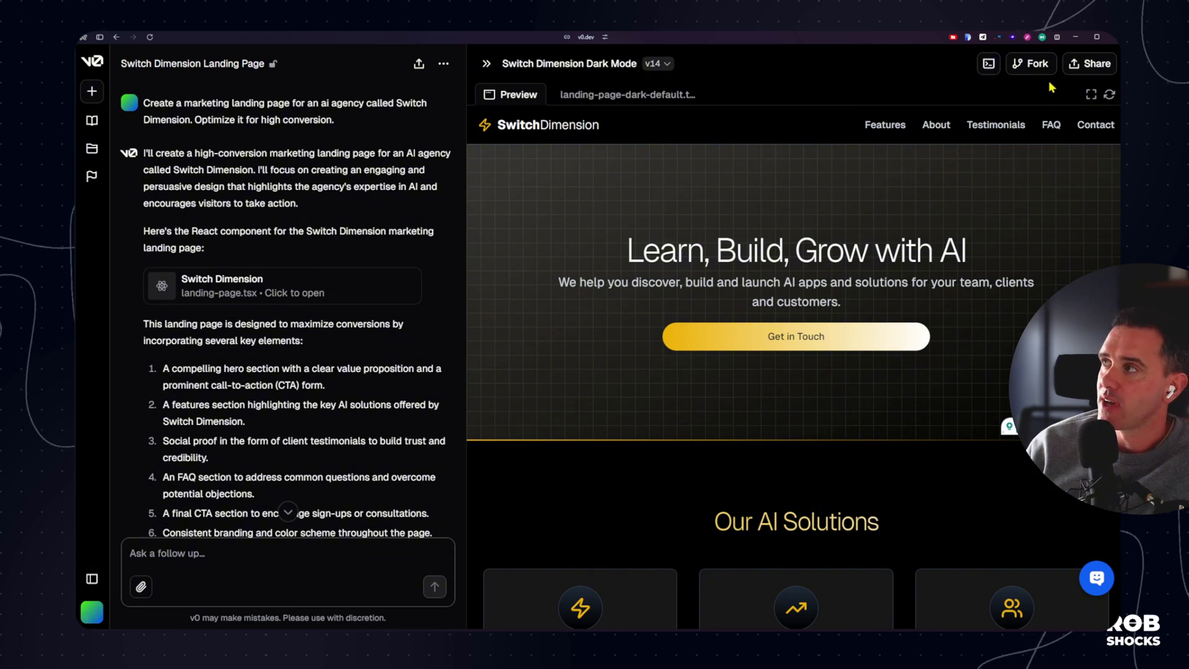
{"action": "mouse_move", "coordinate": [1035, 71]}
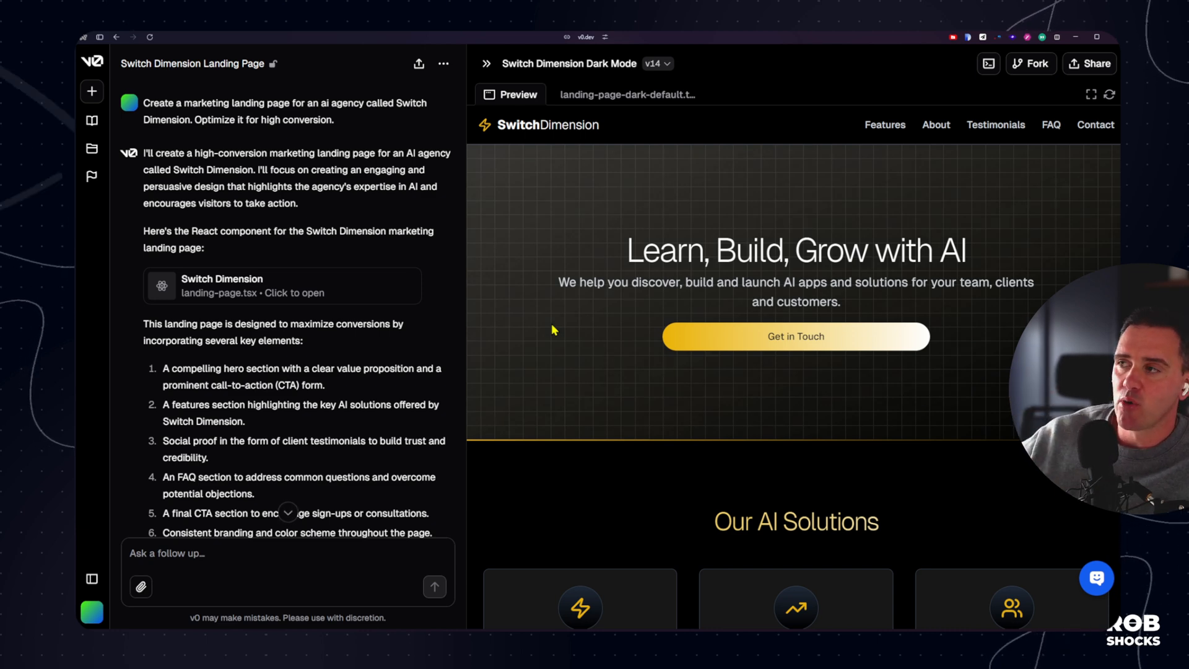
{"action": "scroll", "scroll_direction": "down", "scroll_amount": 3}
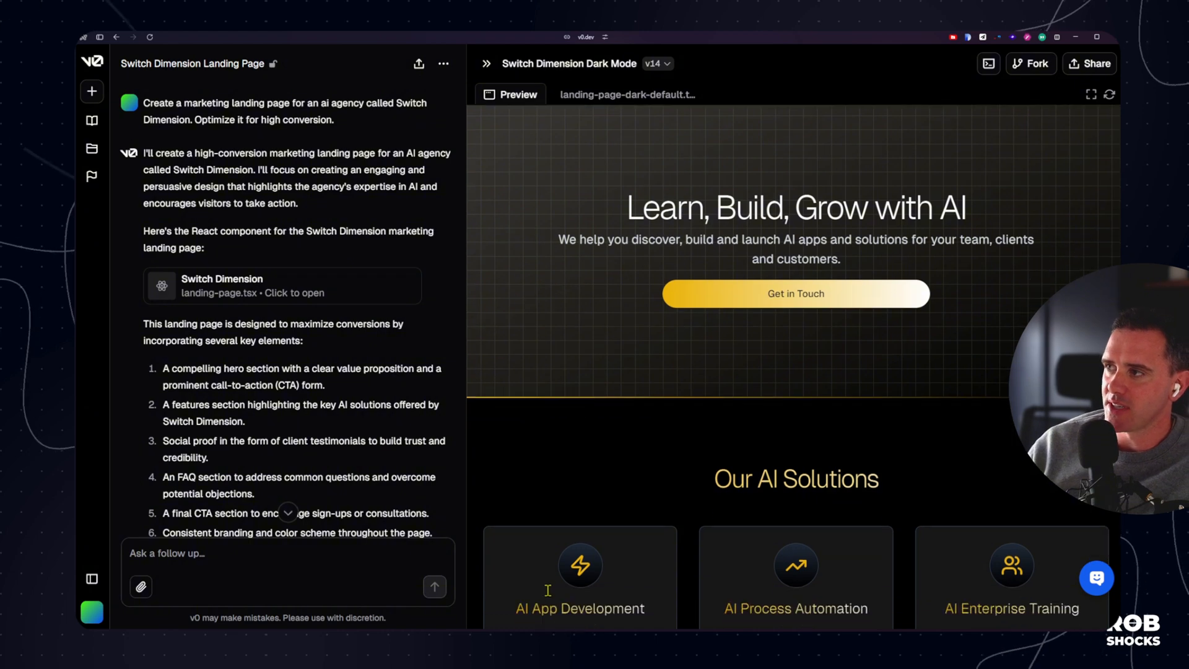
{"action": "scroll", "scroll_direction": "down", "scroll_amount": 3}
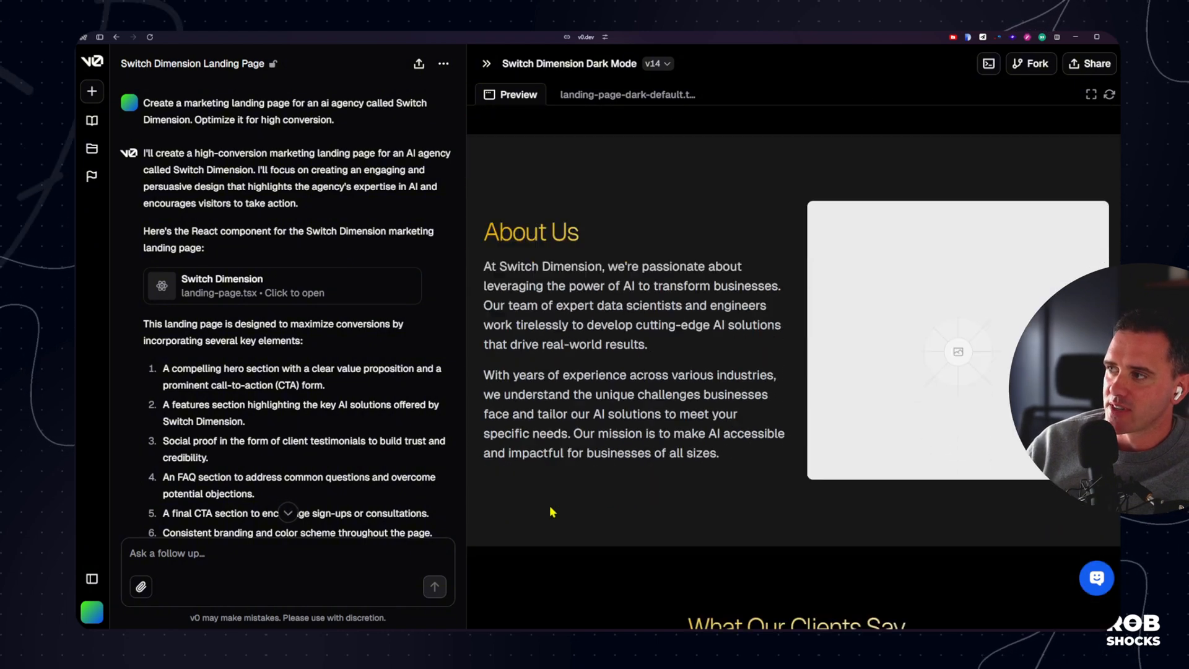
{"action": "scroll", "scroll_direction": "down", "scroll_amount": 3}
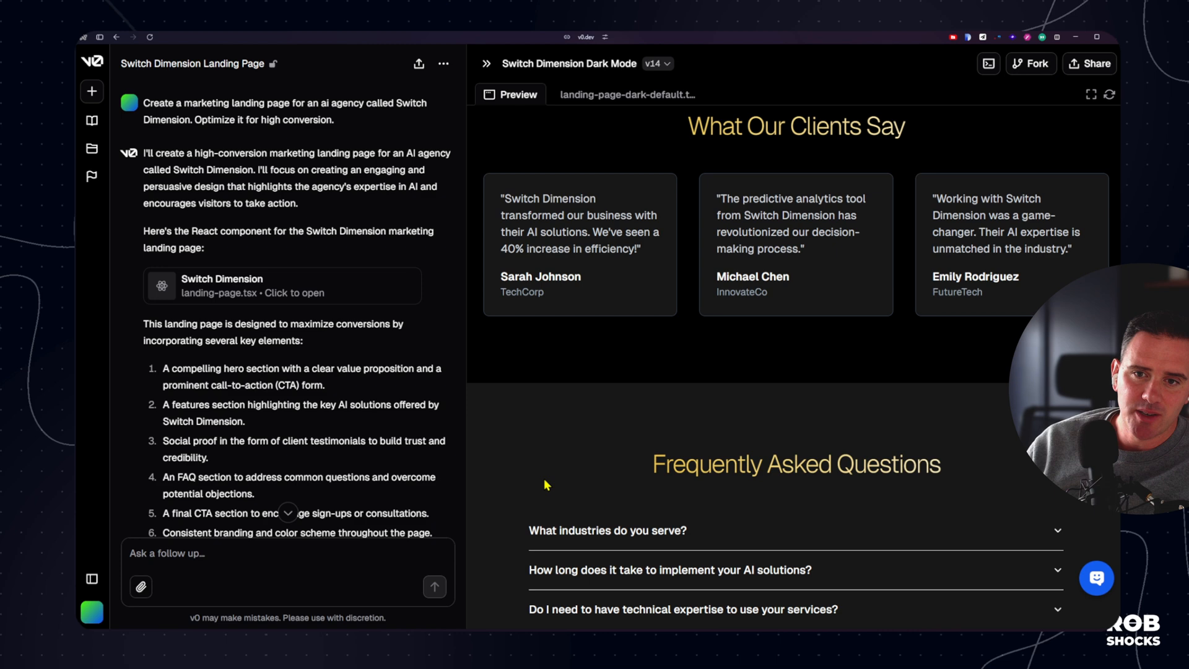
{"action": "scroll", "scroll_direction": "up", "scroll_amount": 3}
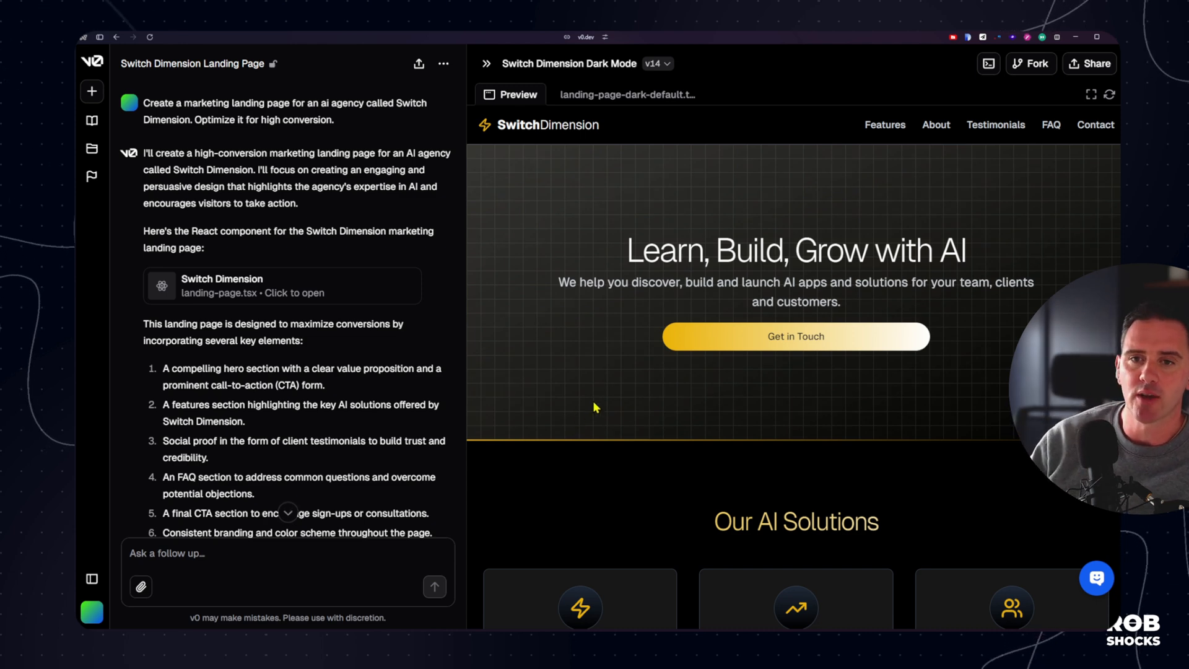
{"action": "scroll", "scroll_direction": "down", "scroll_amount": 3}
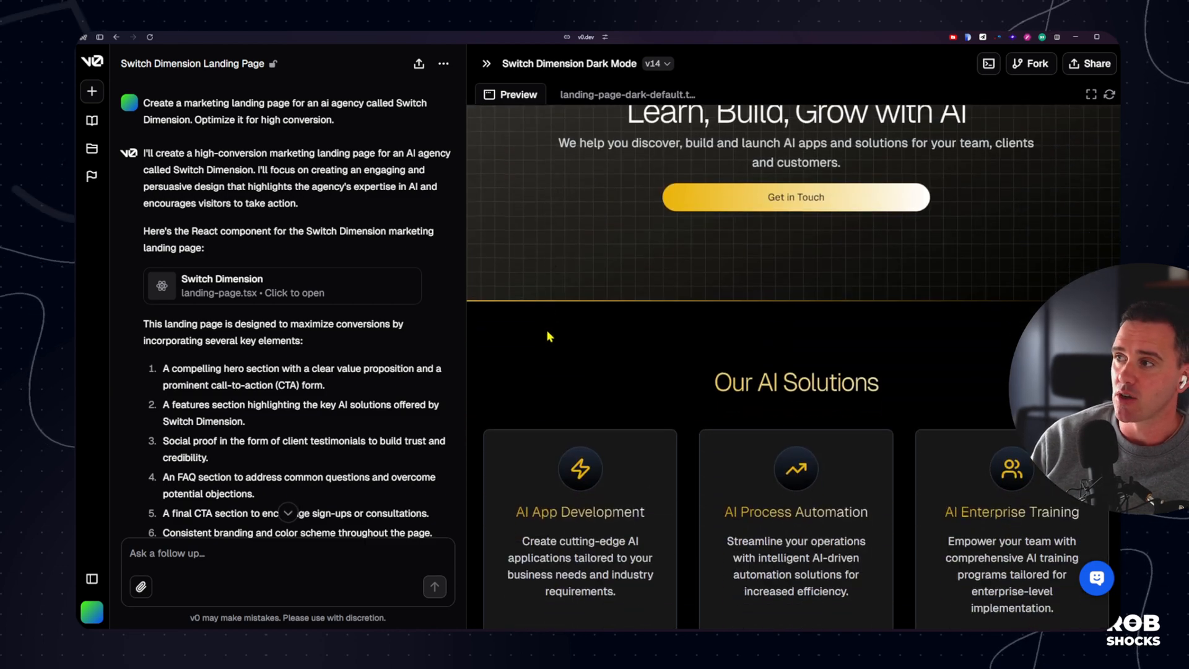
{"action": "scroll", "scroll_direction": "down", "scroll_amount": 3}
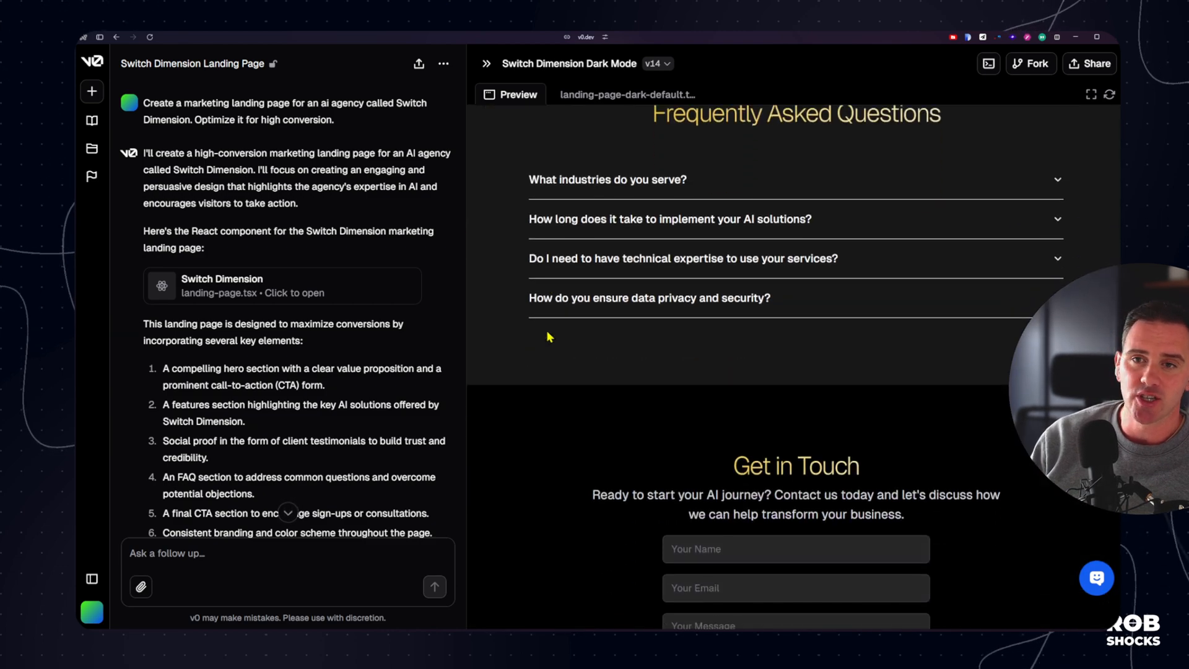
{"action": "scroll", "scroll_direction": "up", "scroll_amount": 3}
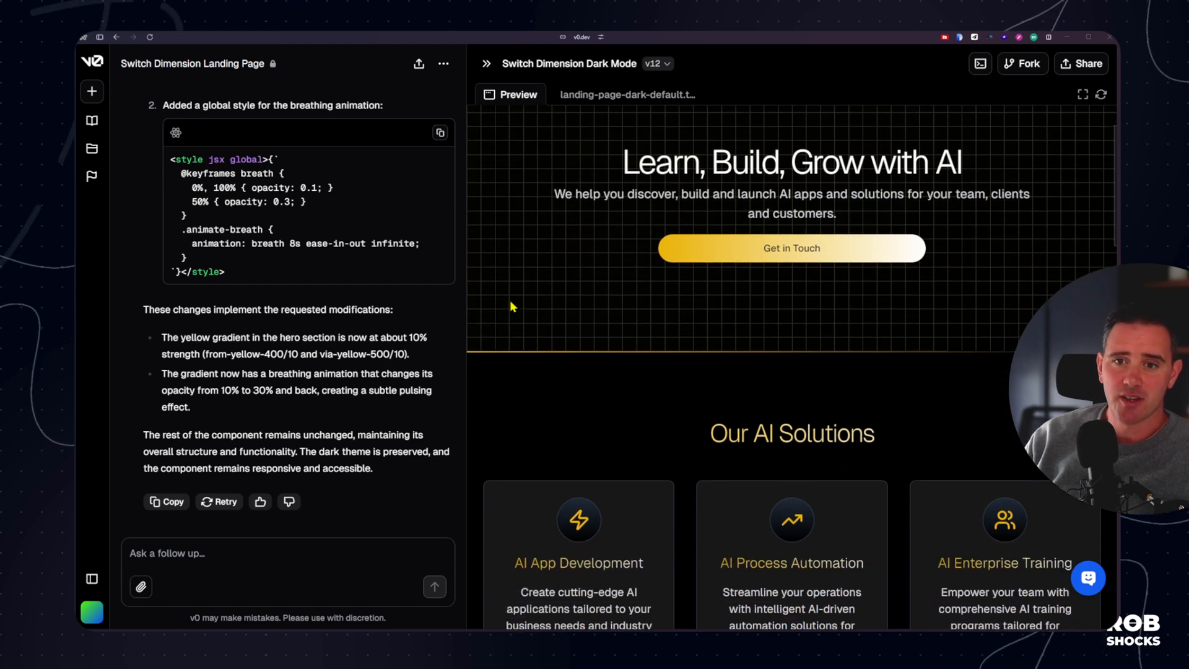
{"action": "scroll", "scroll_direction": "down", "scroll_amount": 3}
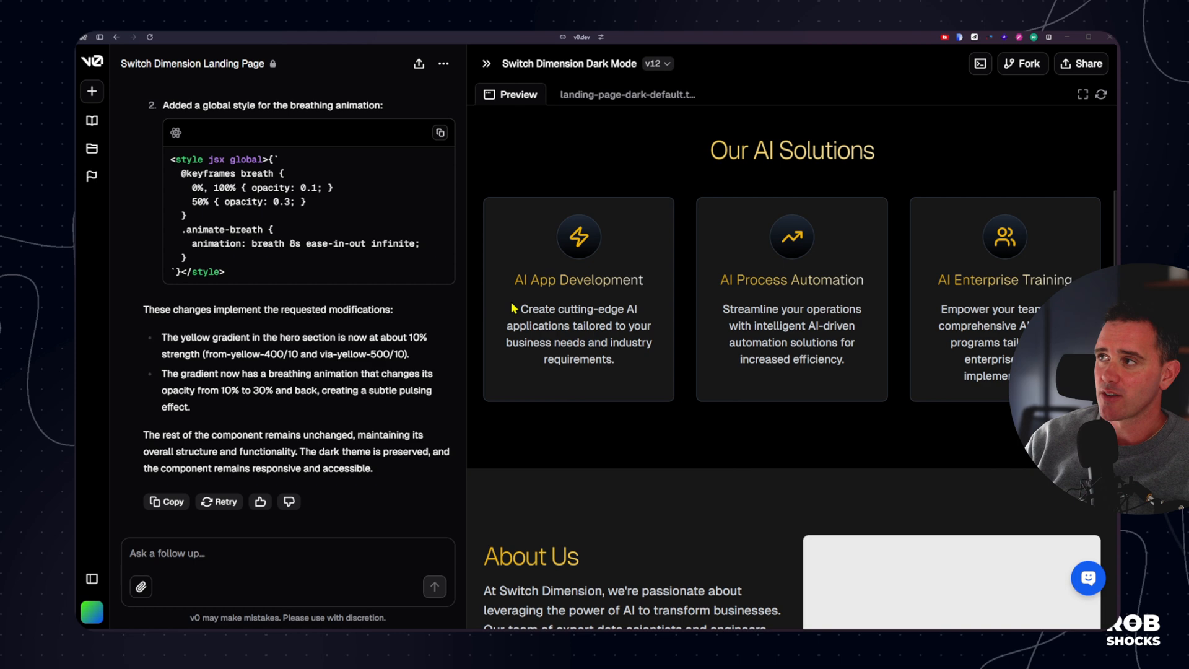
{"action": "scroll", "scroll_direction": "down", "scroll_amount": 3}
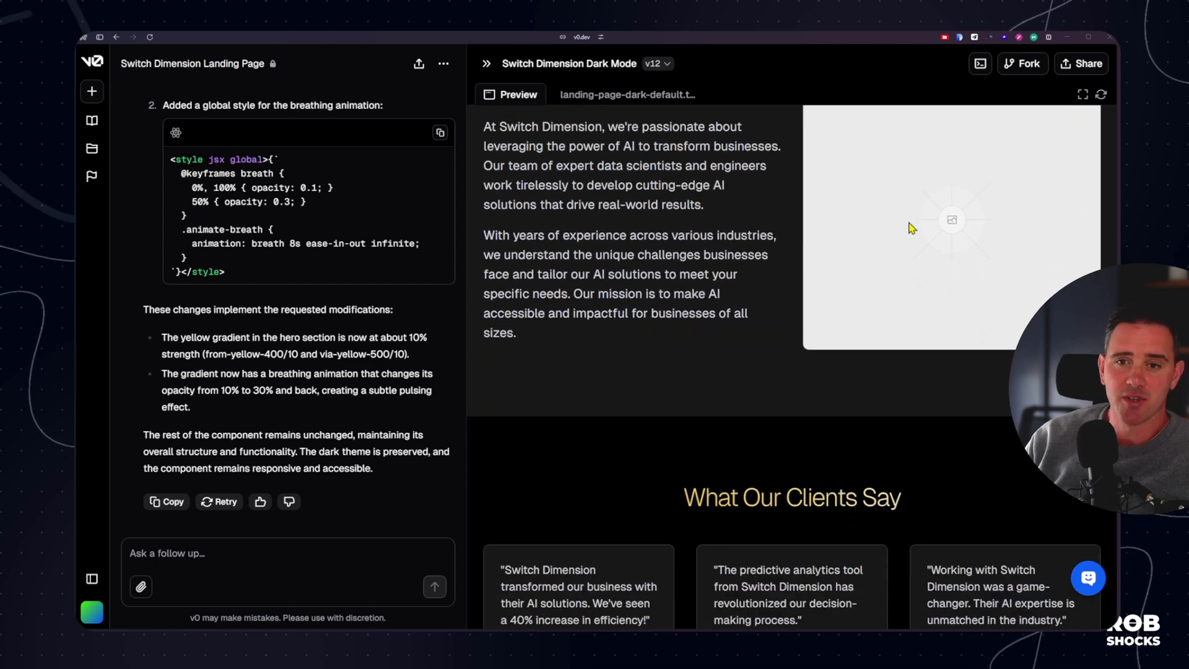
{"action": "scroll", "scroll_direction": "down", "scroll_amount": 3}
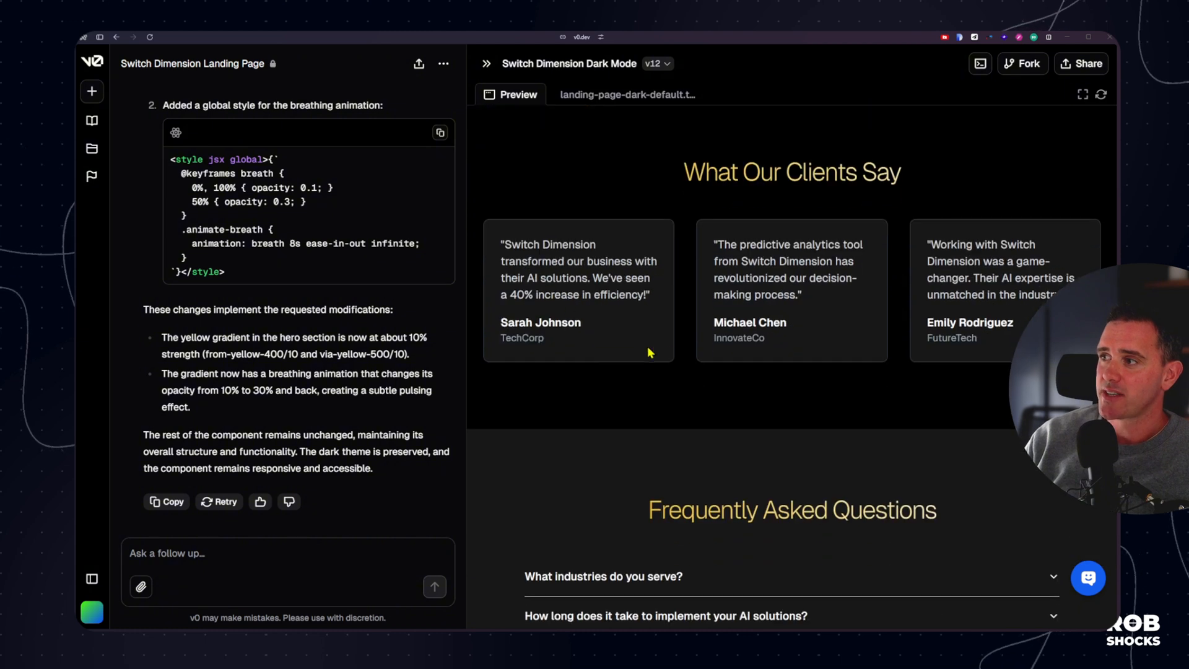
{"action": "scroll", "scroll_direction": "down", "scroll_amount": 3}
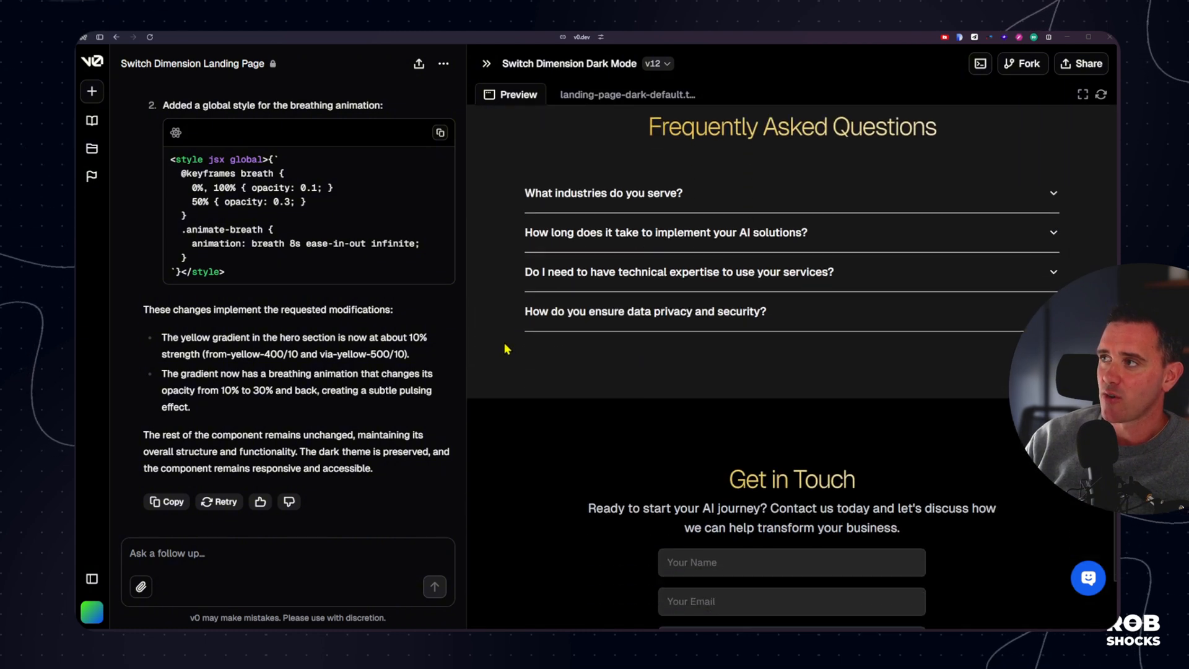
{"action": "scroll", "scroll_direction": "down", "scroll_amount": 3}
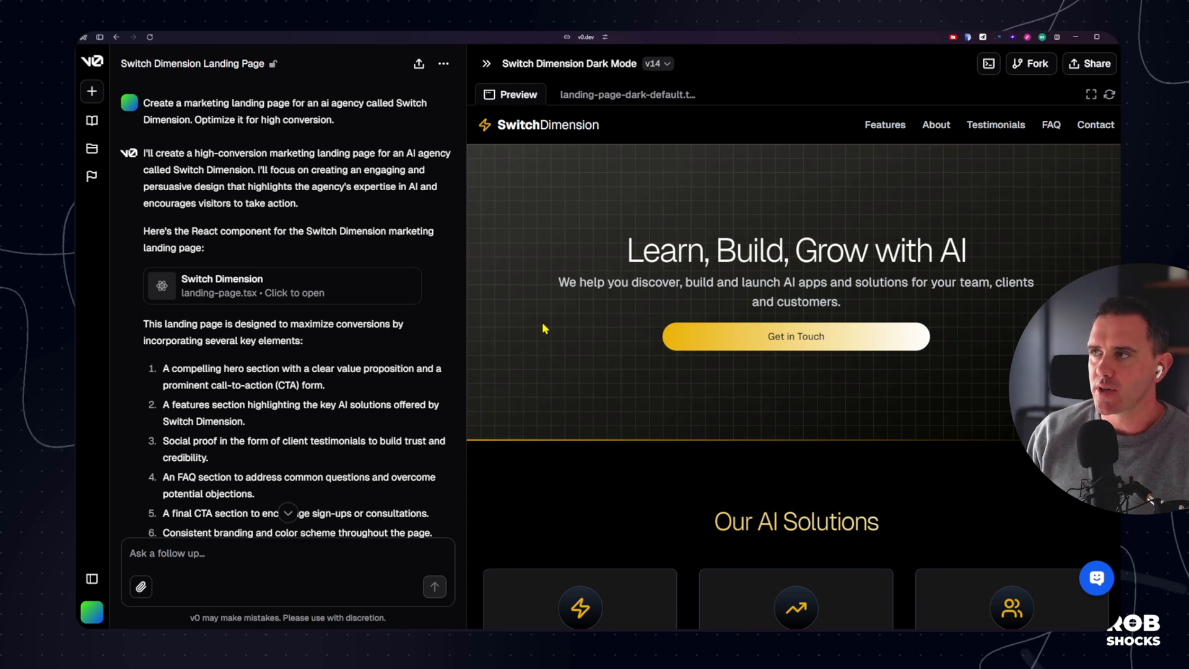
{"action": "mouse_move", "coordinate": [319, 209]}
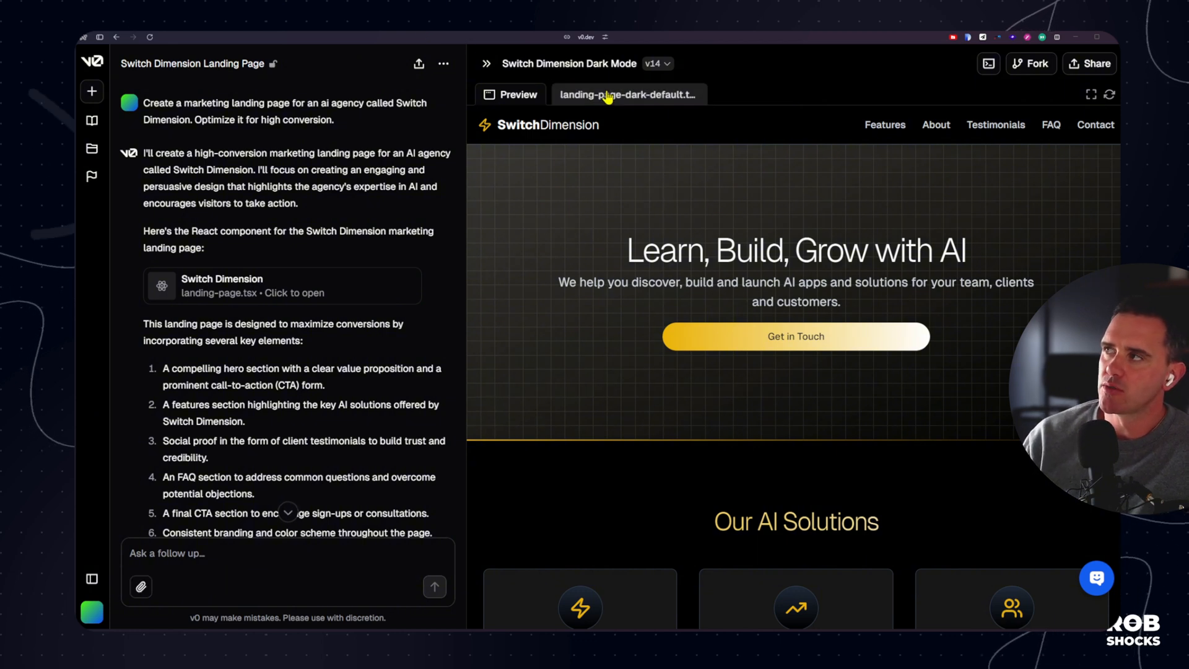
Switch to the v14 source code view and reveal the npx shadcn add-to-codebase command
{"action": "left_click", "coordinate": [628, 94]}
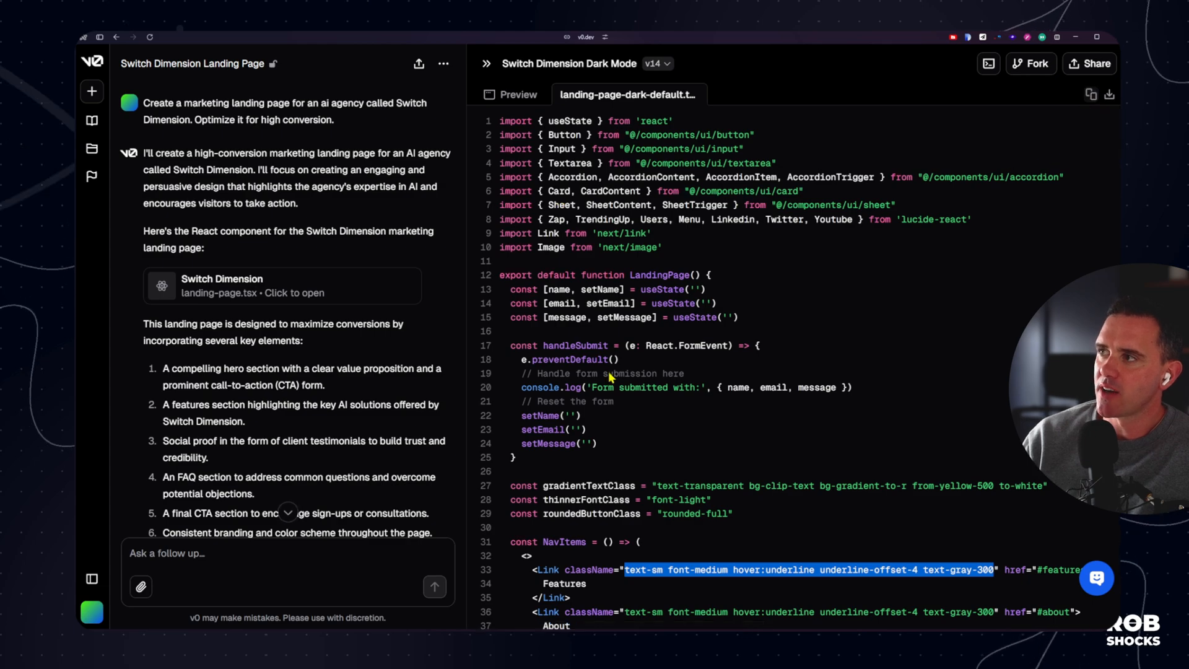
{"action": "scroll", "scroll_direction": "down", "scroll_amount": 3}
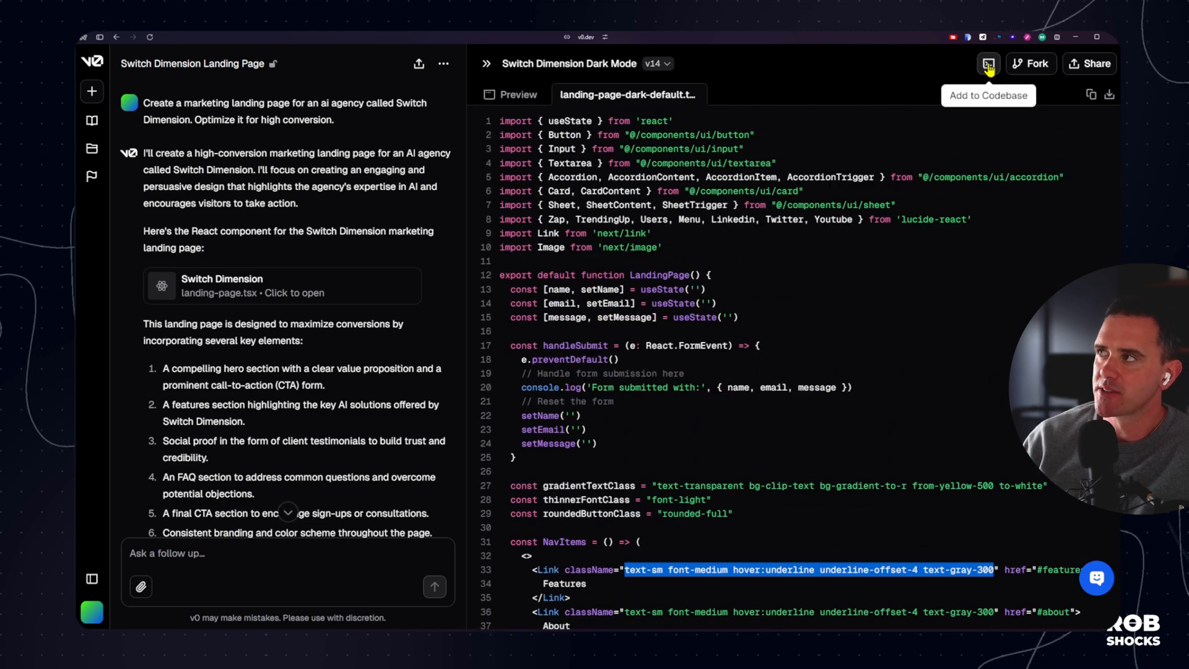
{"action": "left_click", "coordinate": [987, 63]}
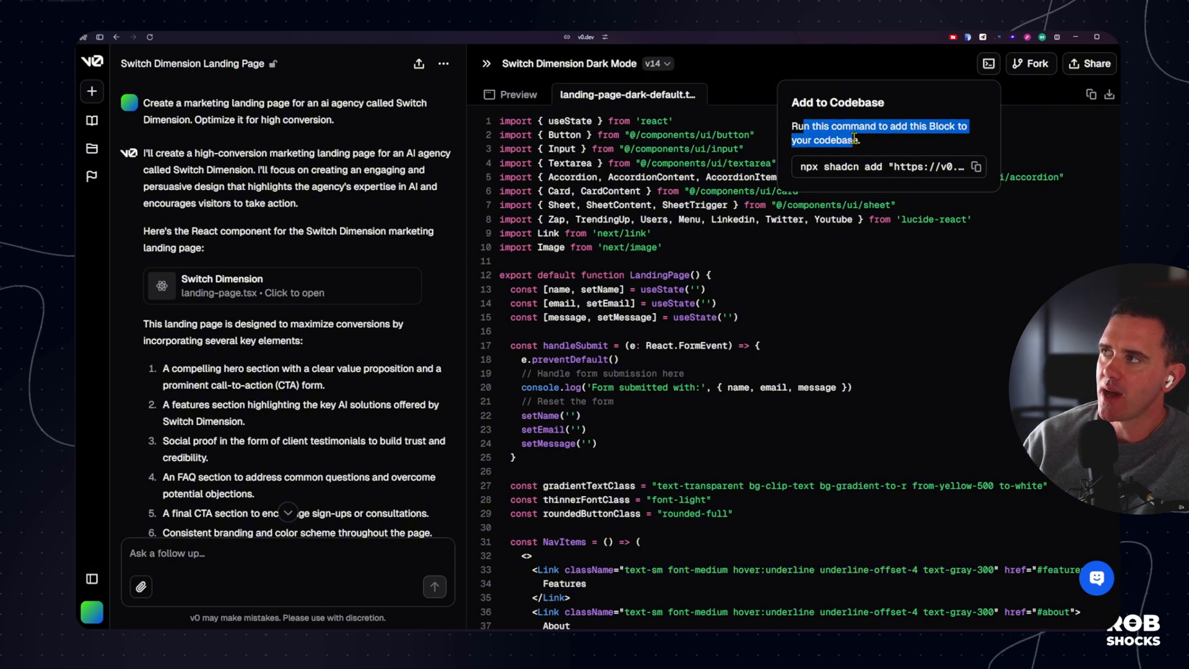
{"action": "mouse_move", "coordinate": [633, 149]}
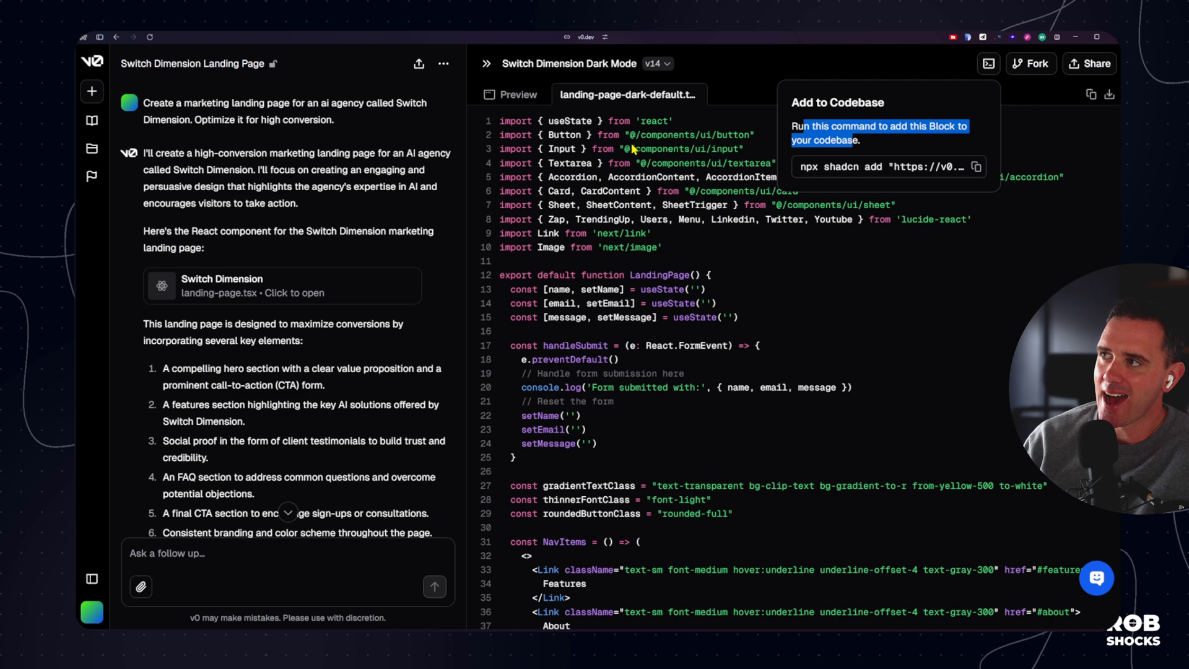
Scroll through the landing page React component code
{"action": "scroll", "scroll_direction": "down", "scroll_amount": 3}
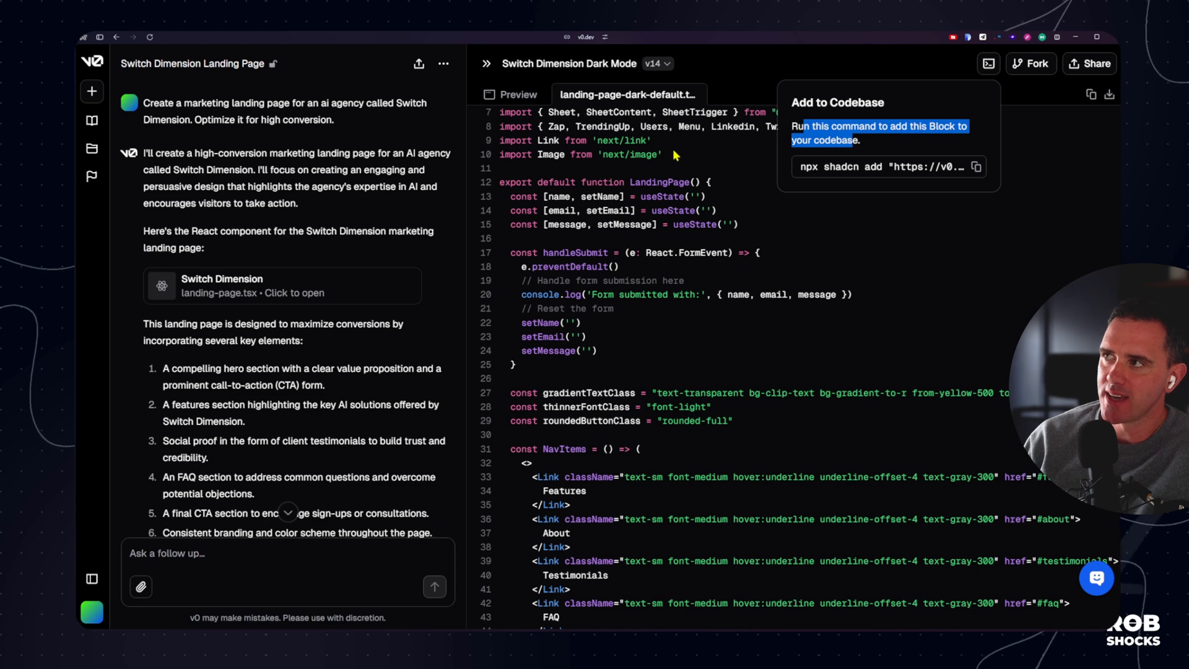
{"action": "mouse_move", "coordinate": [675, 317]}
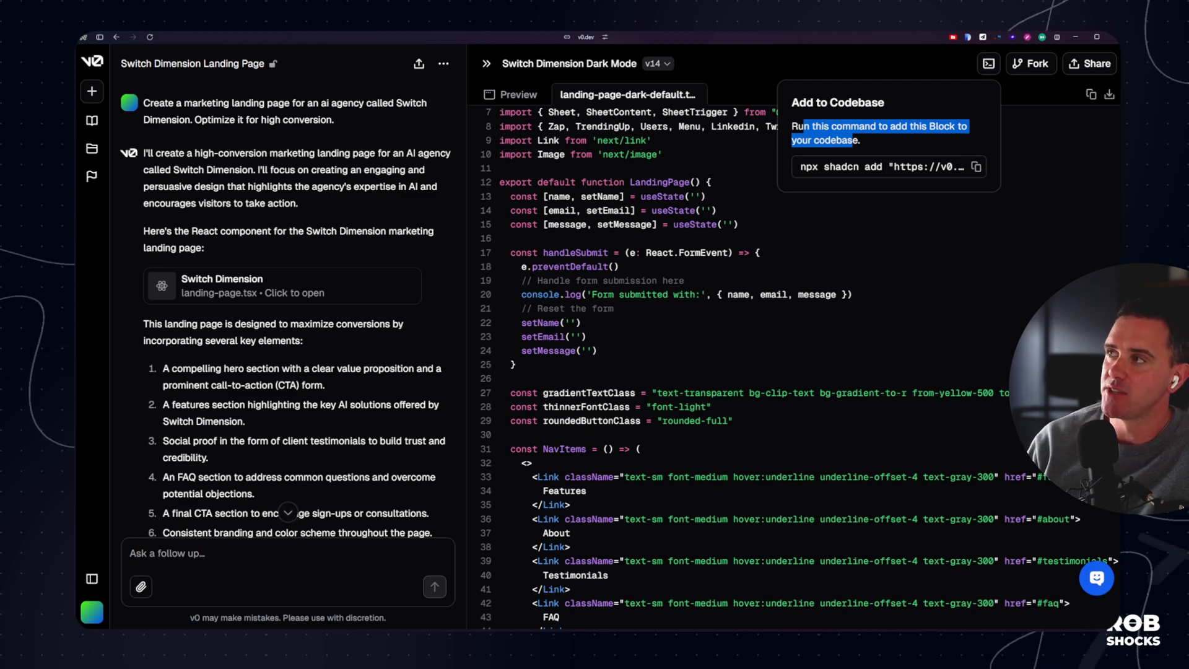
{"action": "mouse_move", "coordinate": [944, 176]}
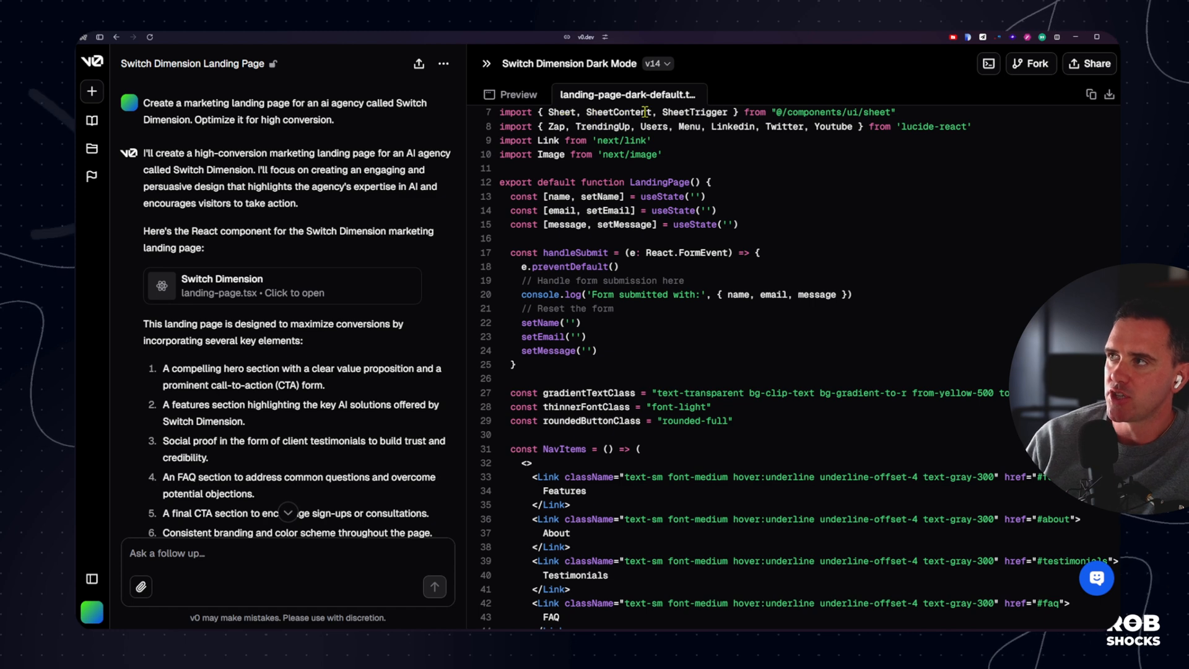
{"action": "mouse_move", "coordinate": [638, 127]}
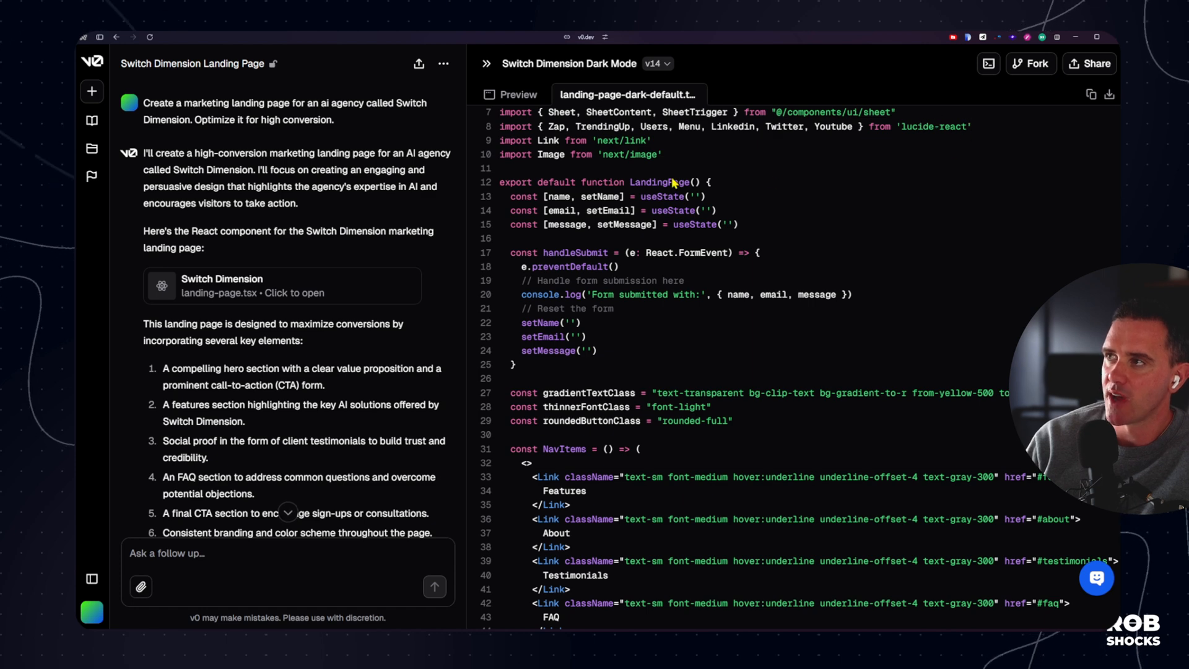
{"action": "scroll", "scroll_direction": "down", "scroll_amount": 3}
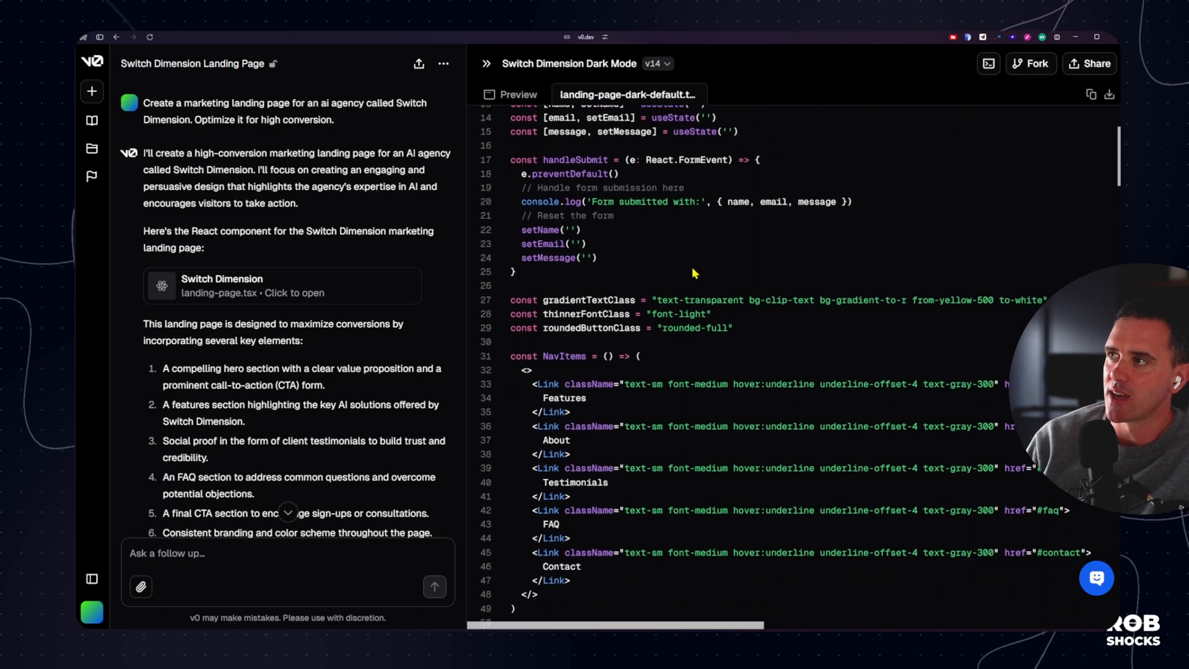
{"action": "scroll", "scroll_direction": "down", "scroll_amount": 3}
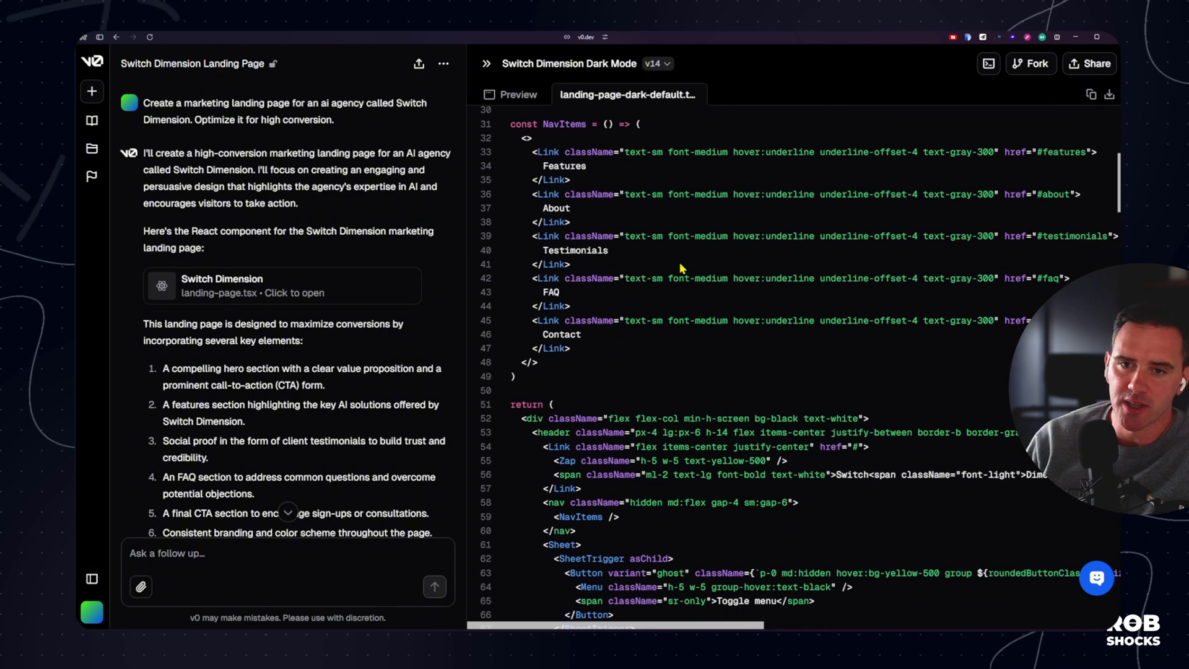